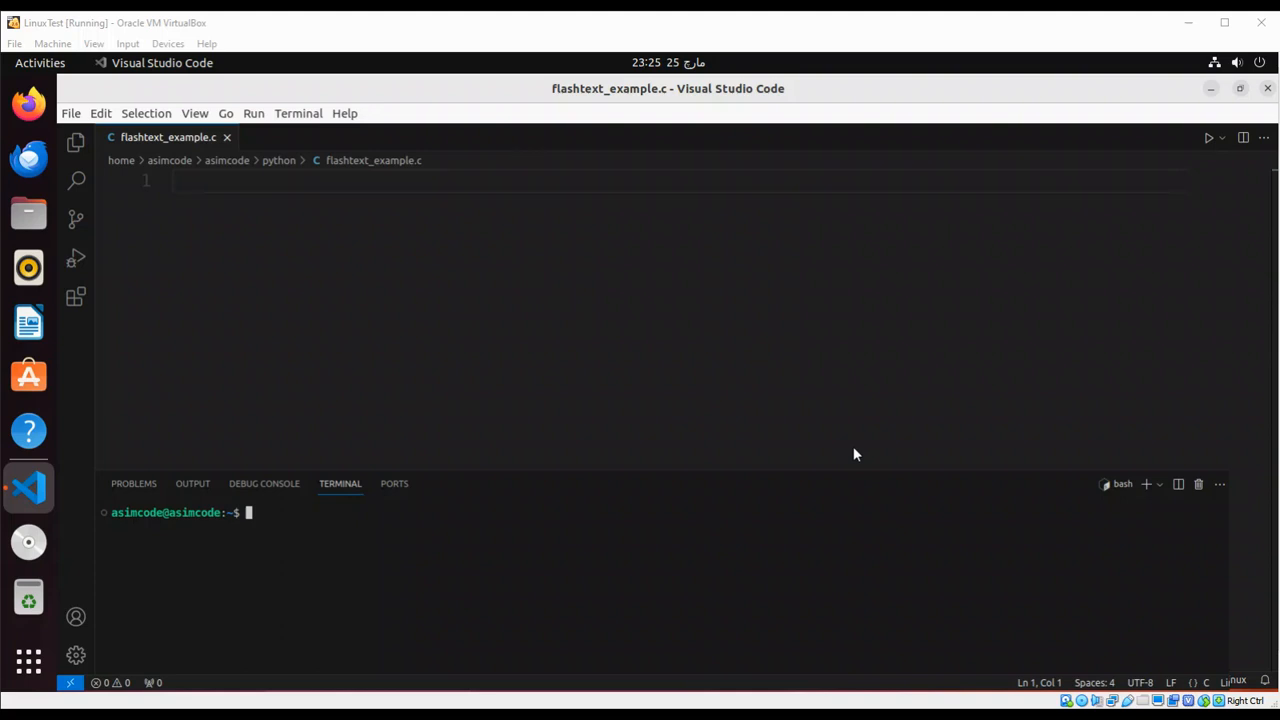
{"action": "mouse_move", "coordinate": [856, 468]}
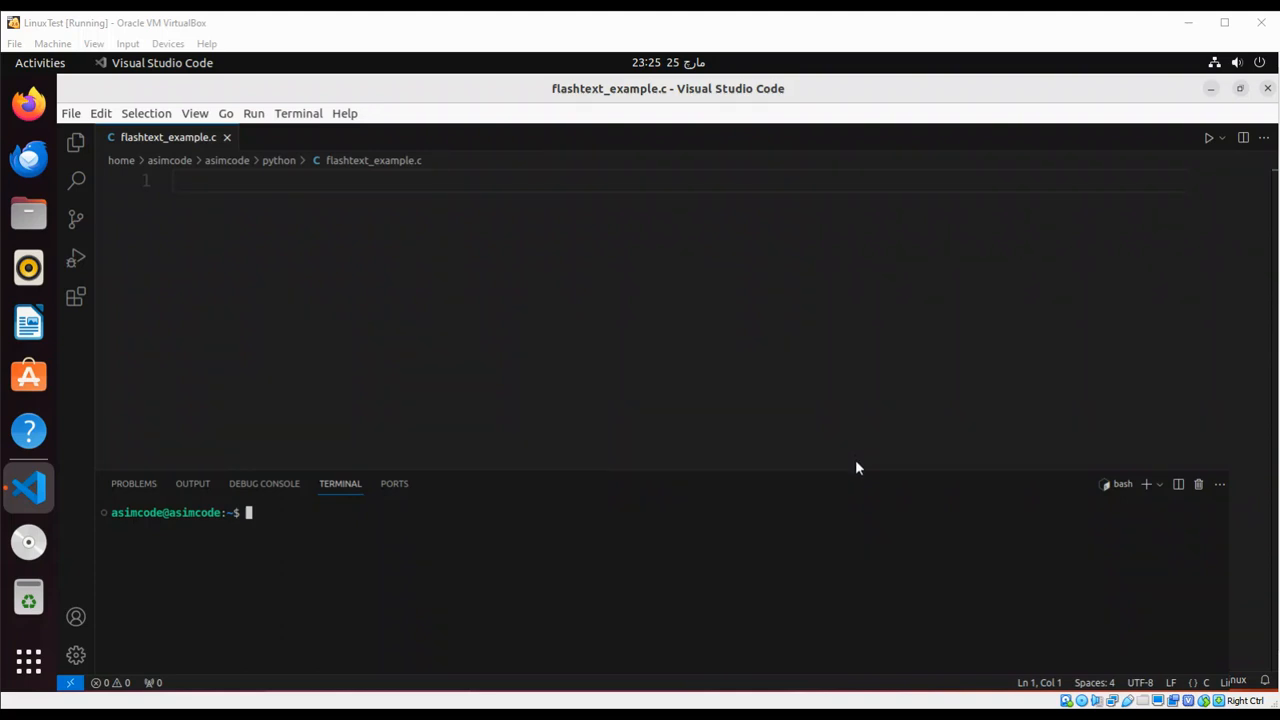
{"action": "mouse_move", "coordinate": [858, 473]}
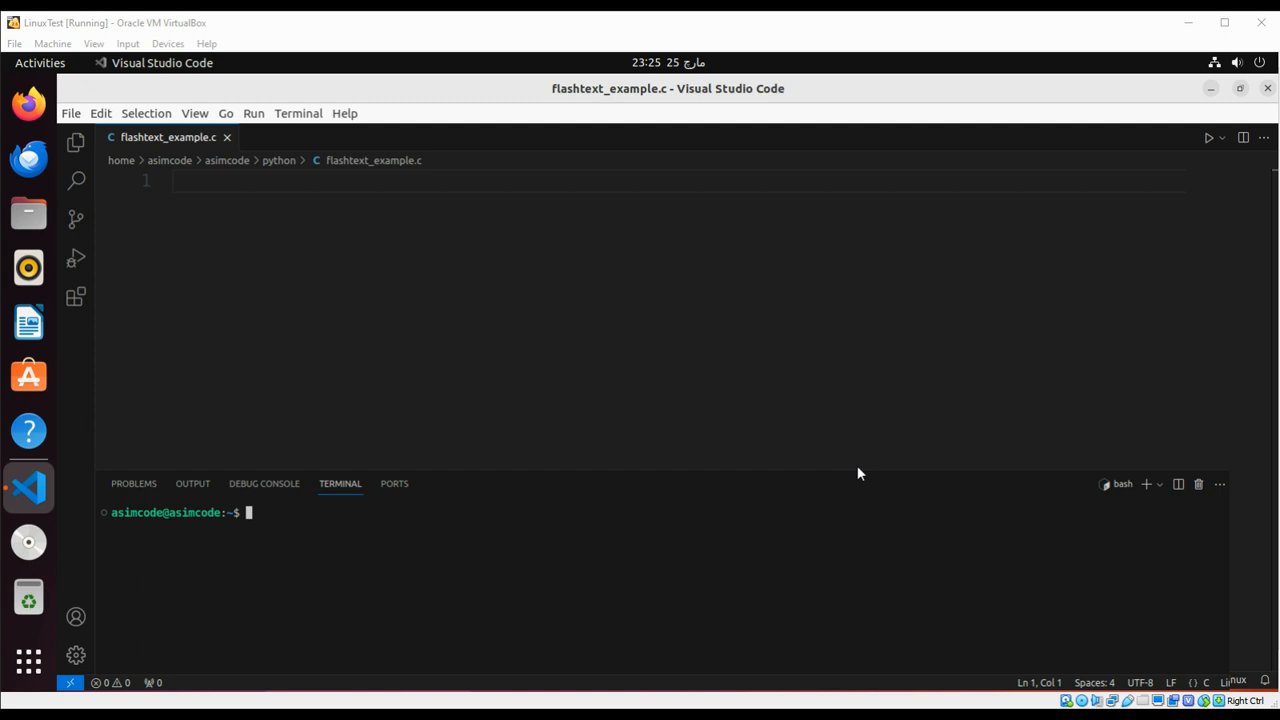
{"action": "mouse_move", "coordinate": [860, 478]}
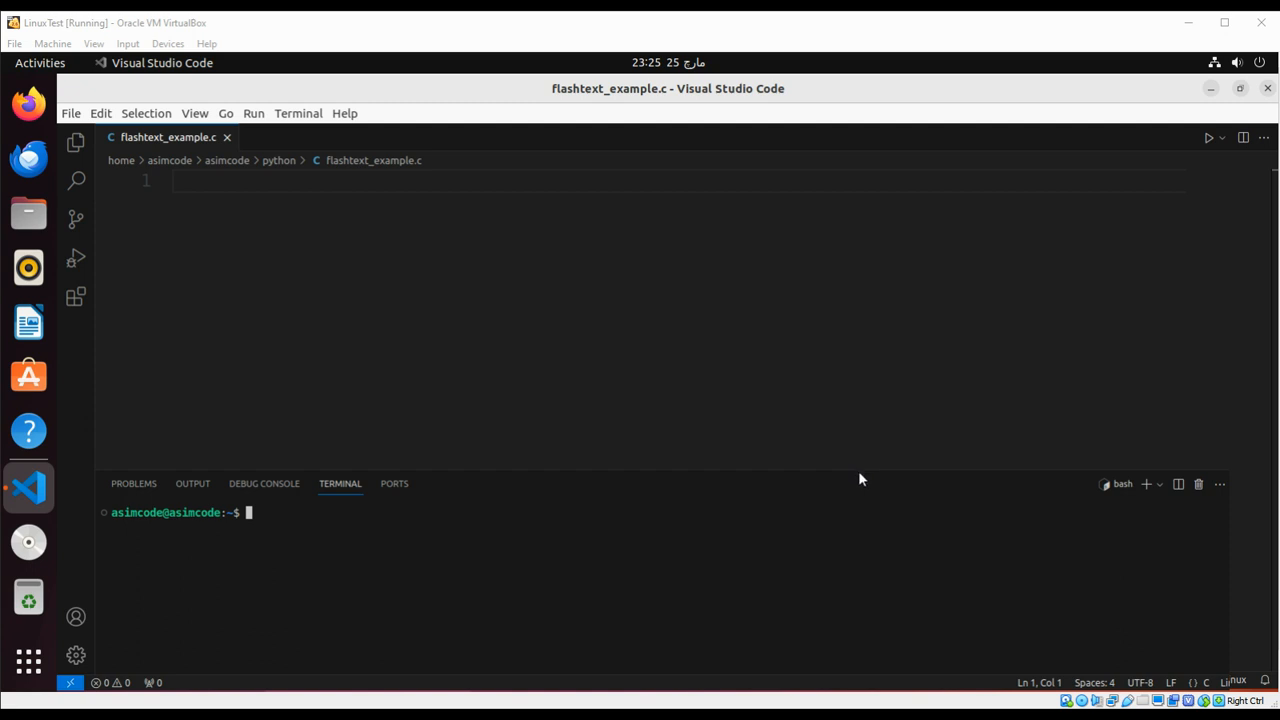
{"action": "mouse_move", "coordinate": [863, 487]}
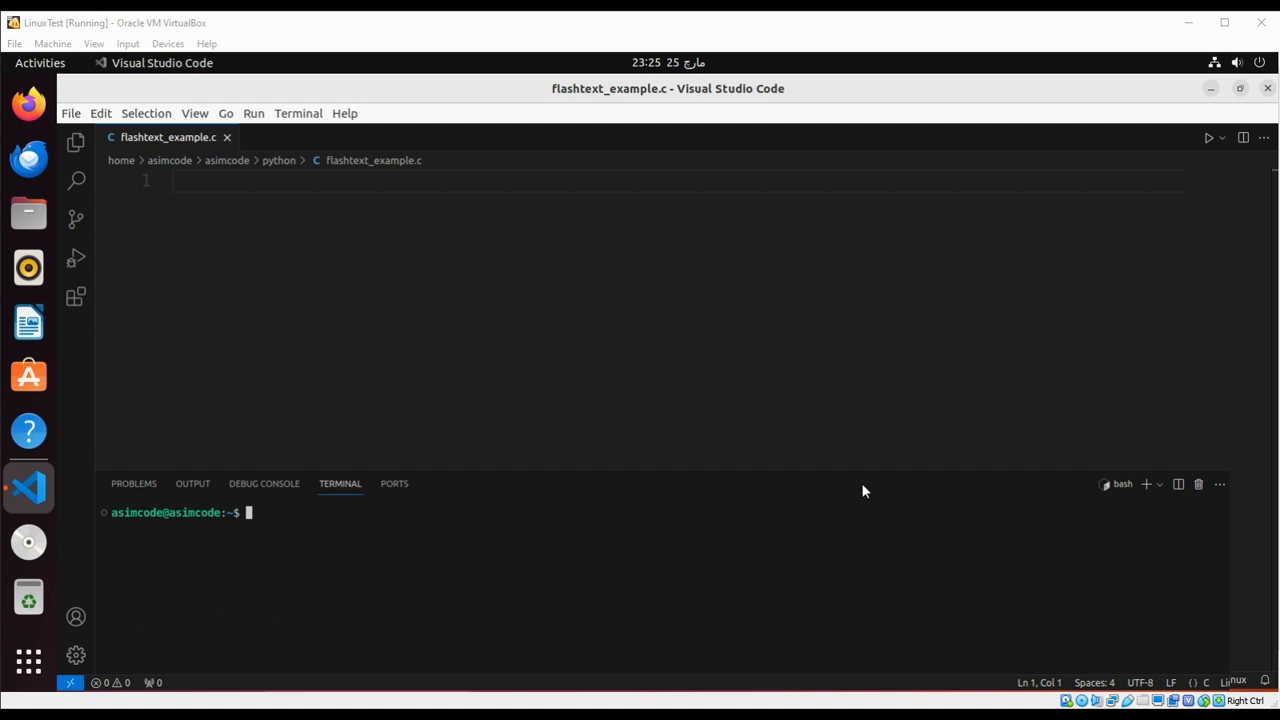
{"action": "mouse_move", "coordinate": [866, 497]}
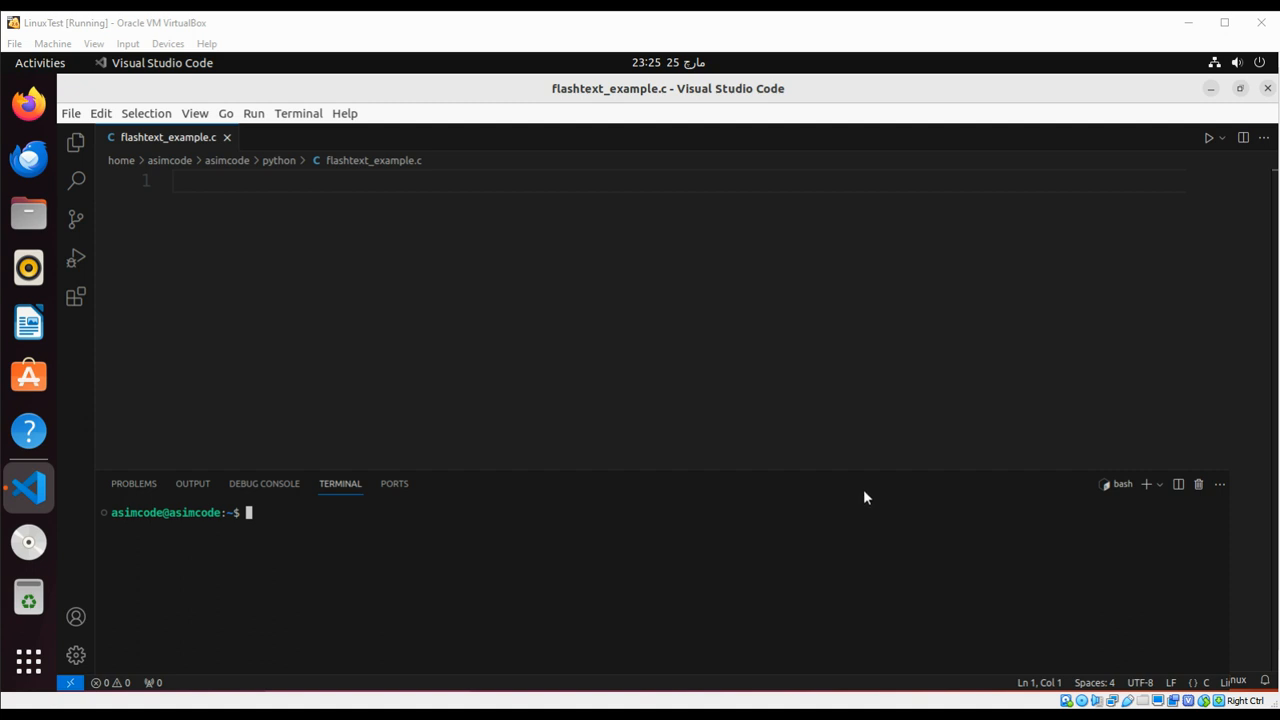
{"action": "mouse_move", "coordinate": [344, 113]}
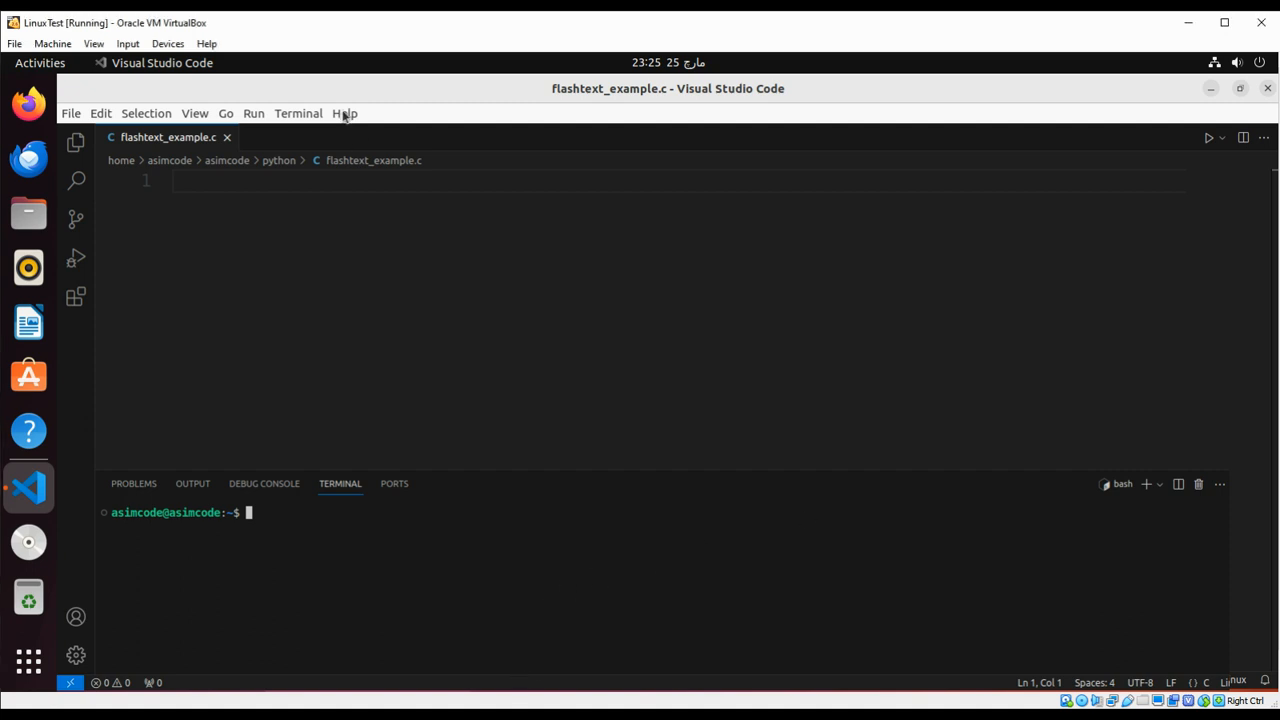
{"action": "mouse_move", "coordinate": [363, 570]}
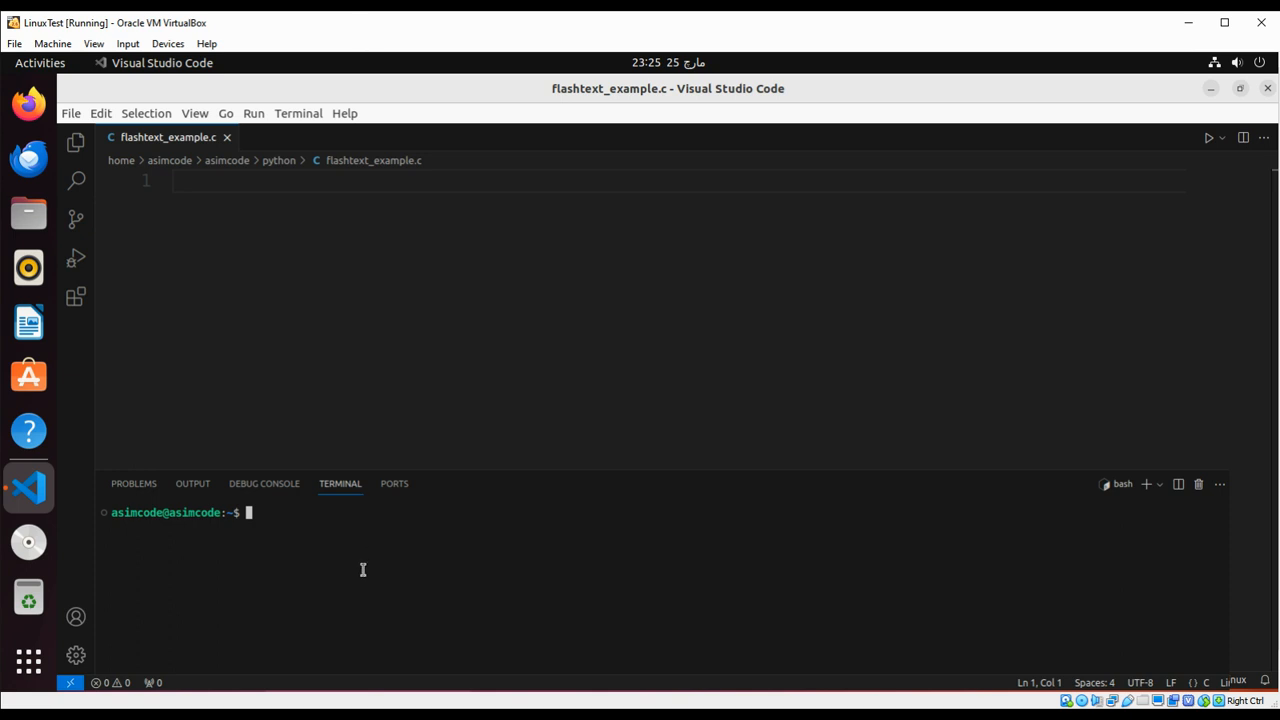
- Install the flashtext package in the terminal with pip install flashtext
{"action": "type", "text": "pi"}
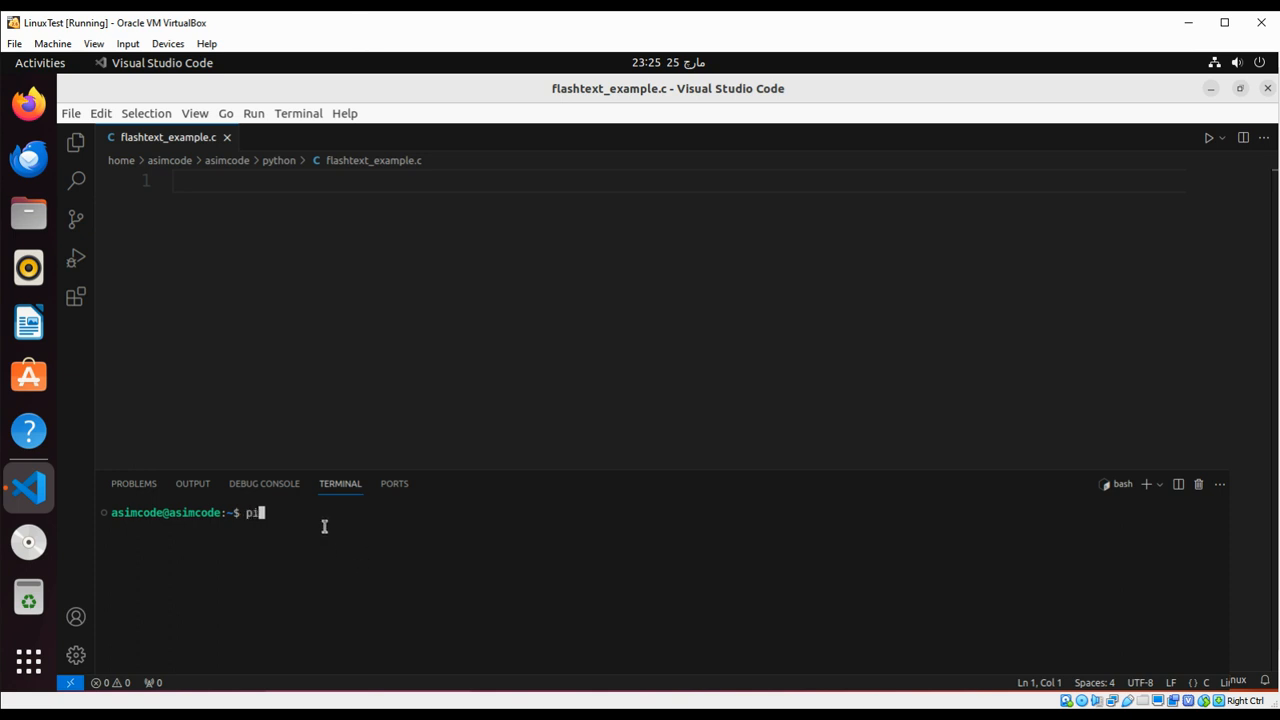
{"action": "type", "text": "p"}
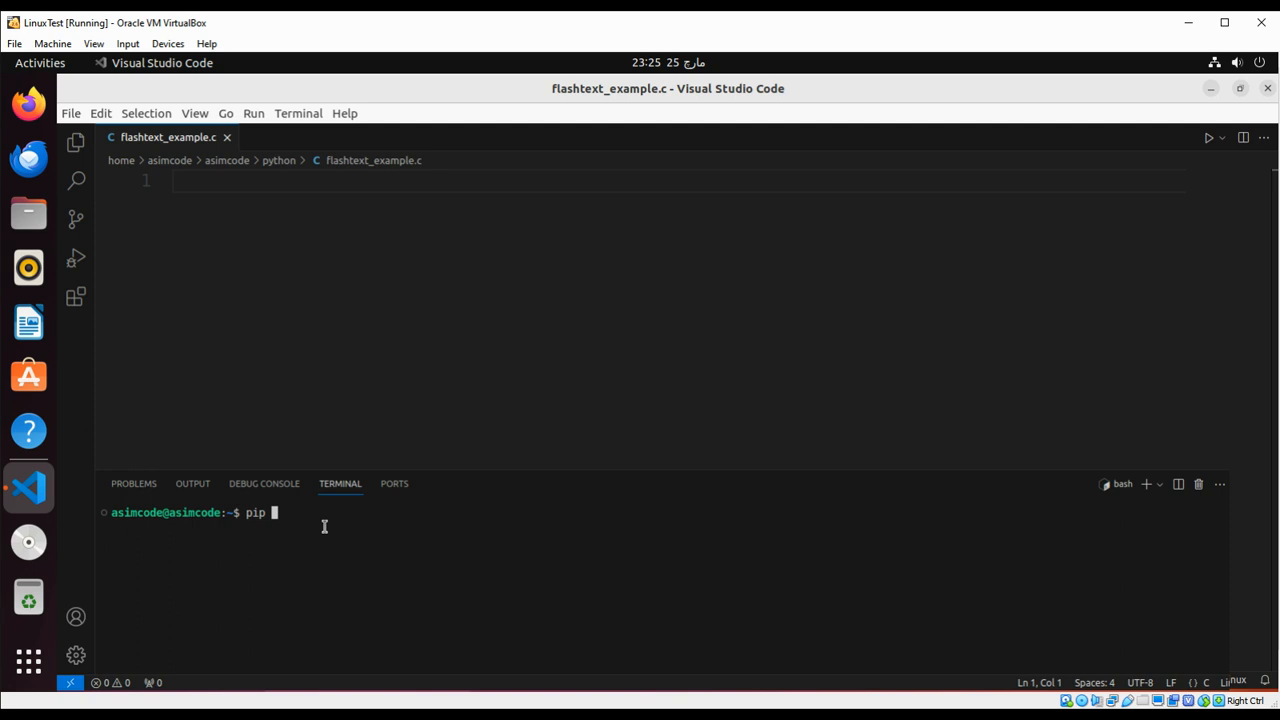
{"action": "type", "text": "install"}
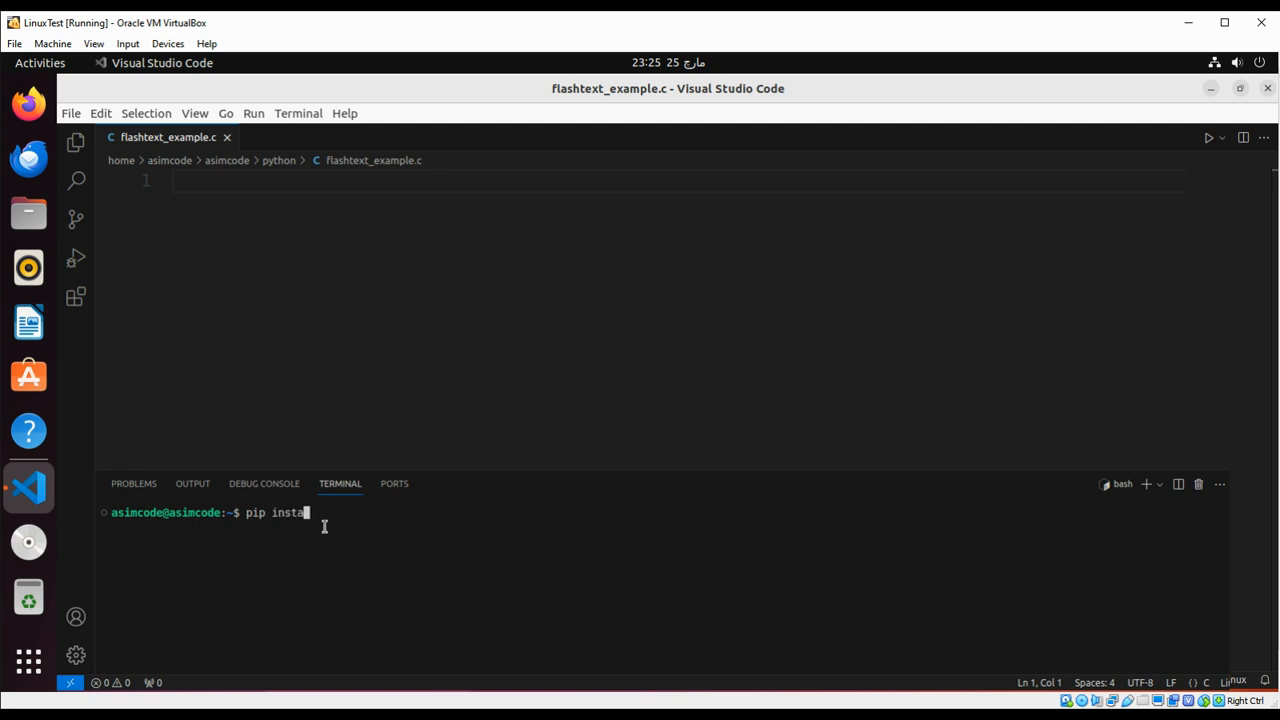
{"action": "type", "text": "ll"}
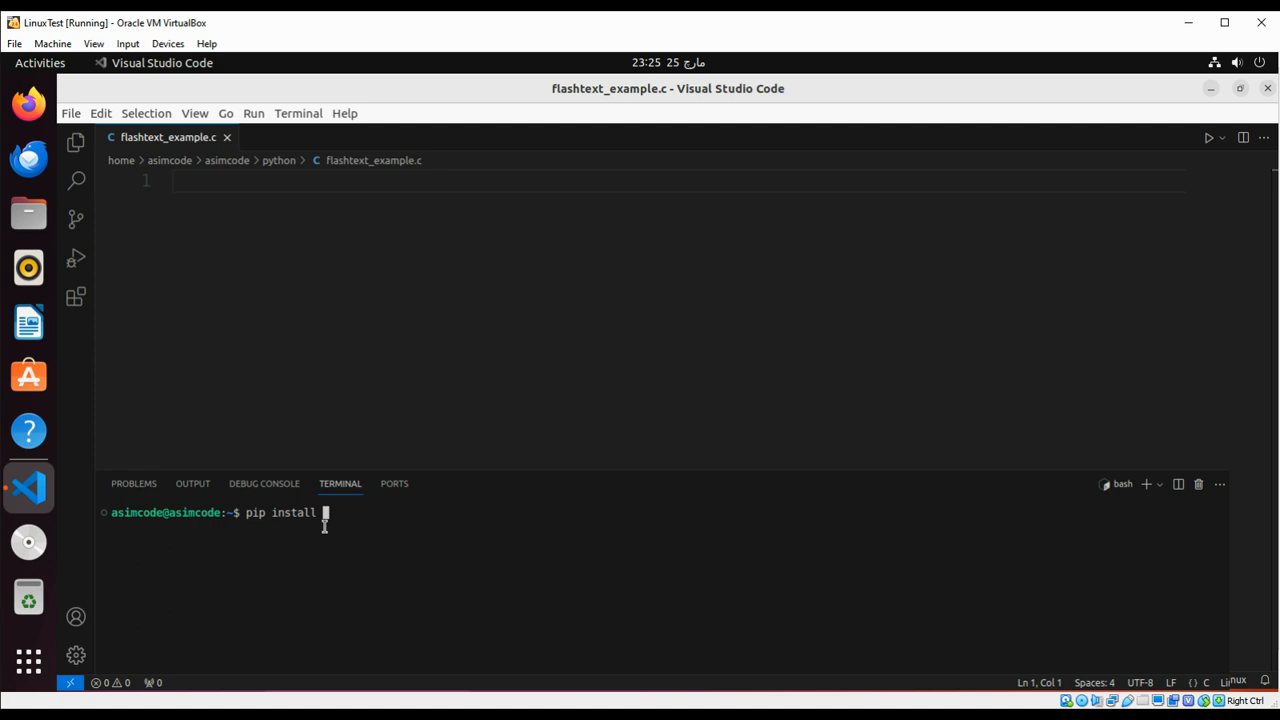
{"action": "type", "text": "flashte"}
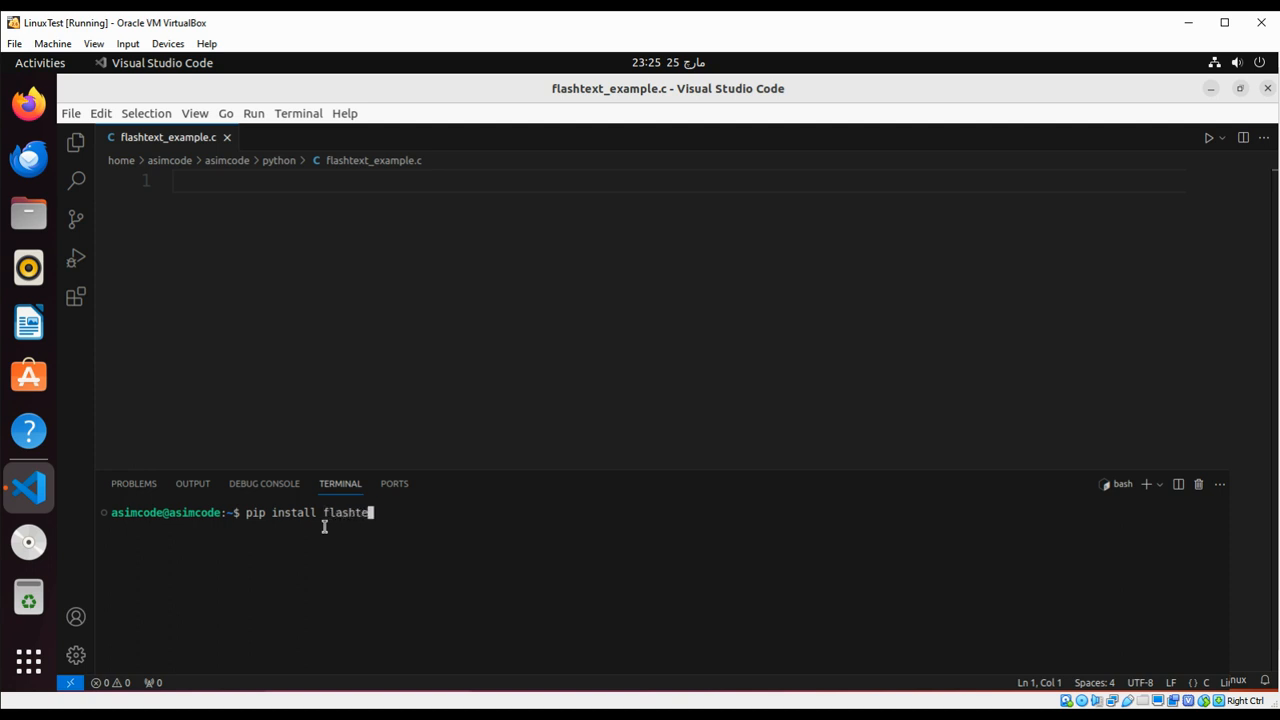
{"action": "key", "text": "Return"}
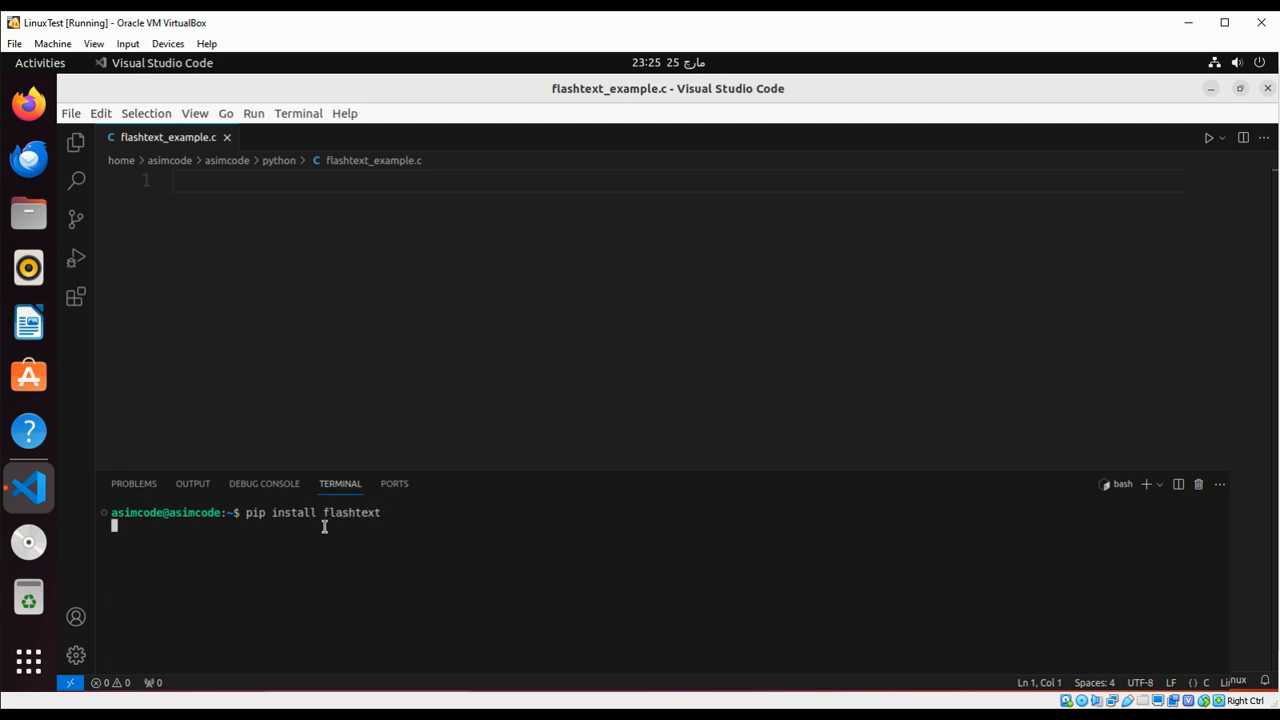
{"action": "key", "text": "Return"}
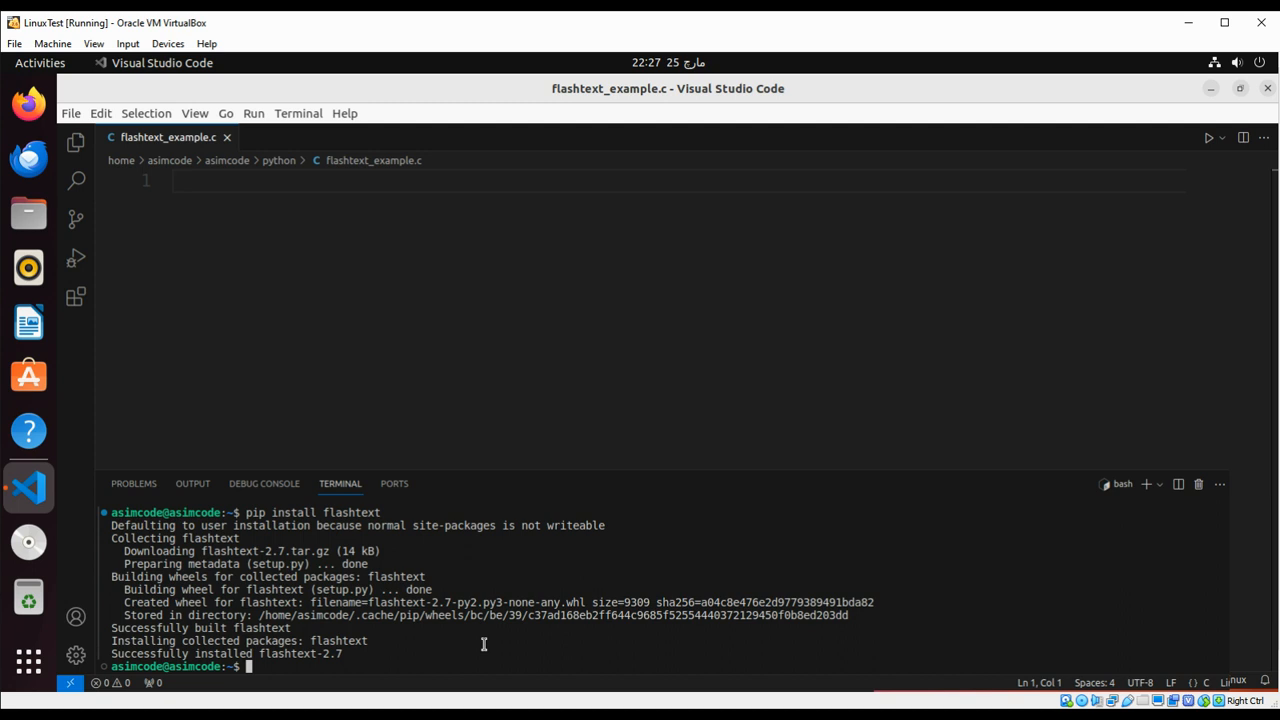
{"action": "mouse_move", "coordinate": [28, 661]}
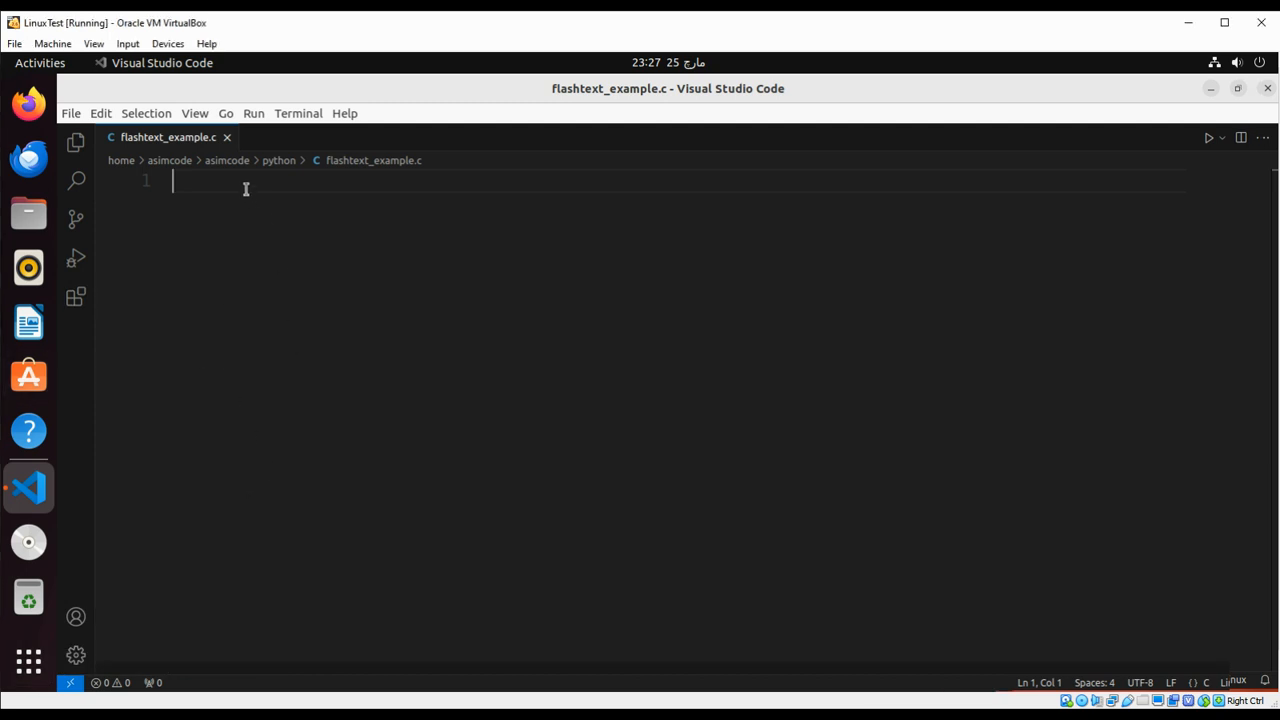
- Write 'from flashtext import KeywordProcessor' on line 1 of the script
{"action": "type", "text": "from"}
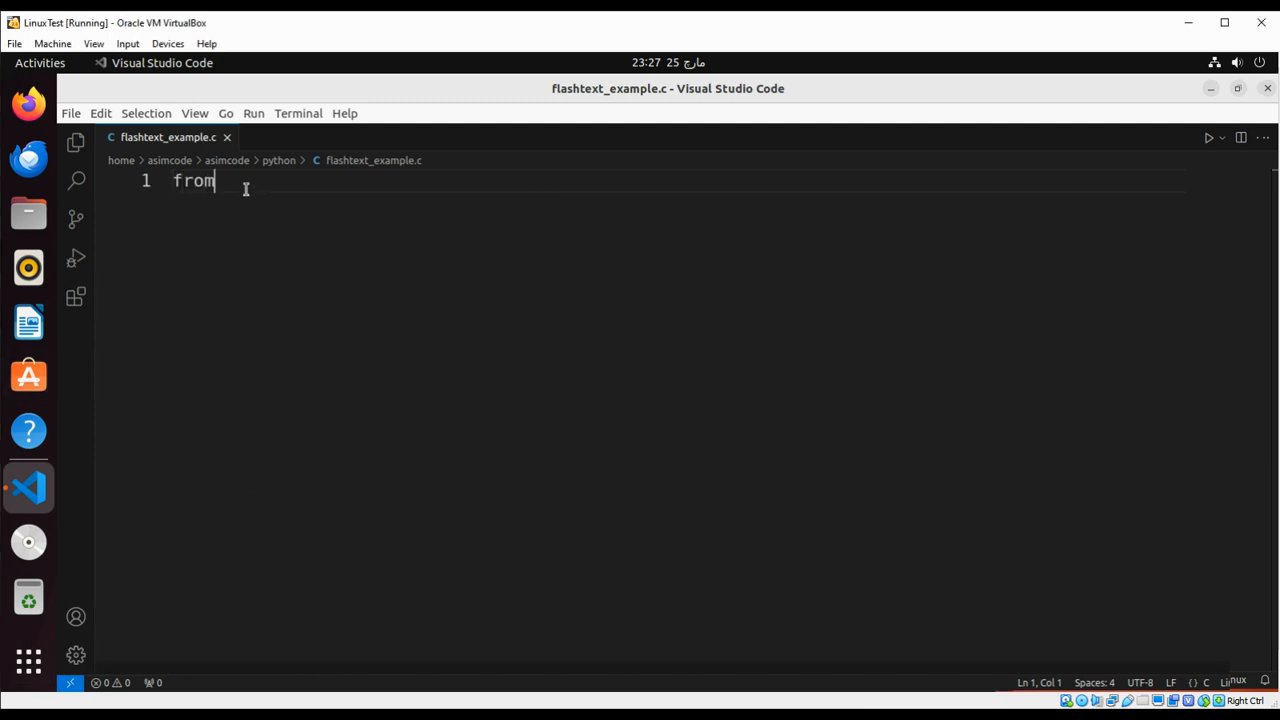
{"action": "type", "text": "flash"}
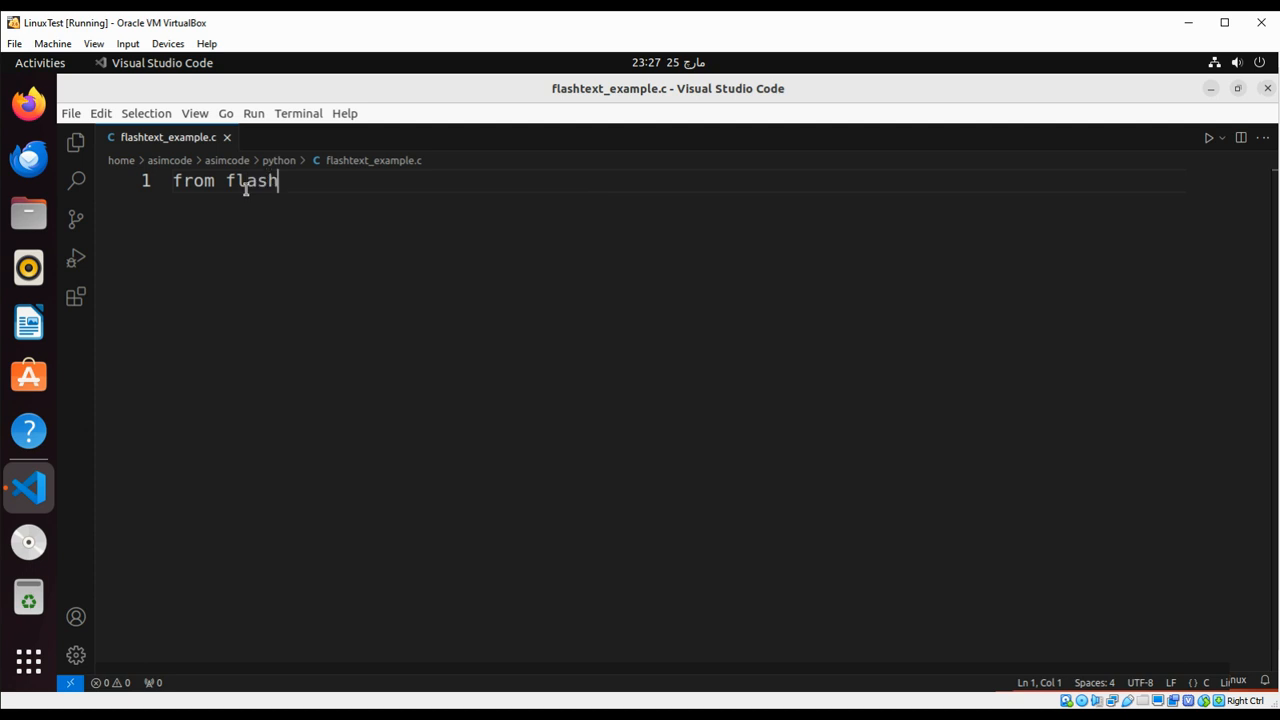
{"action": "type", "text": "text"}
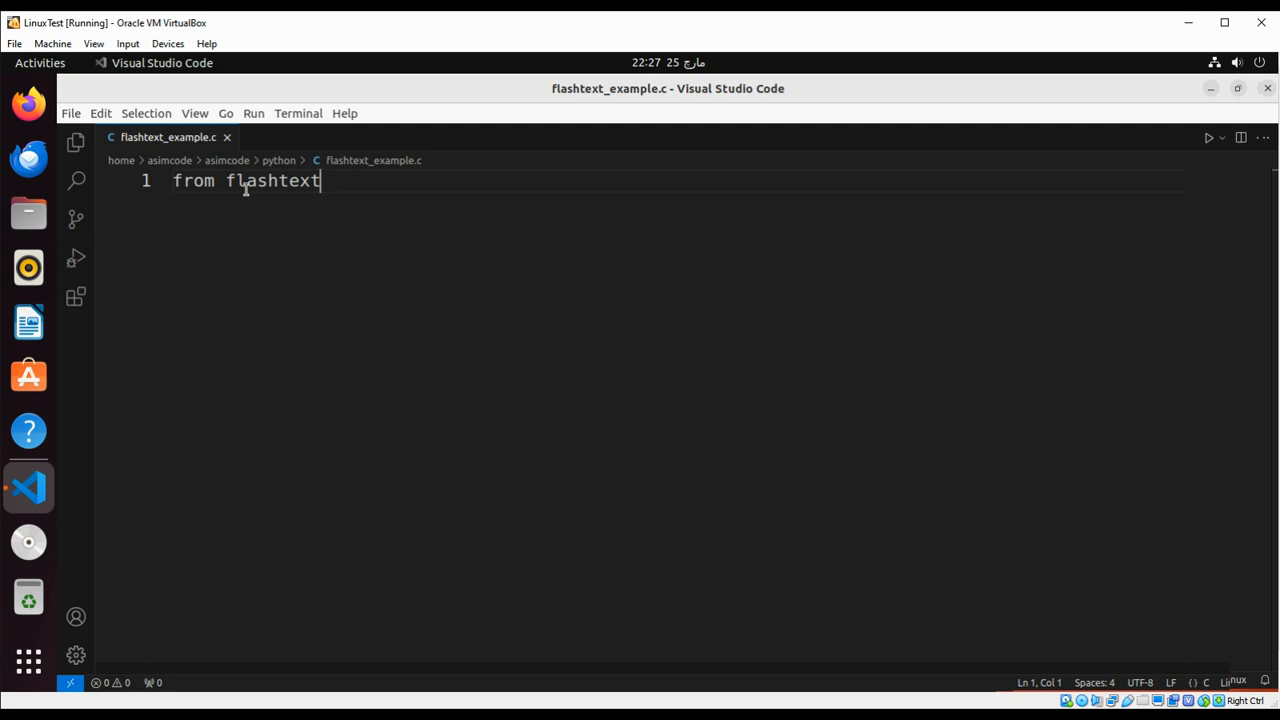
{"action": "type", "text": "import Key"}
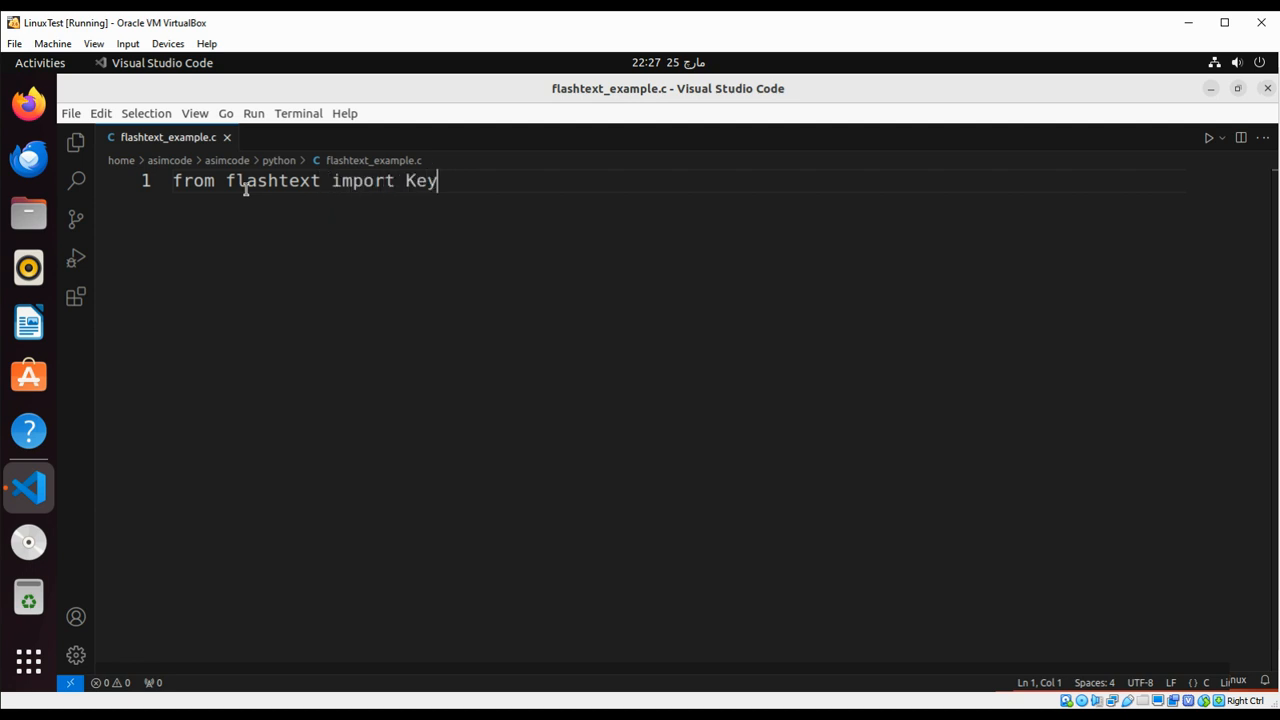
{"action": "type", "text": "wo"}
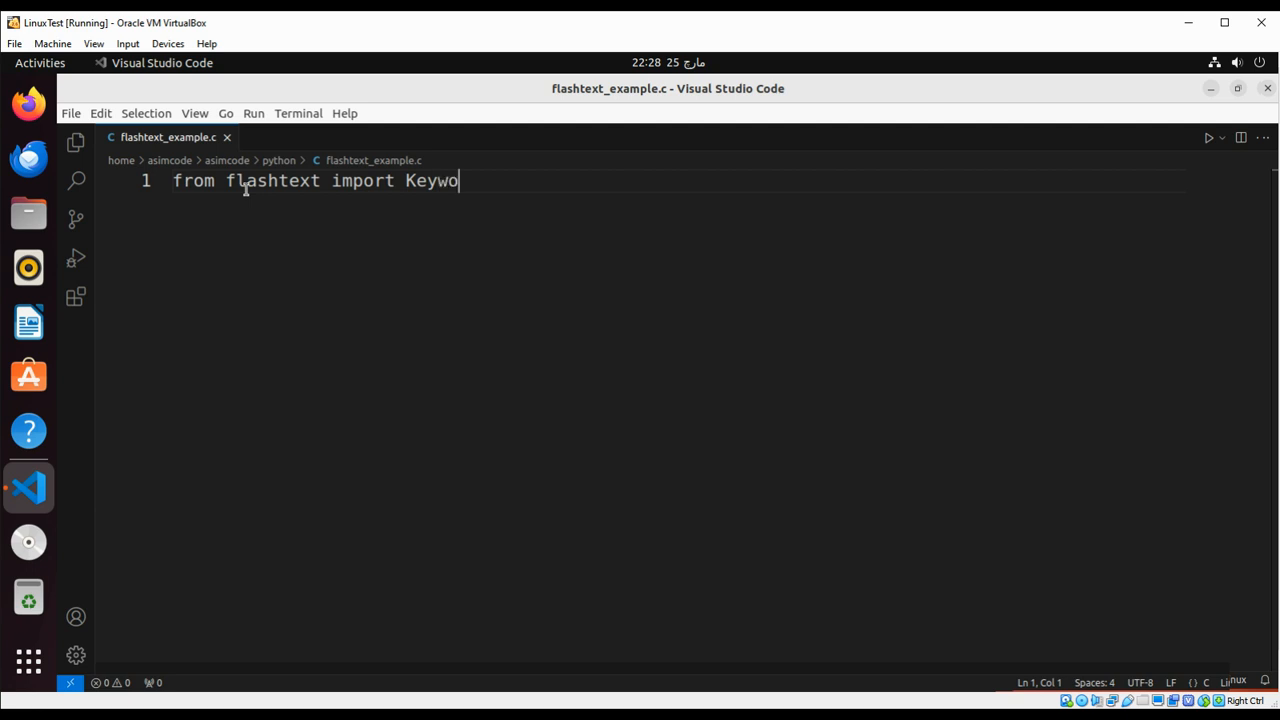
{"action": "type", "text": "rd"}
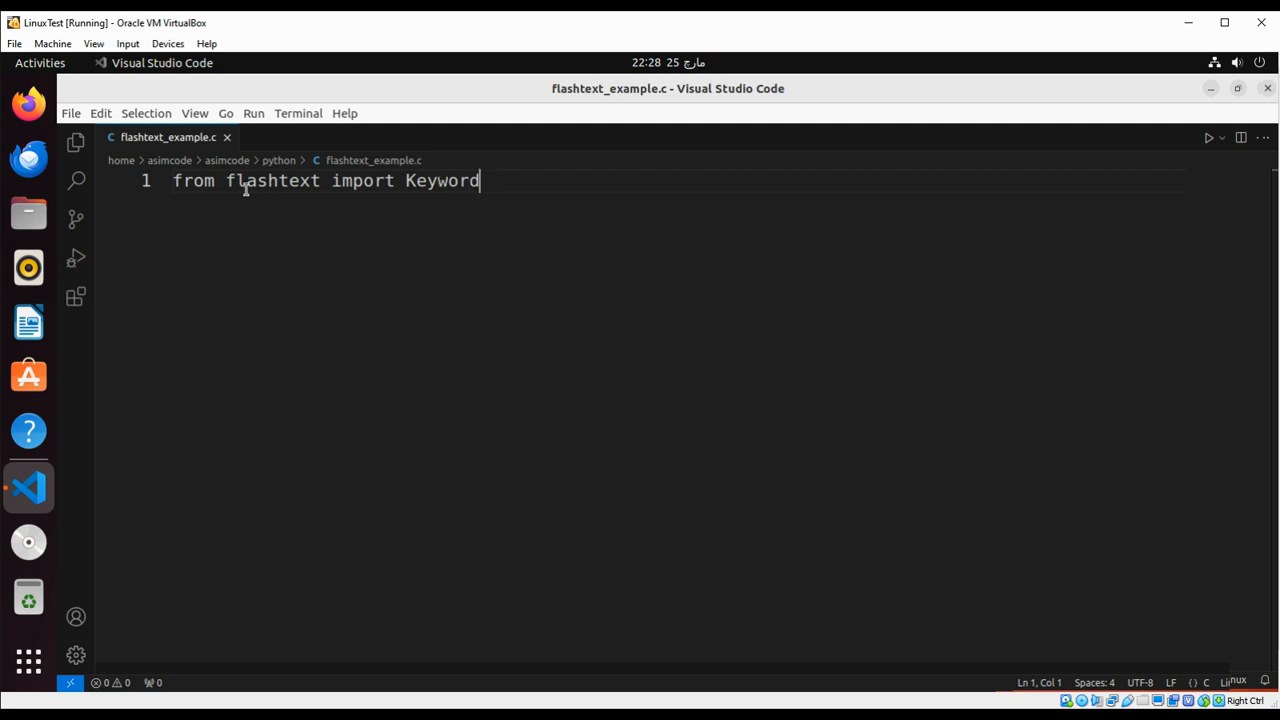
{"action": "type", "text": "Proc"}
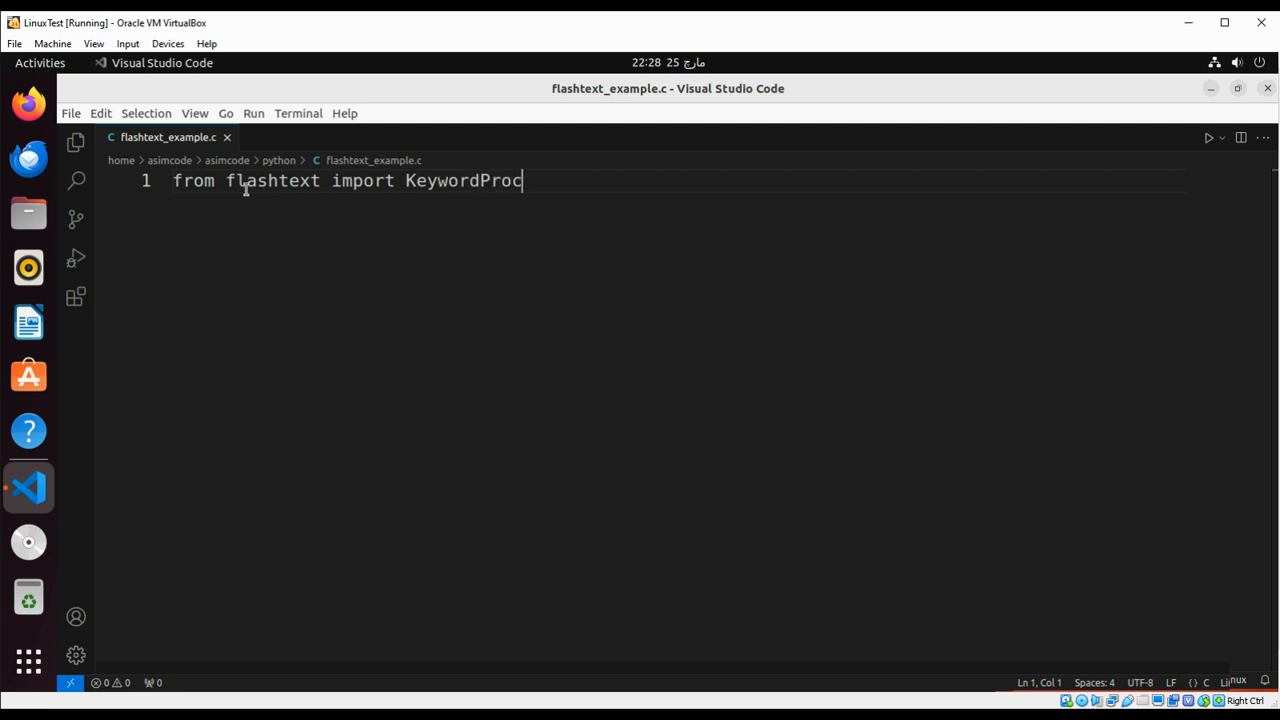
{"action": "type", "text": "essor"}
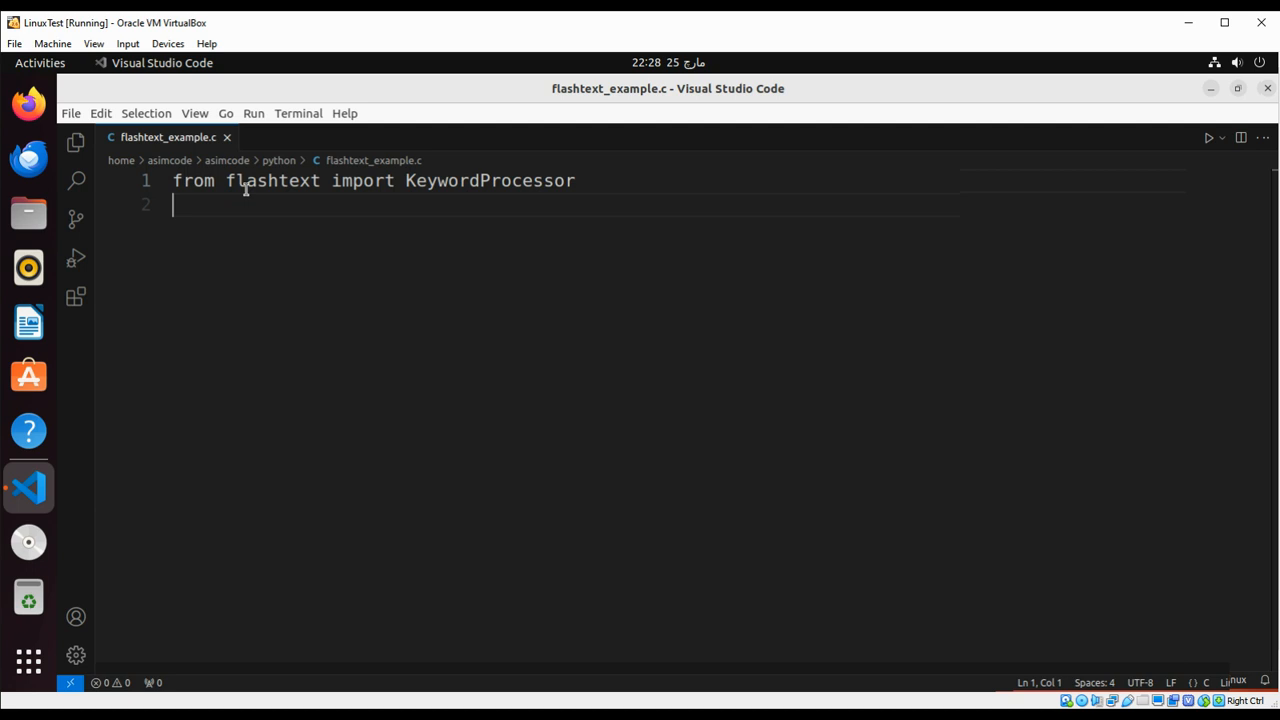
- Write keyword_processor = KeywordProcessor() on line 2, correcting a class-name typo
{"action": "type", "text": "key"}
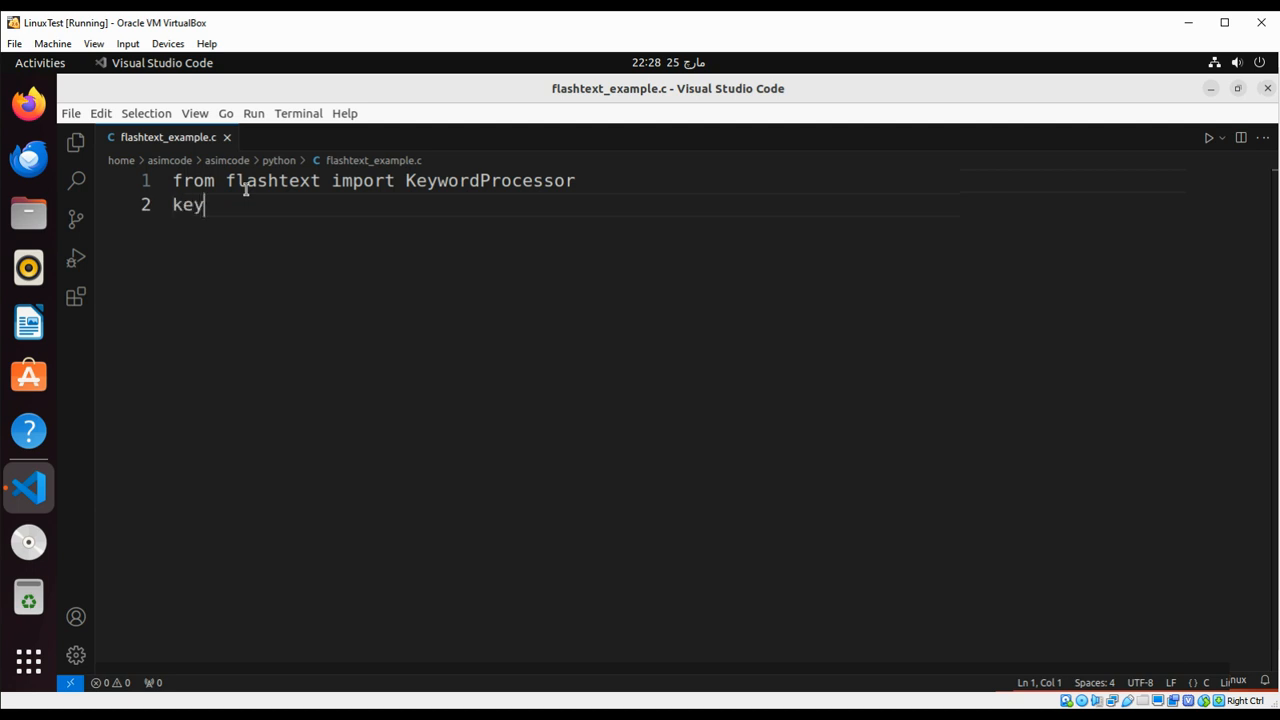
{"action": "type", "text": "word_"}
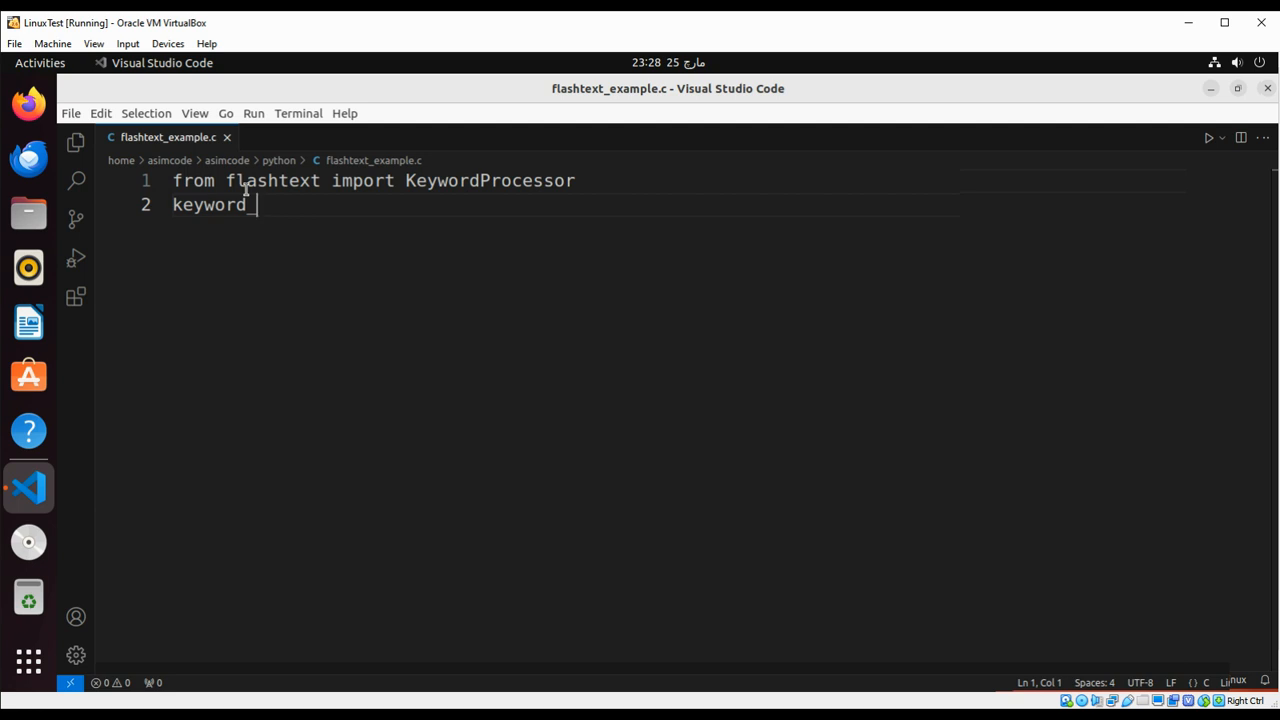
{"action": "type", "text": "proc"}
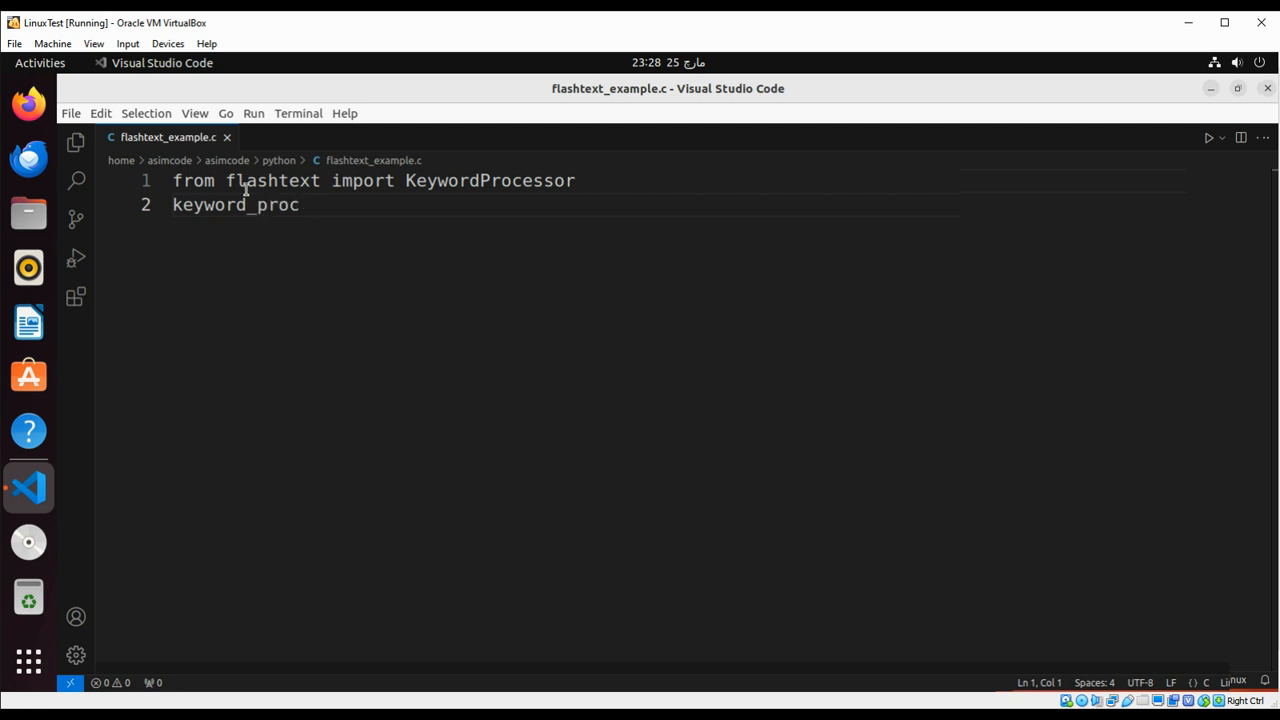
{"action": "type", "text": "essor"}
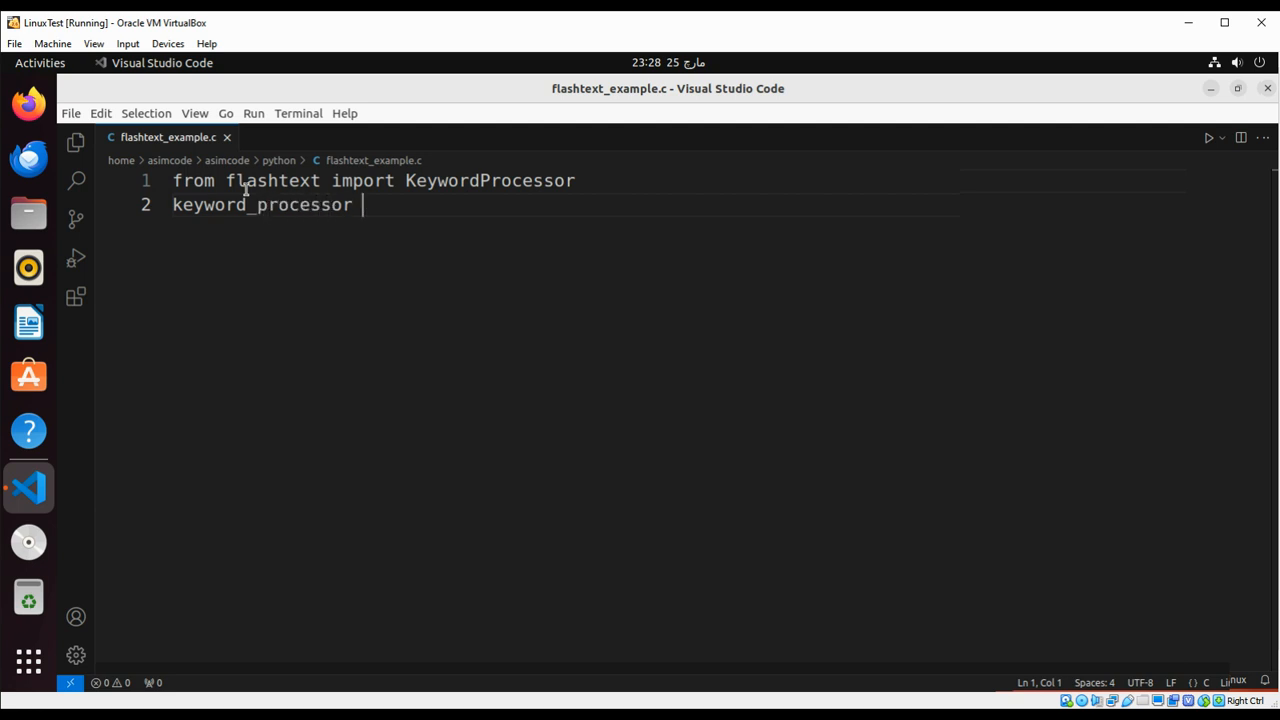
{"action": "type", "text": "="}
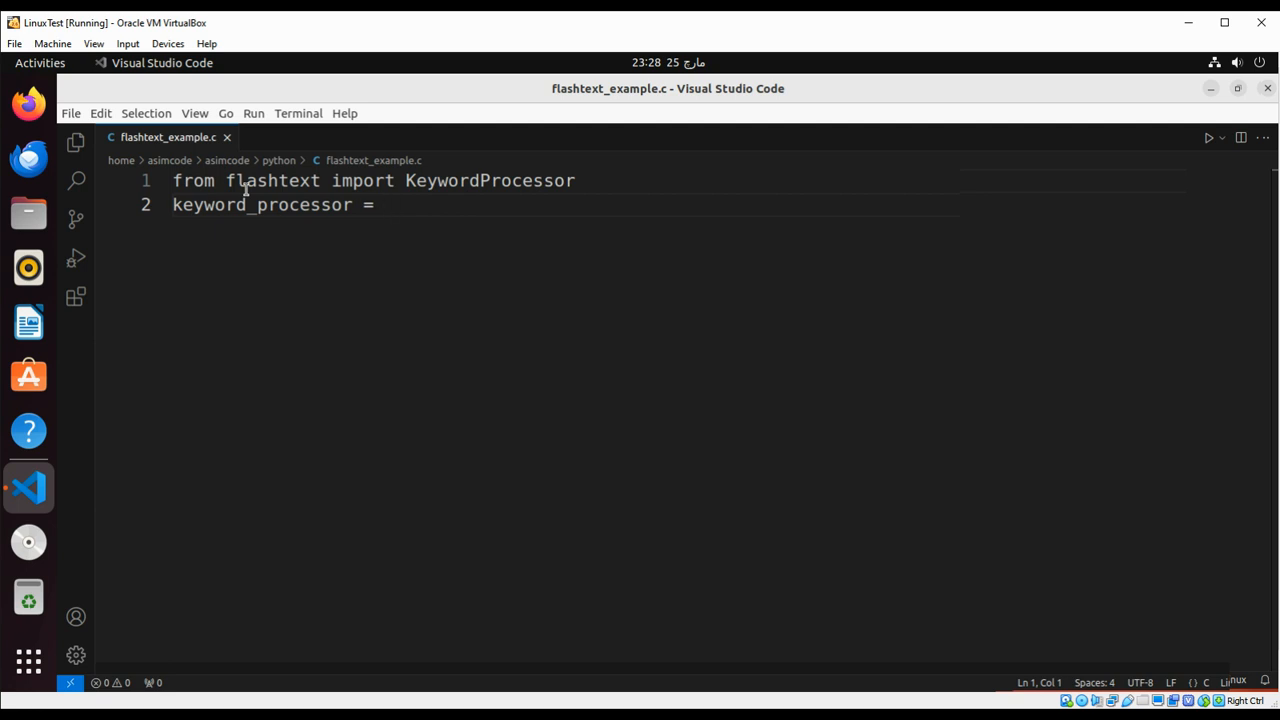
{"action": "type", "text": "Kew"}
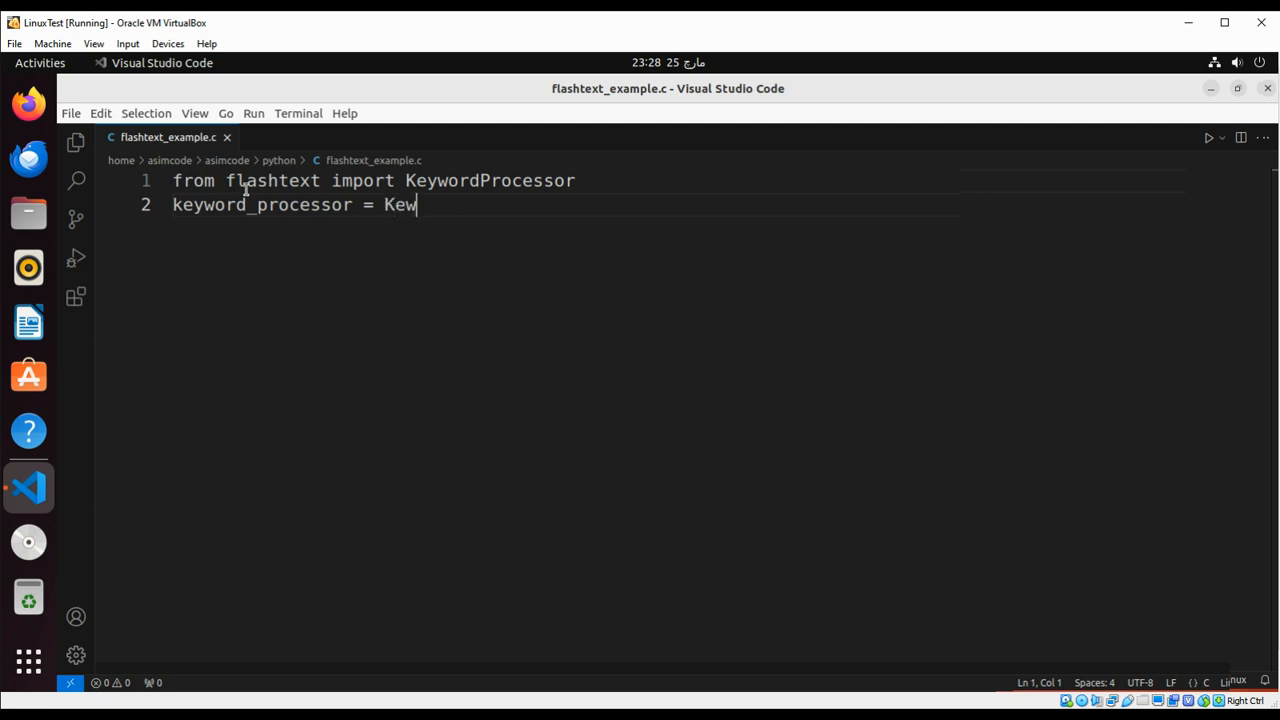
{"action": "key", "text": "Backspace"}
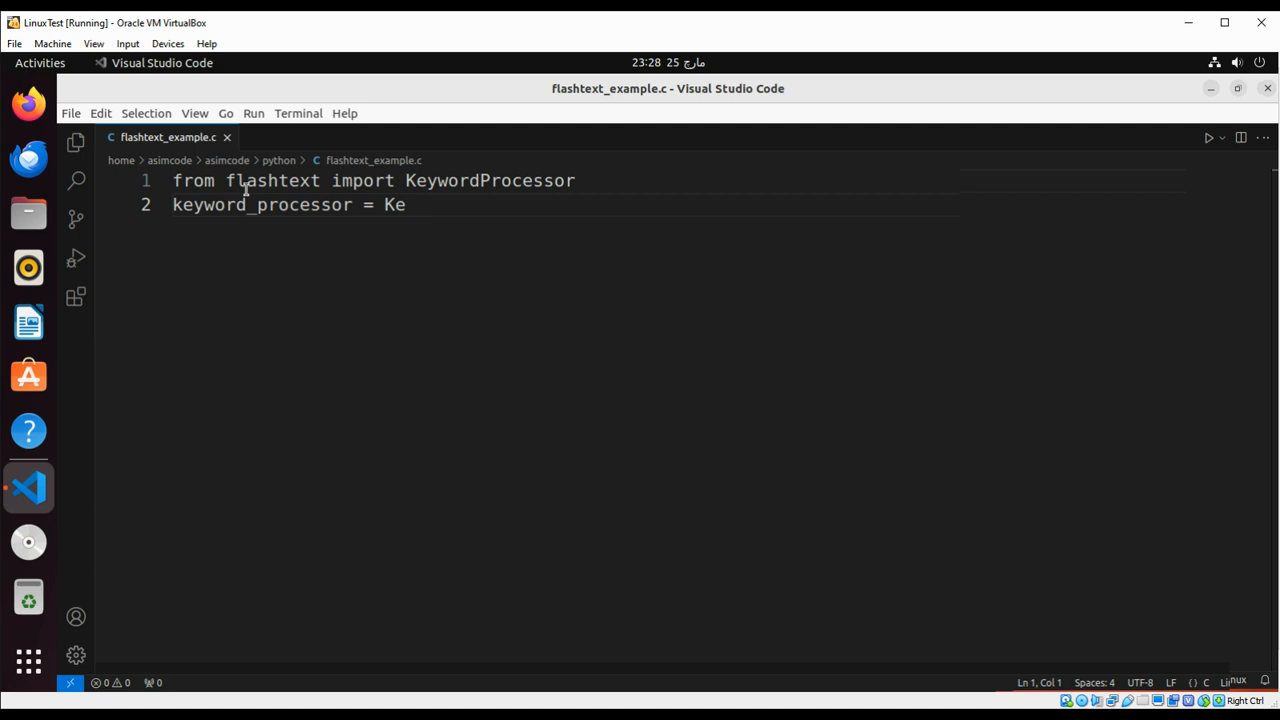
{"action": "type", "text": "ywo"}
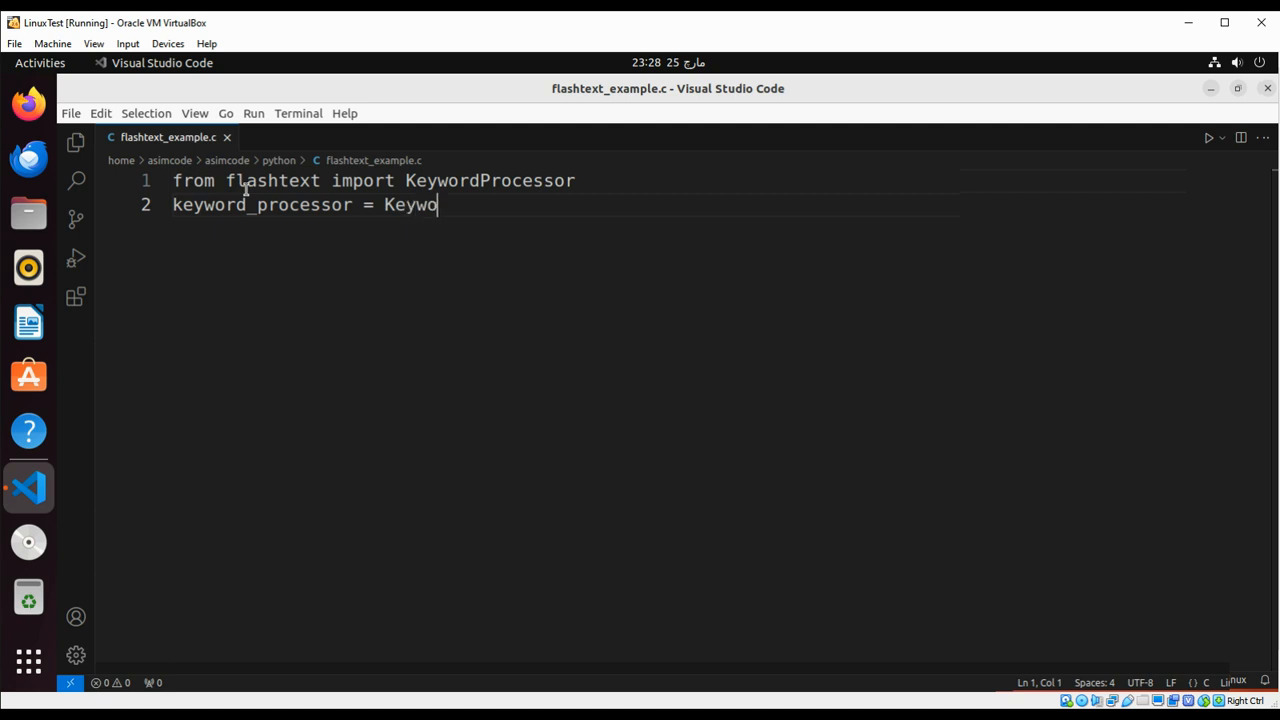
{"action": "type", "text": "rd"}
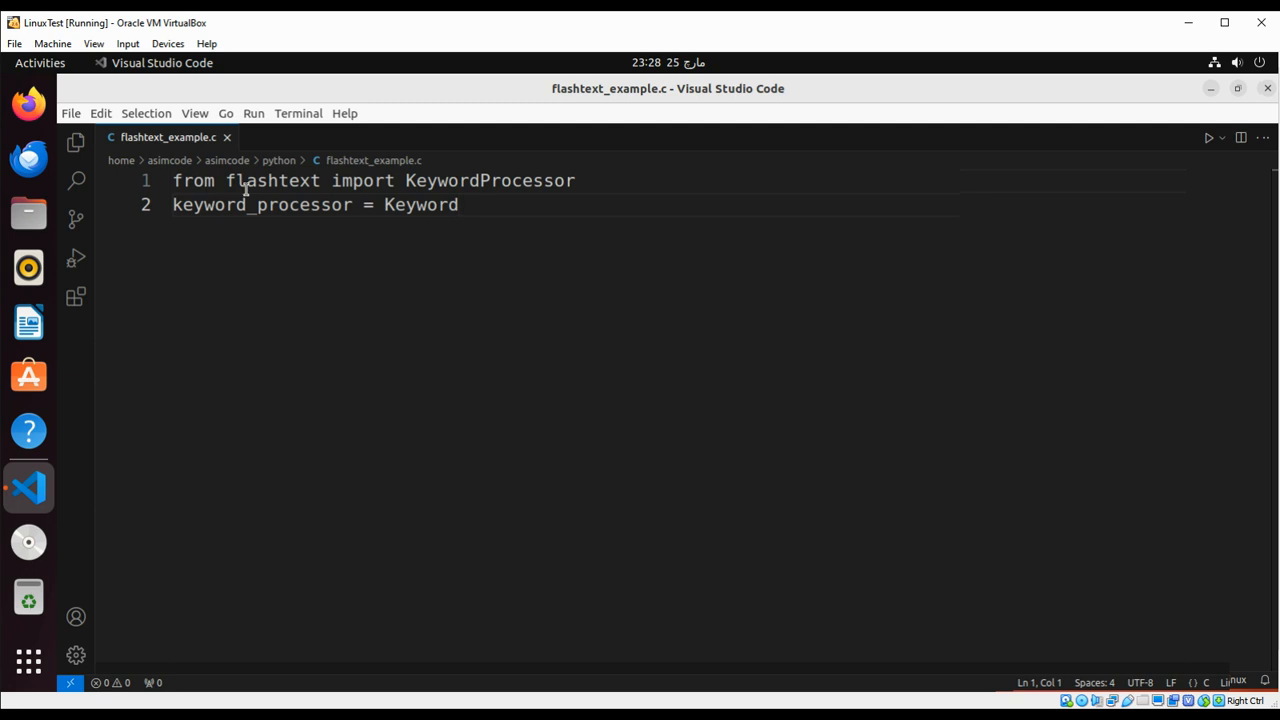
{"action": "type", "text": "Pr"}
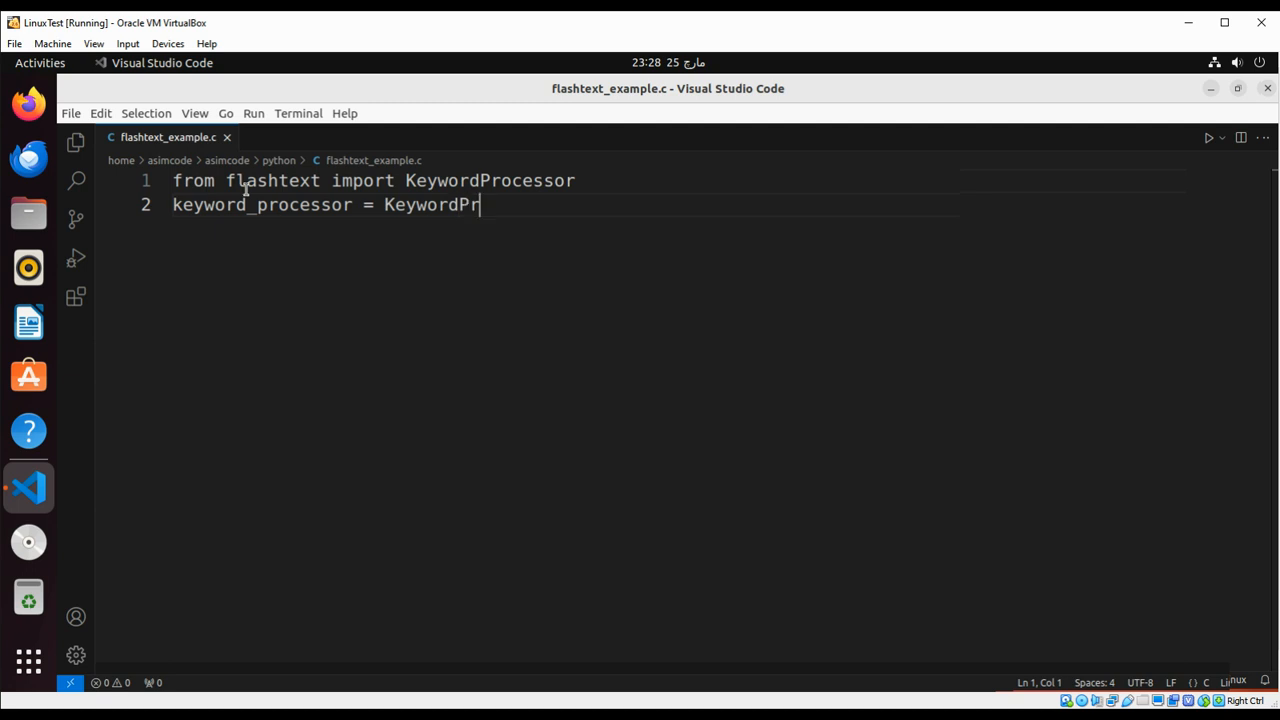
{"action": "type", "text": "ocess"}
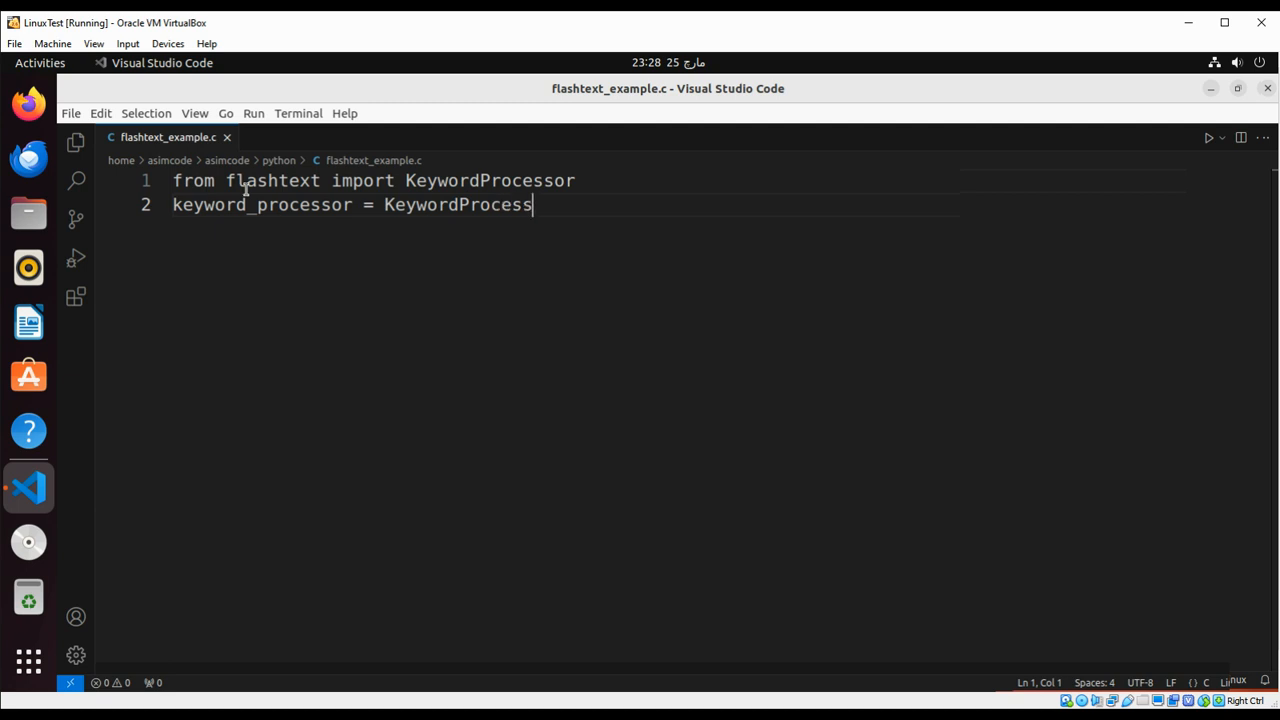
{"action": "type", "text": "()"}
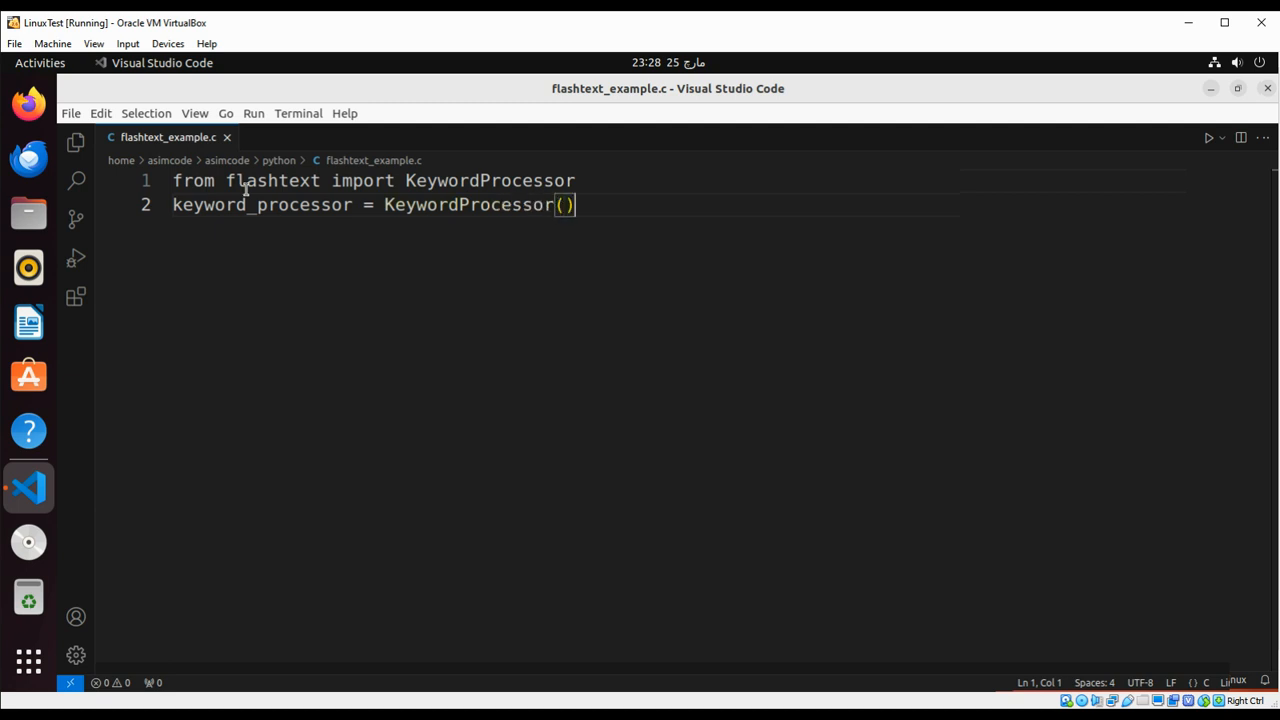
{"action": "key", "text": "enter"}
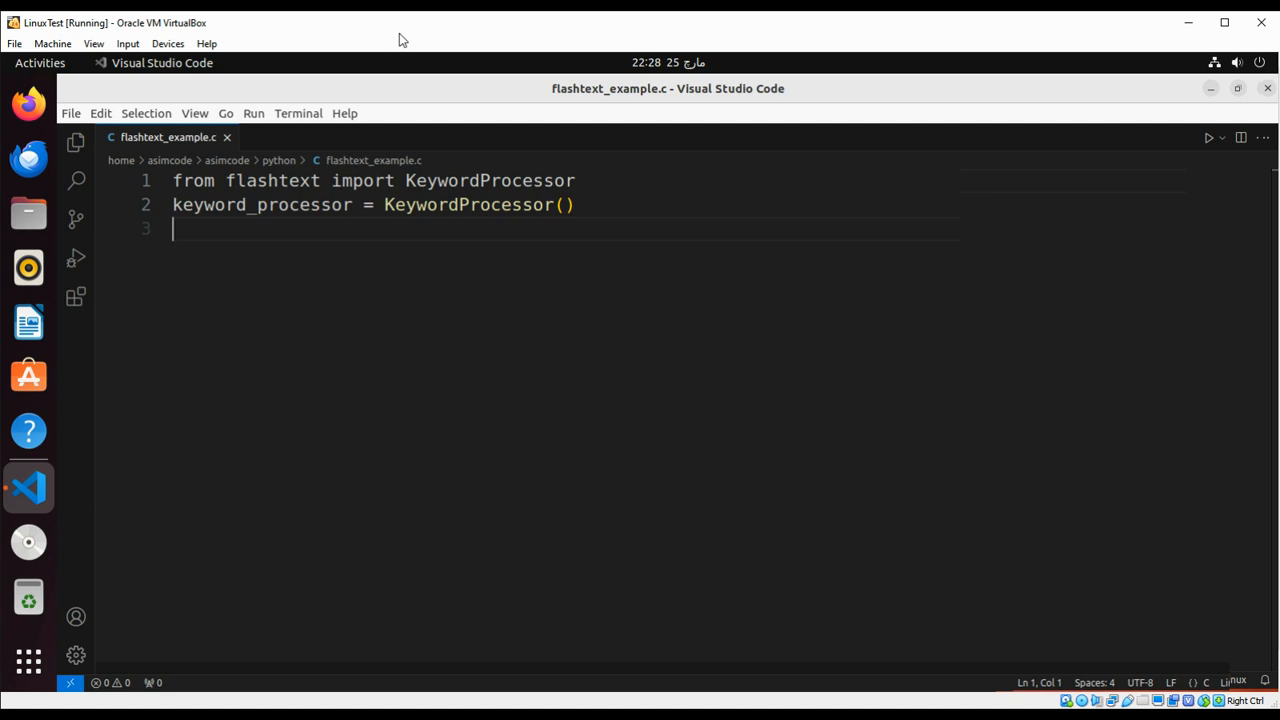
- Add keyword_processor.add_keyword('Java') on line 3
{"action": "type", "text": "keywo"}
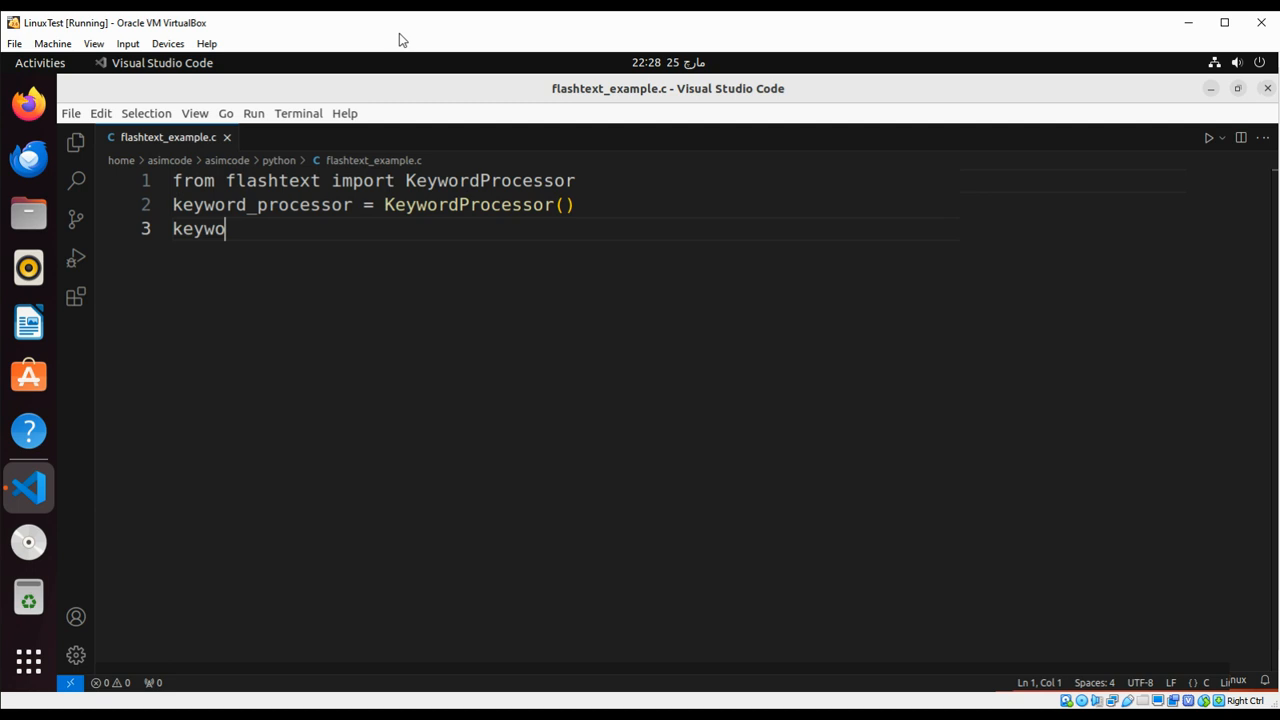
{"action": "type", "text": "rd"}
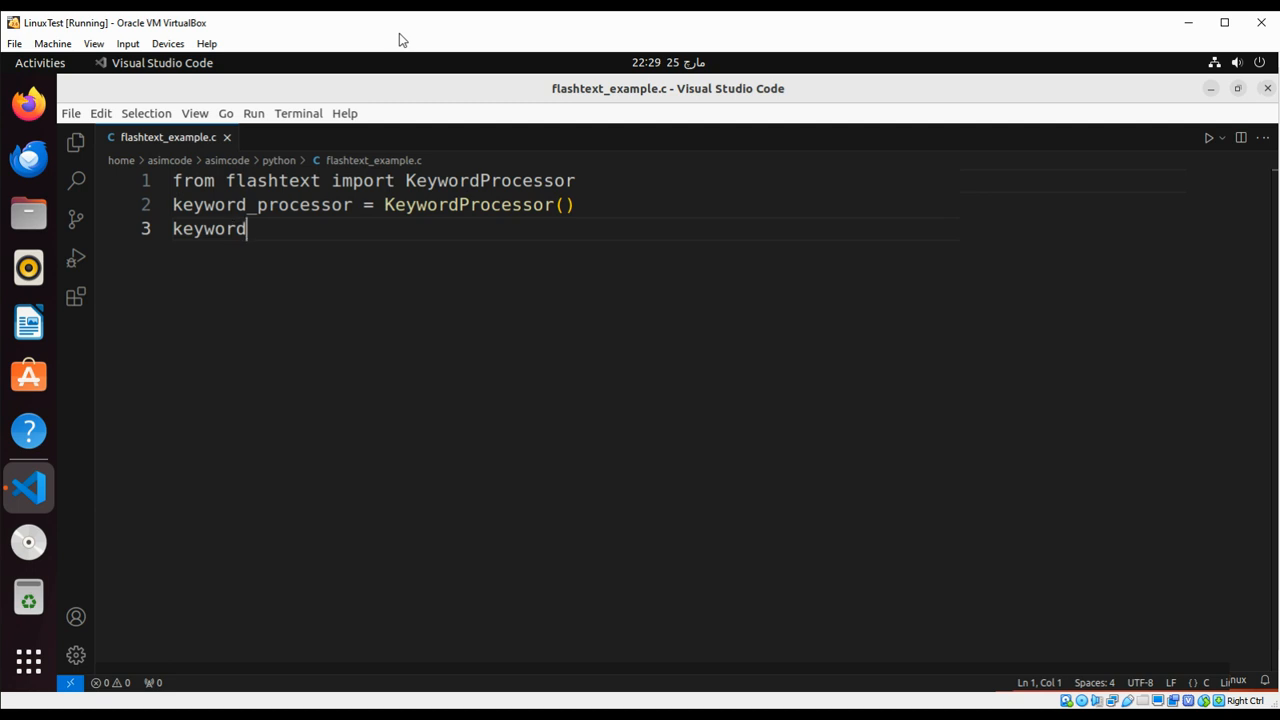
{"action": "type", "text": "_p"}
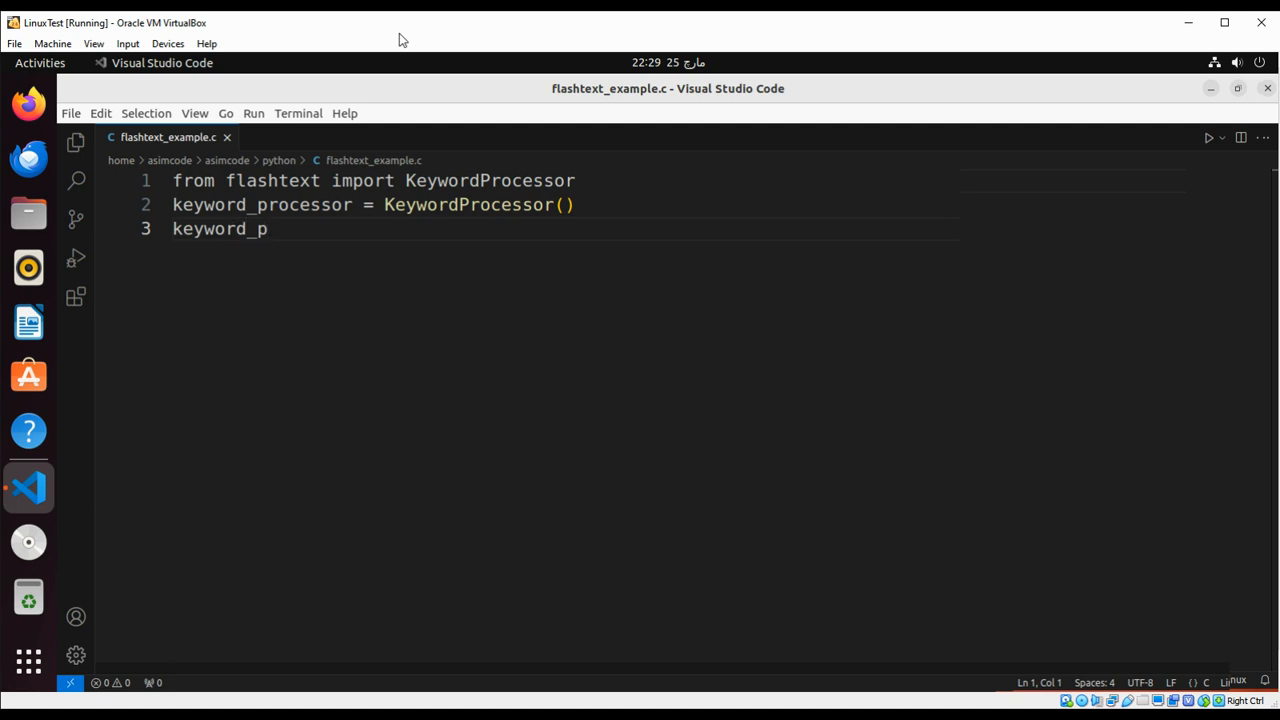
{"action": "type", "text": "ro"}
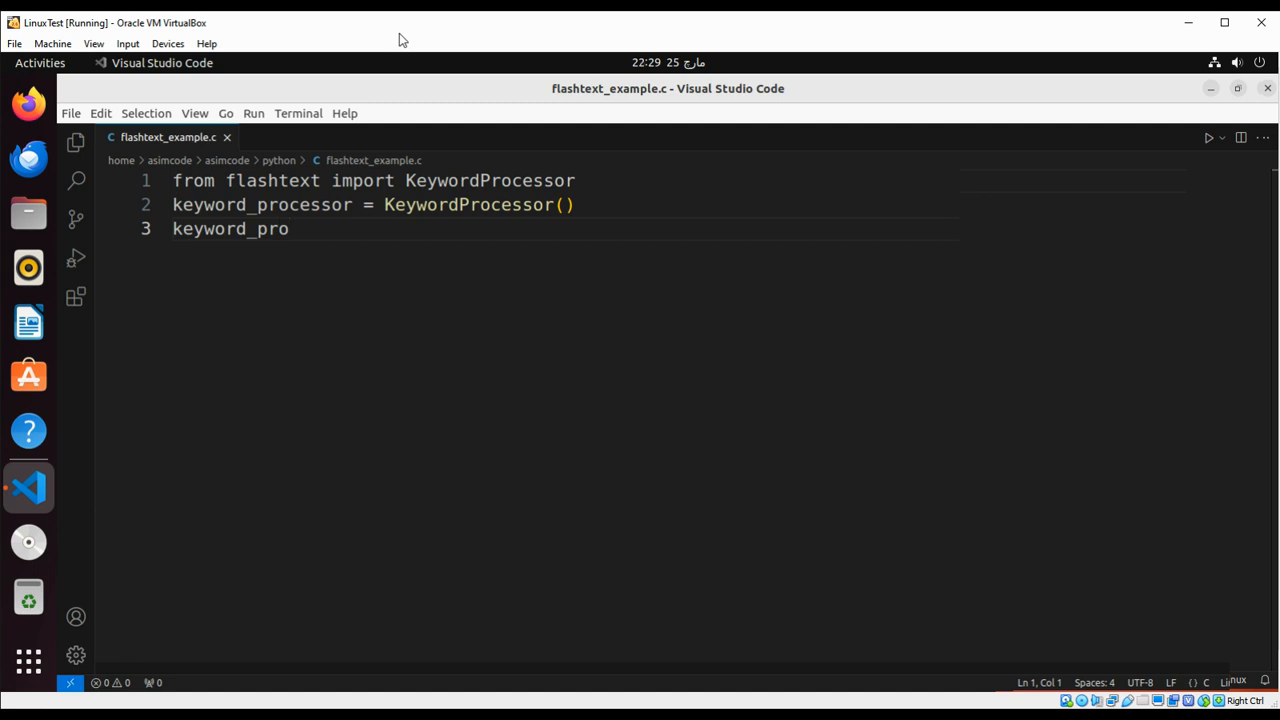
{"action": "type", "text": "cesso"}
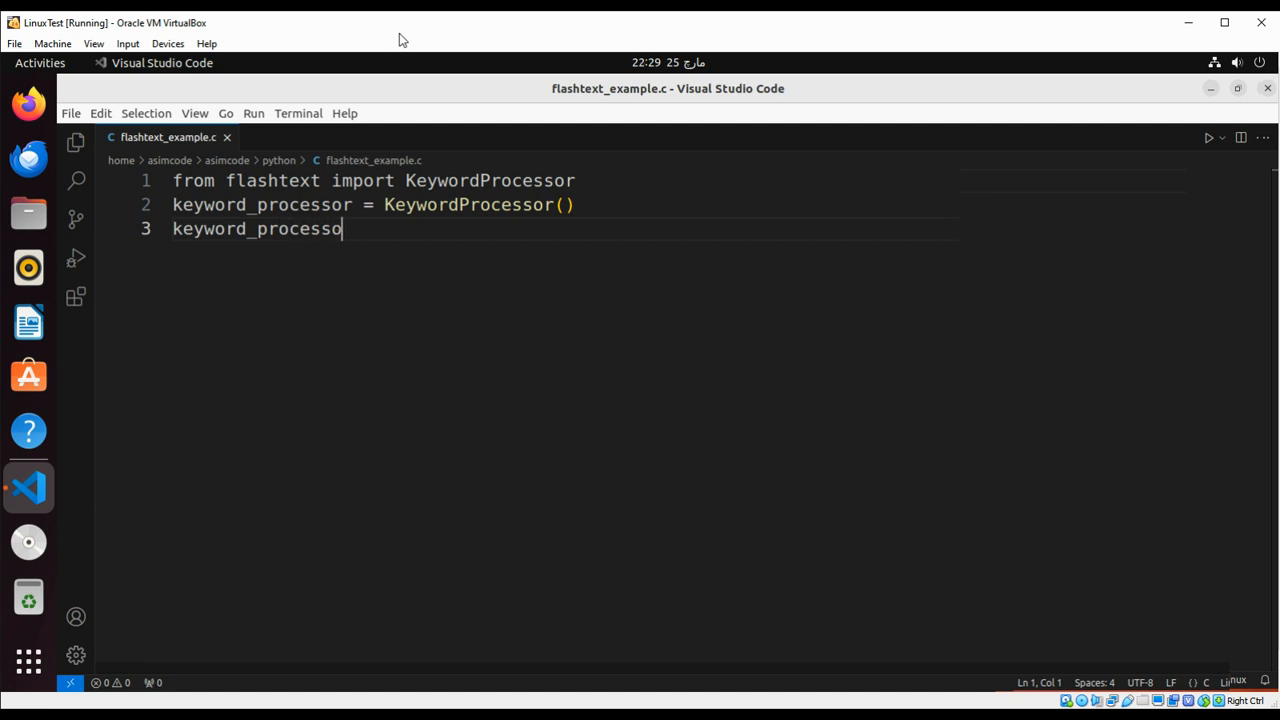
{"action": "type", "text": "r"}
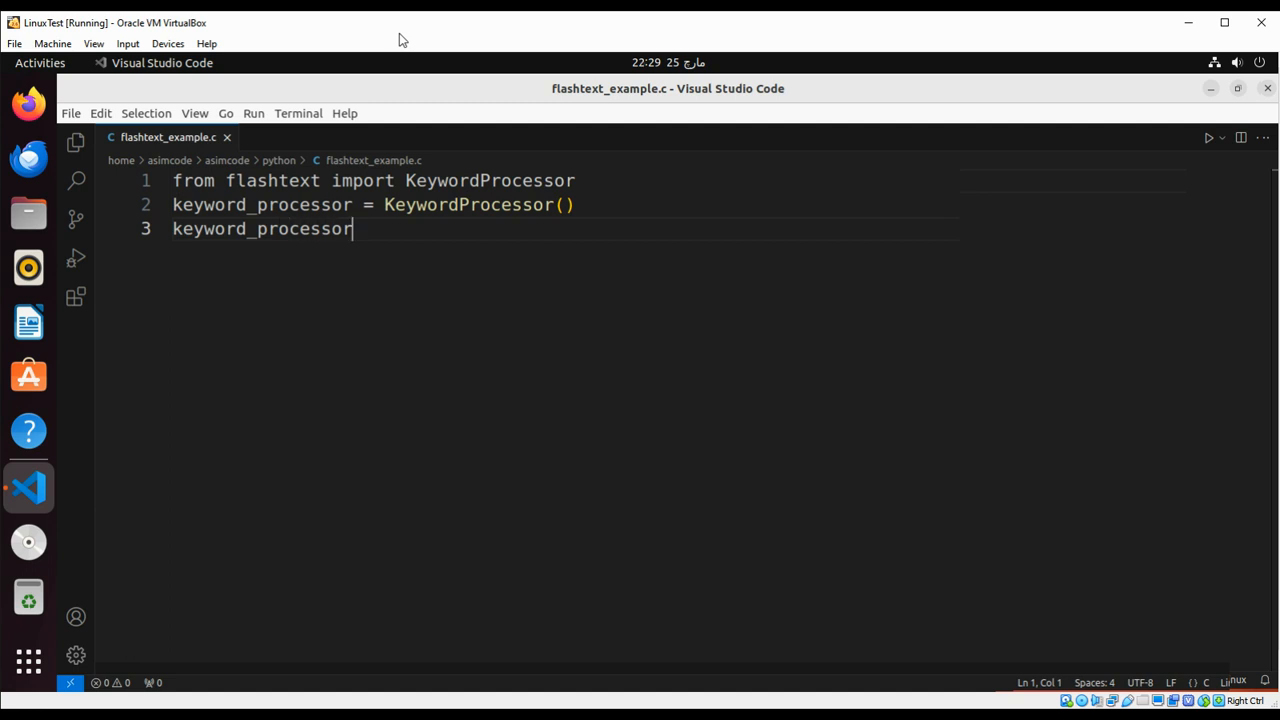
{"action": "type", "text": ".add"}
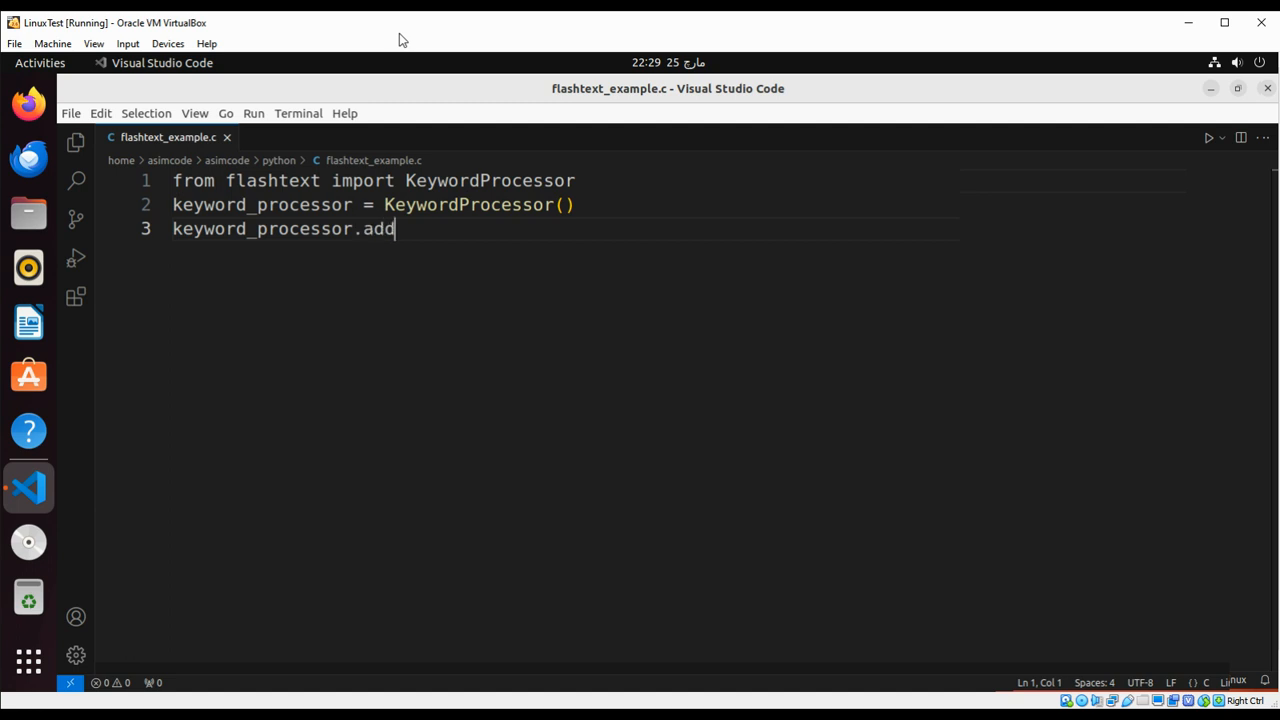
{"action": "type", "text": "_keywo"}
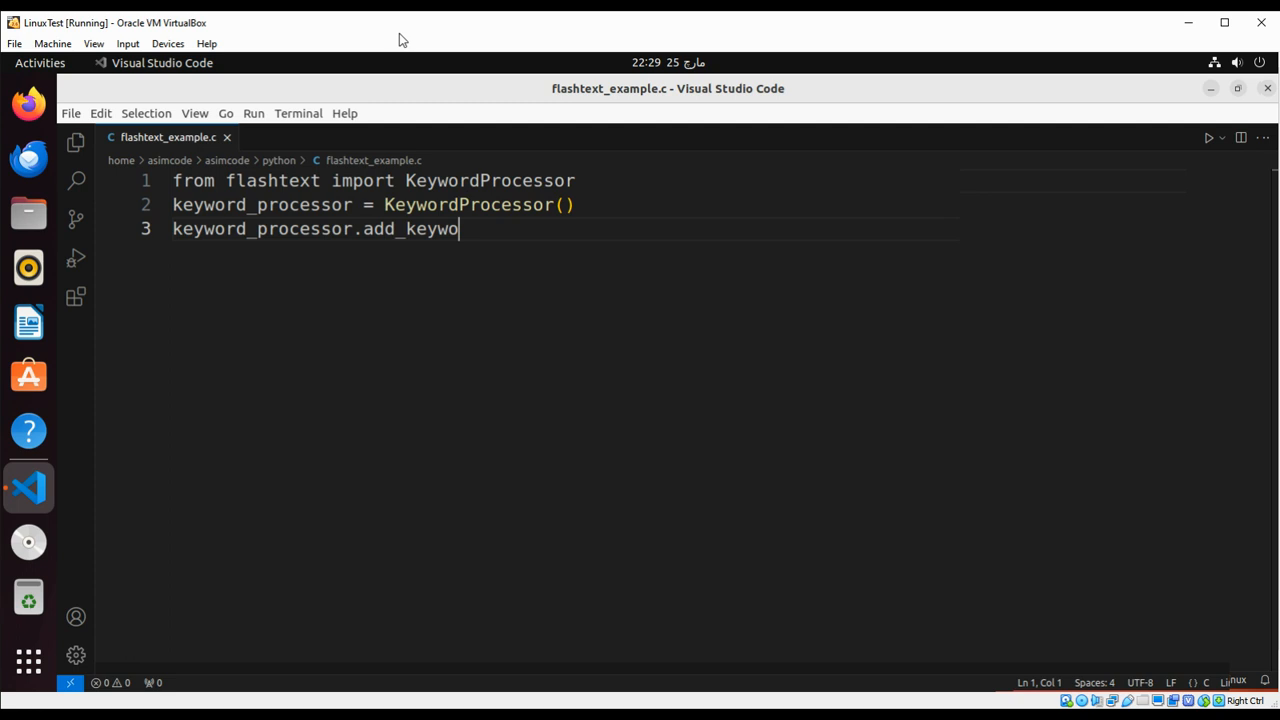
{"action": "type", "text": "rd()"}
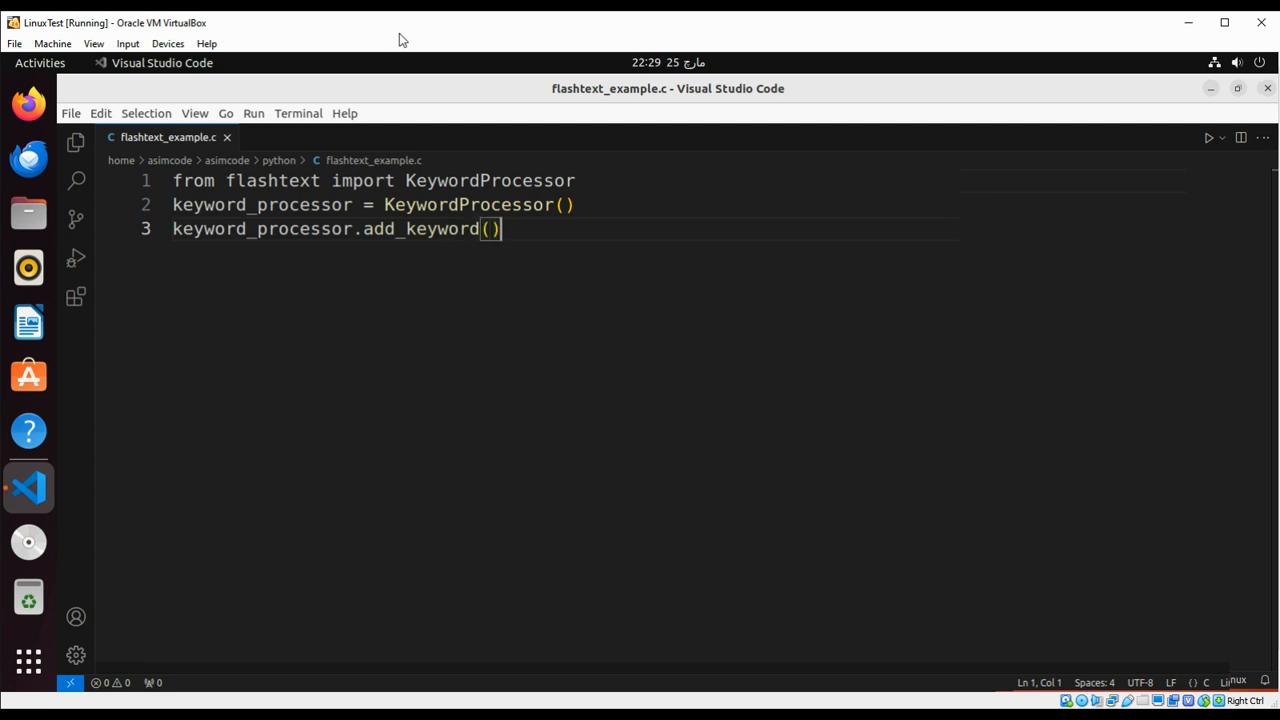
{"action": "type", "text": "''"}
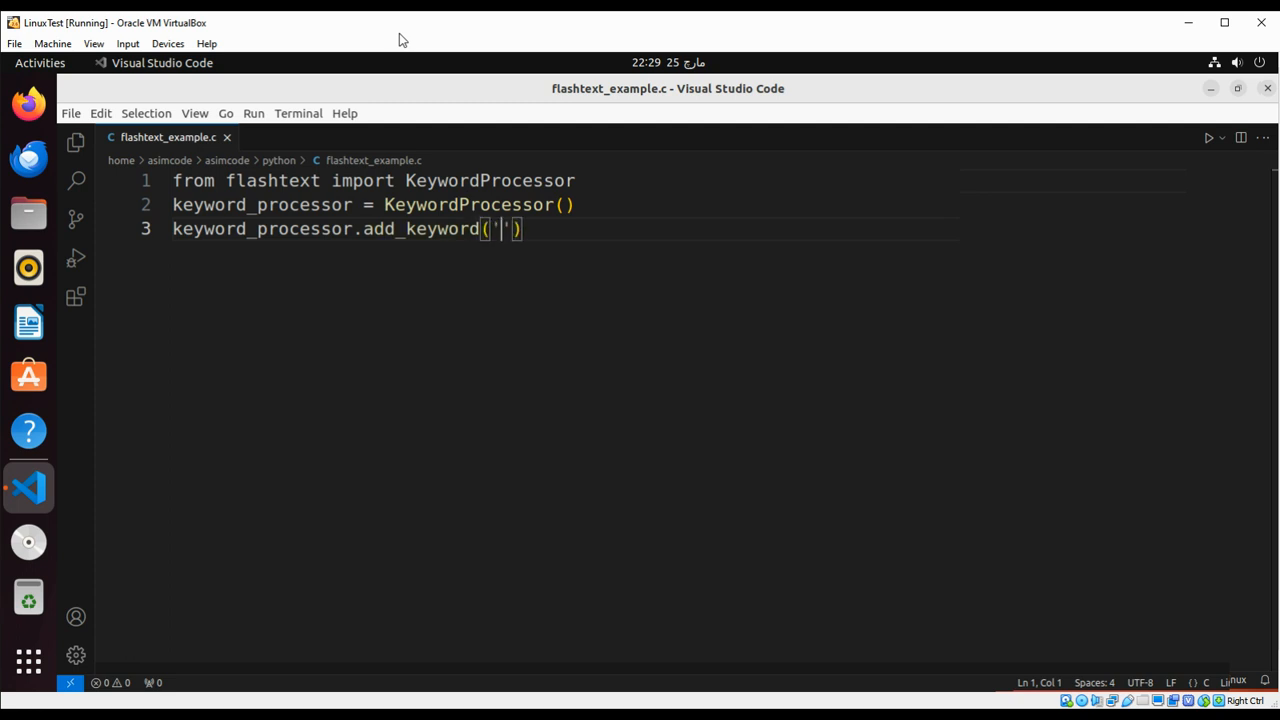
{"action": "type", "text": "Java"}
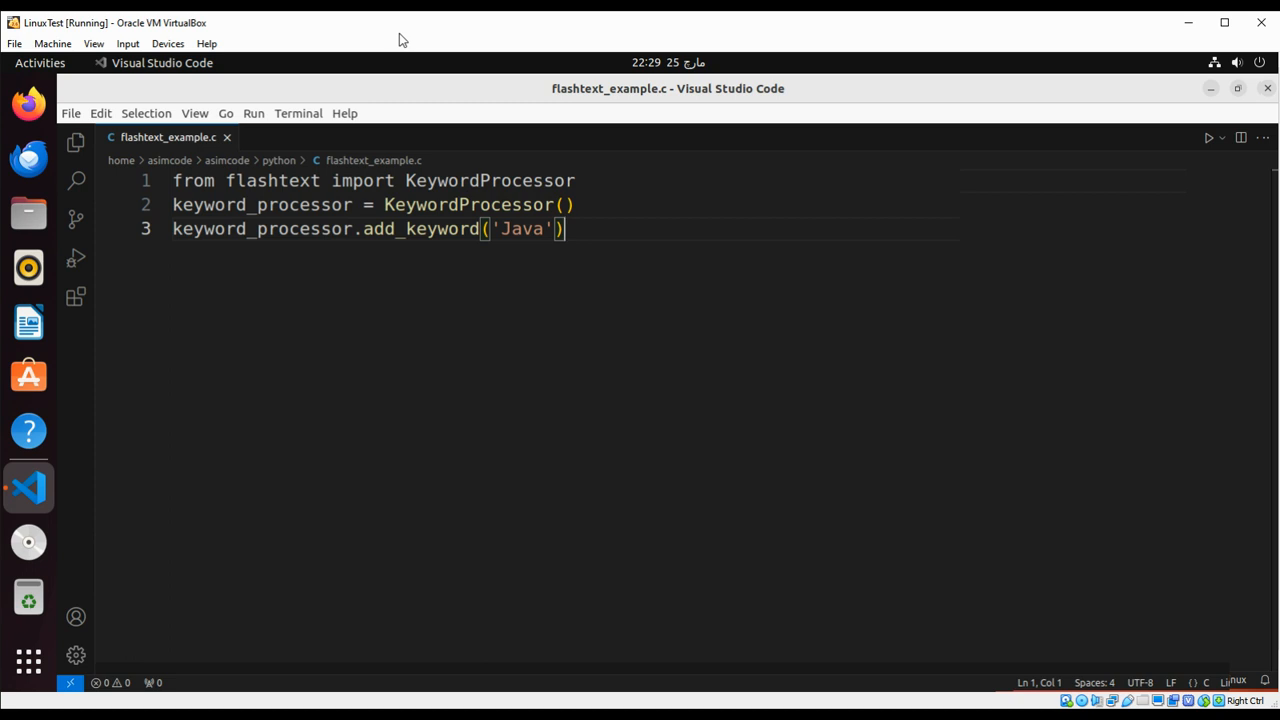
- Duplicate that line below as add_keyword('Programming') on line 4
{"action": "triple_click", "coordinate": [368, 228]}
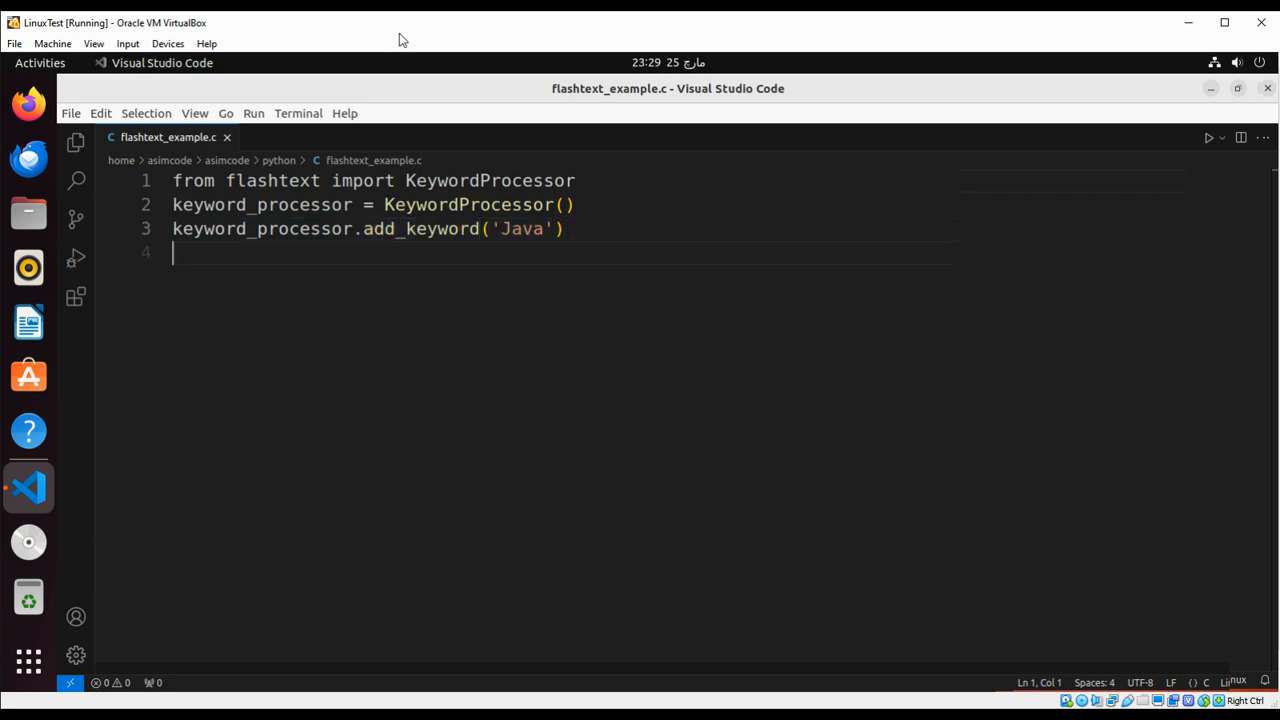
{"action": "type", "text": "keyword_processor.add_keyword('J')"}
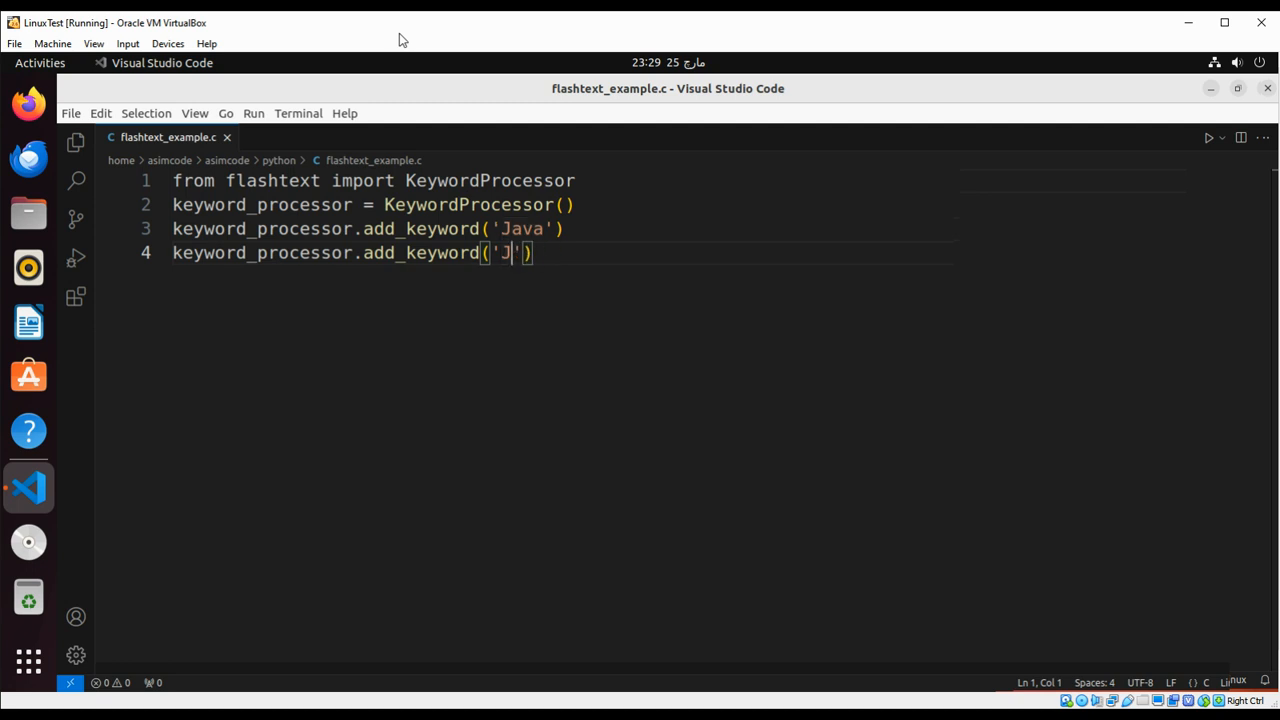
{"action": "type", "text": "P"}
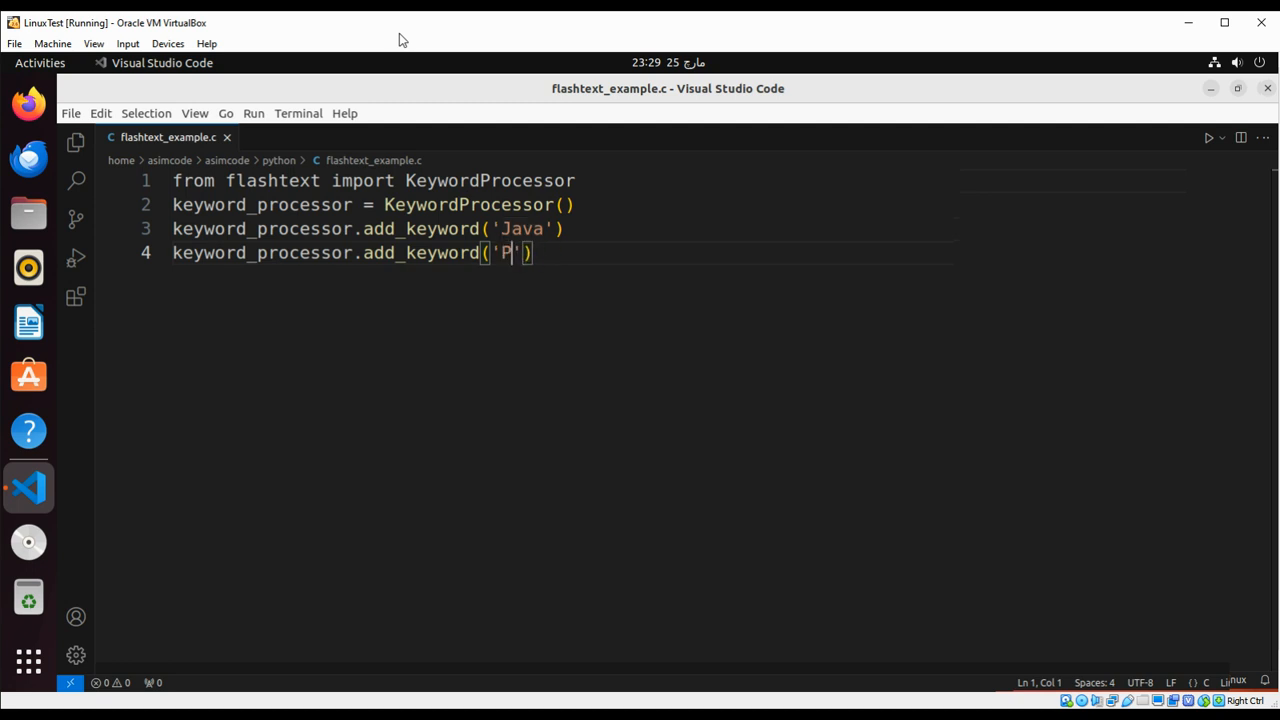
{"action": "type", "text": "rogramming"}
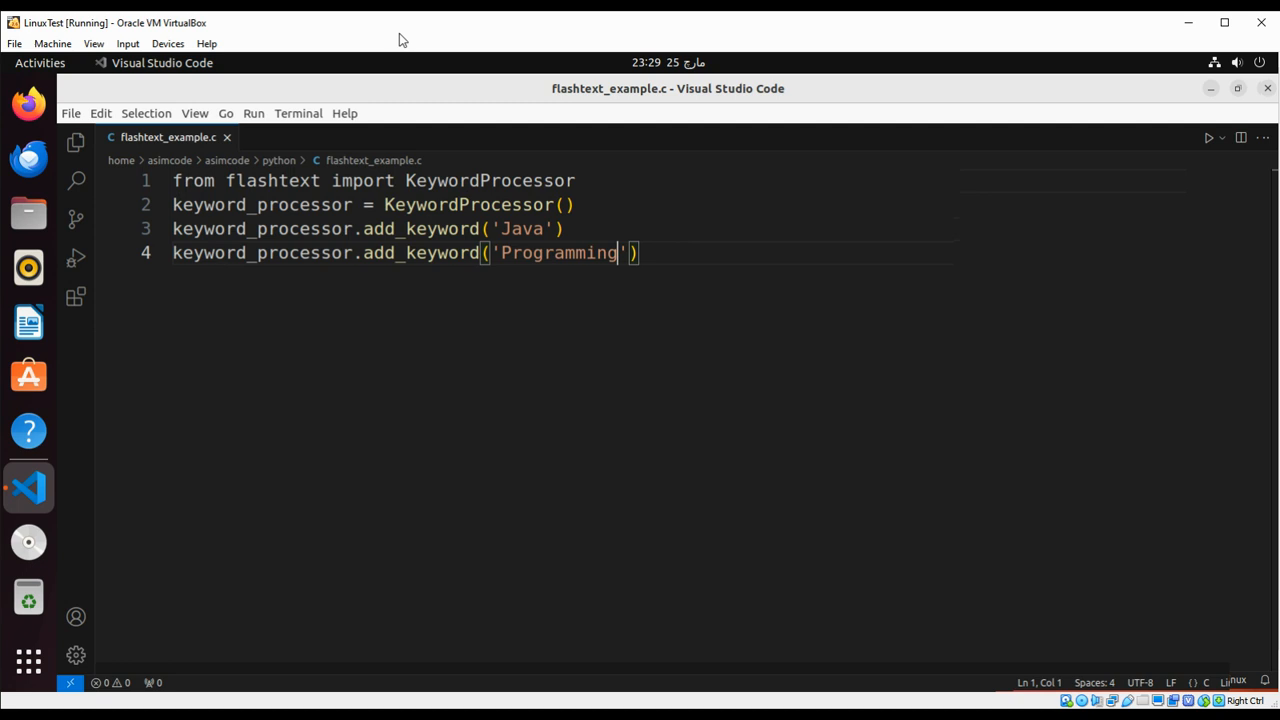
{"action": "key", "text": "Right"}
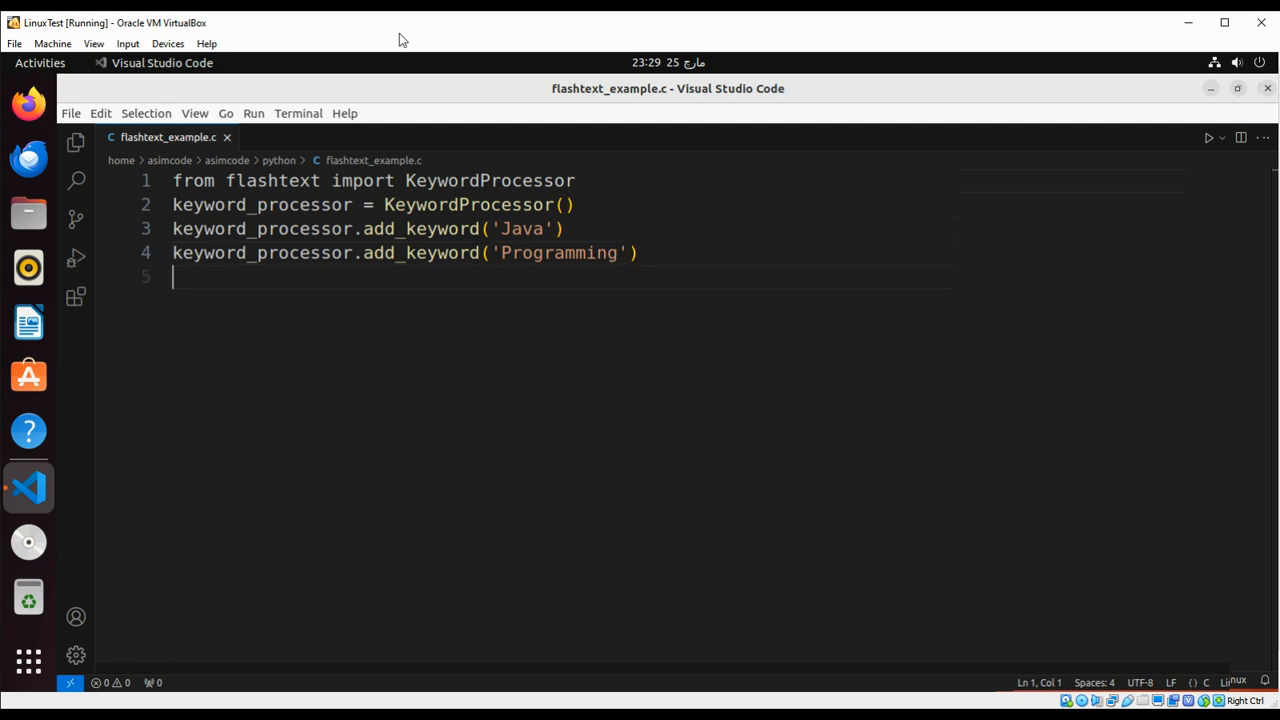
- Write keywords_found = keyword_processor.extract_keywords() on line 5
{"action": "type", "text": "k"}
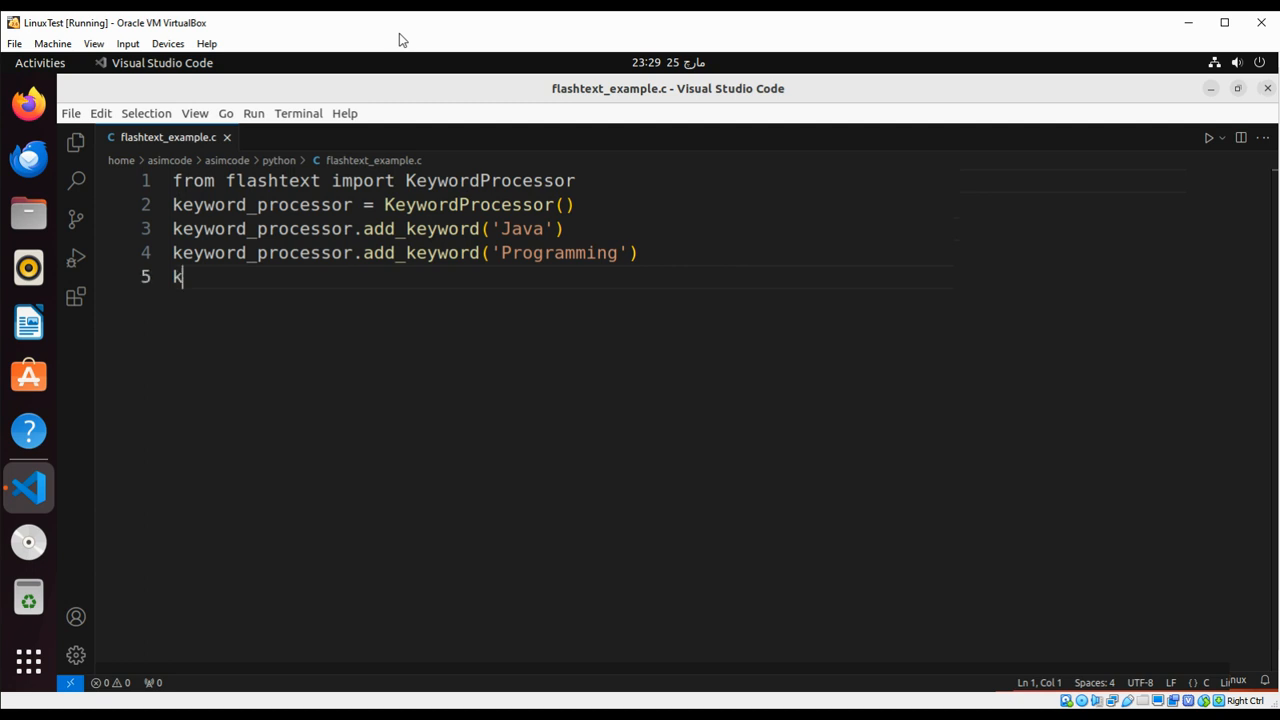
{"action": "type", "text": "ey"}
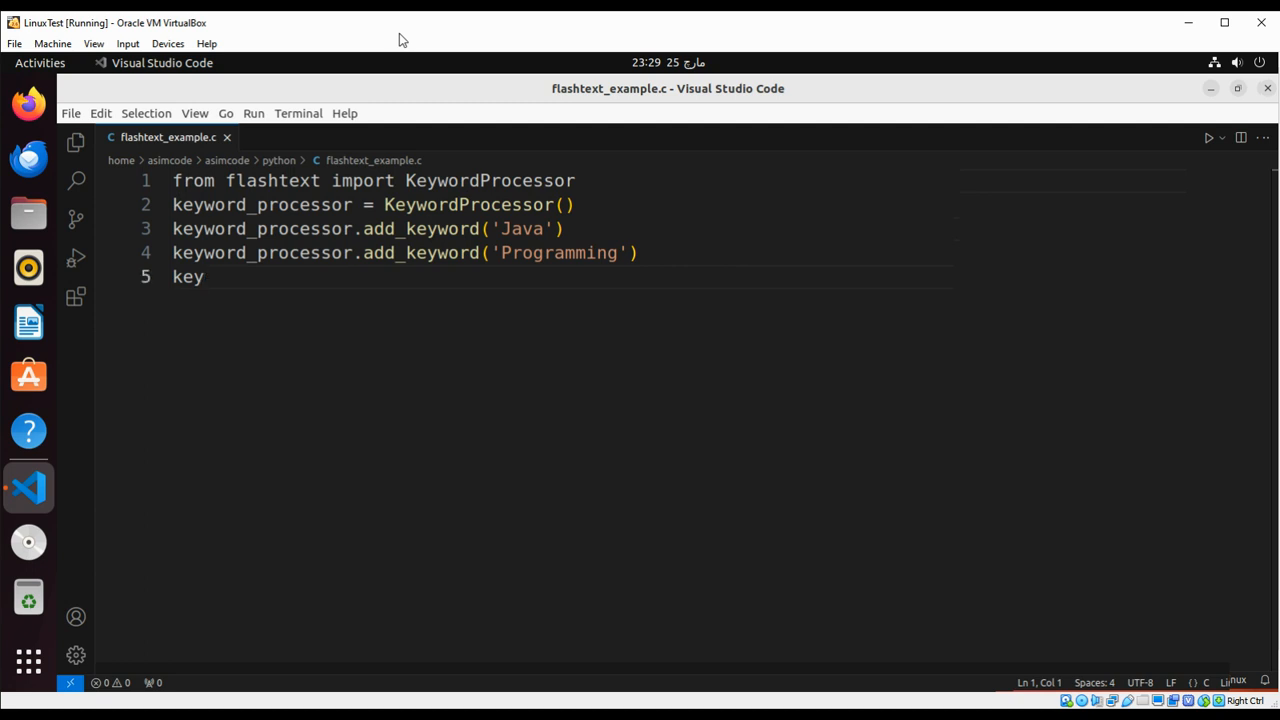
{"action": "type", "text": "words"}
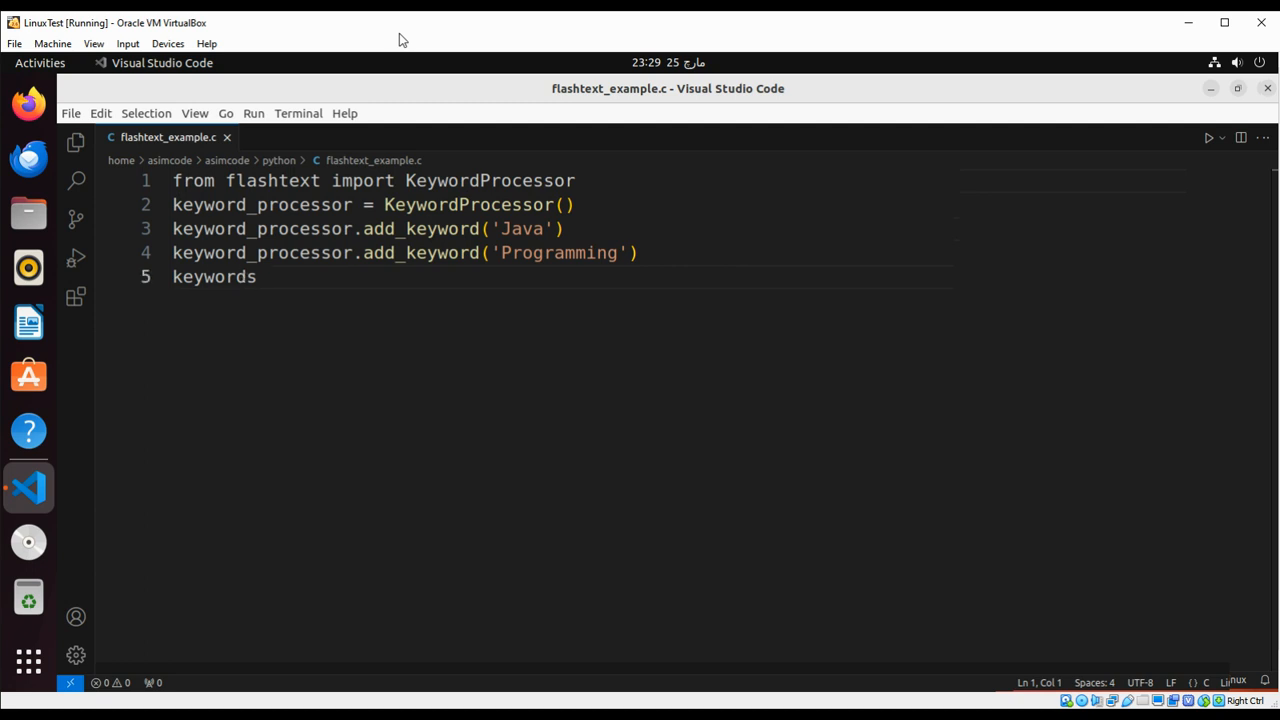
{"action": "type", "text": "_found ="}
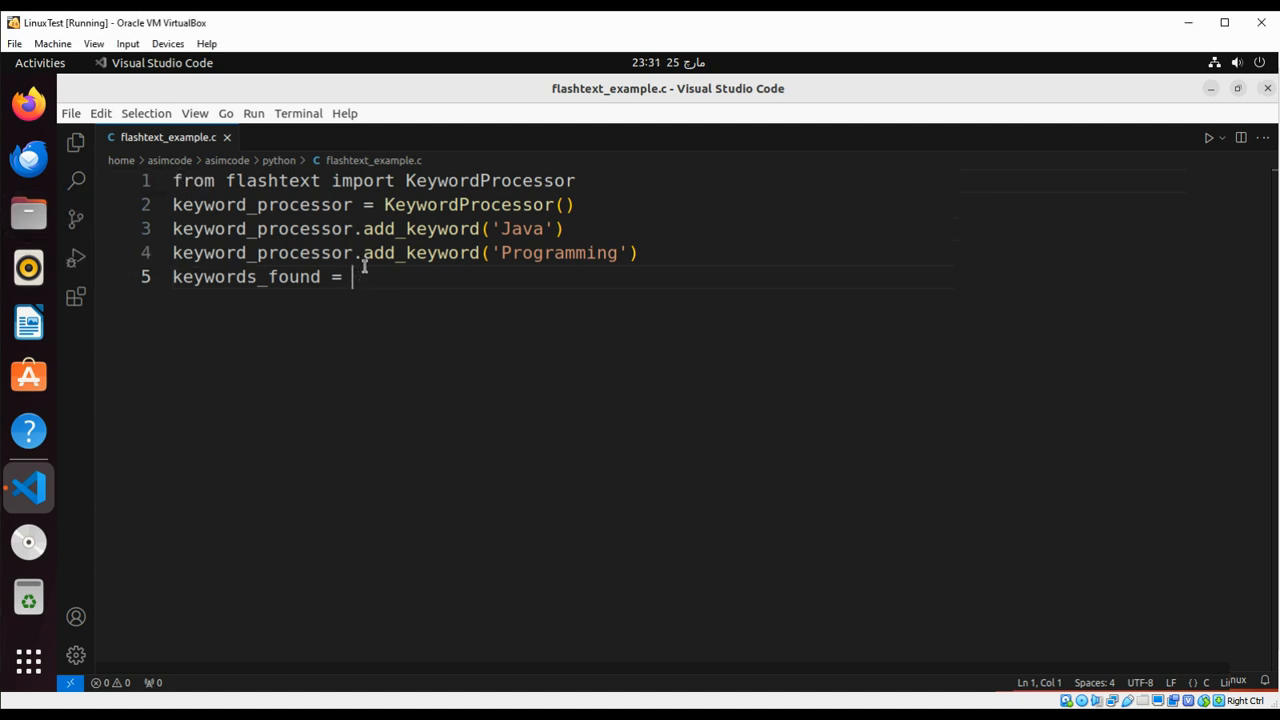
{"action": "type", "text": "k"}
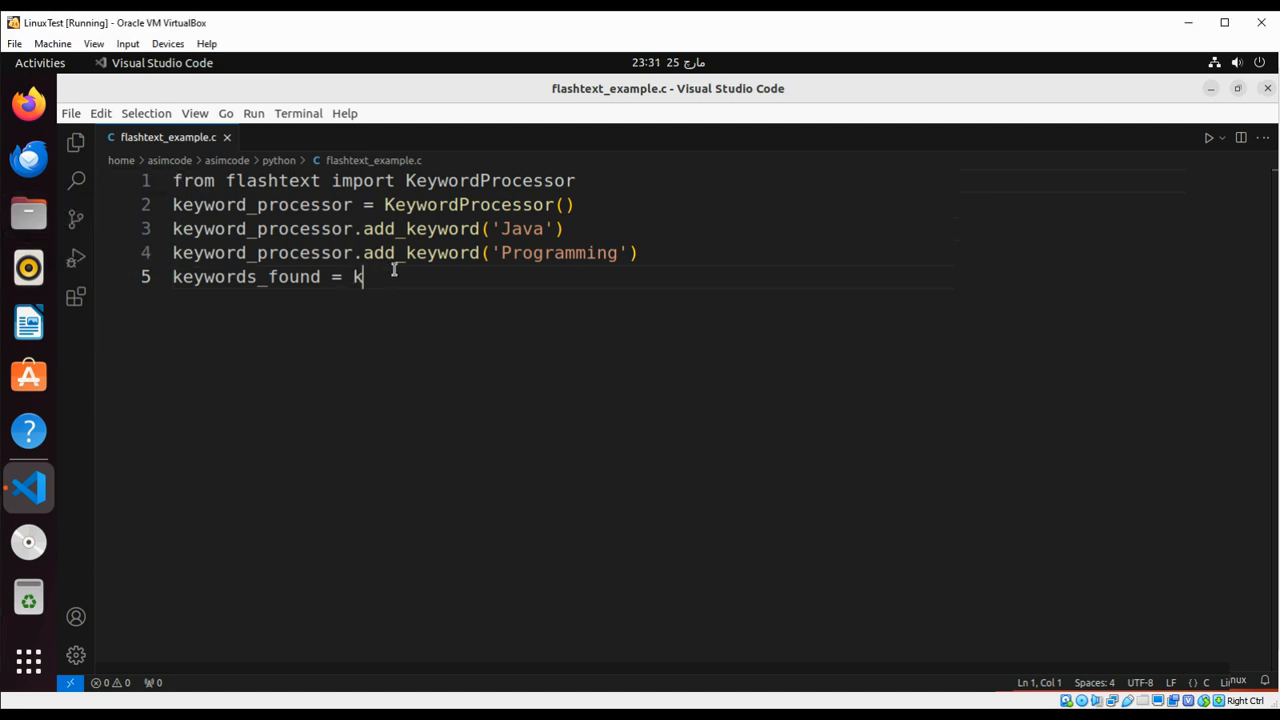
{"action": "type", "text": "eyword"}
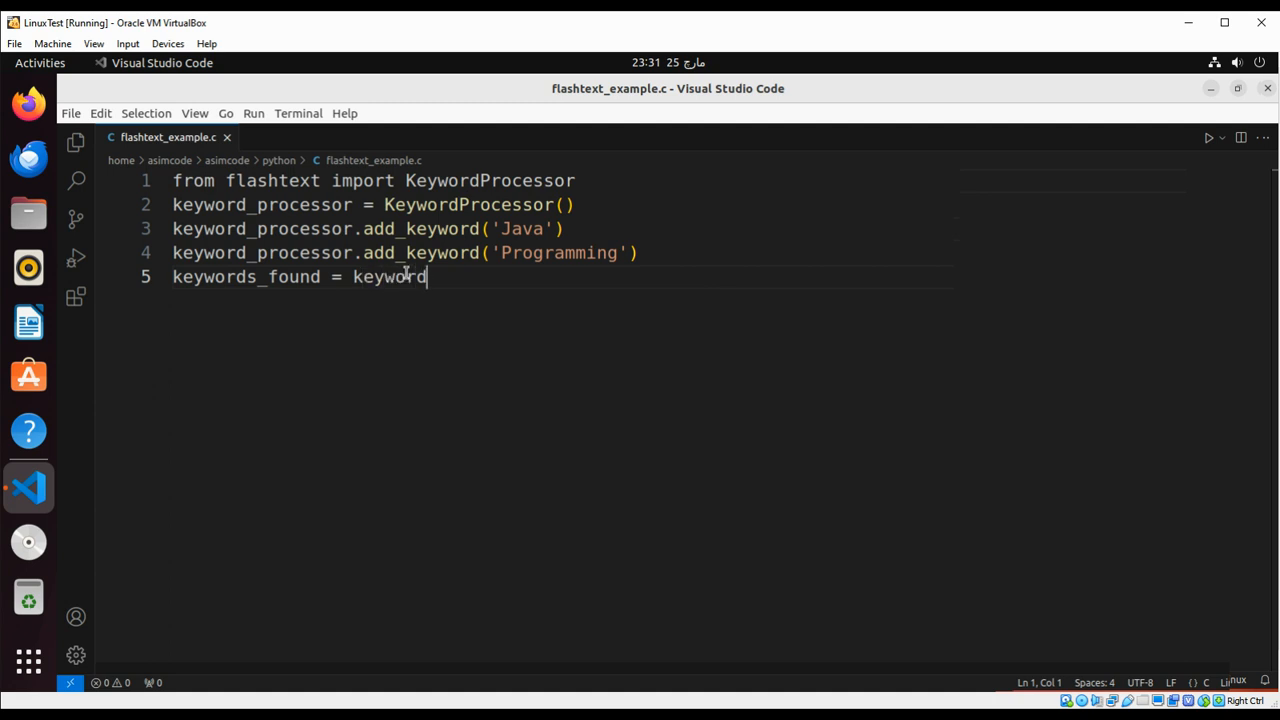
{"action": "type", "text": "_processo"}
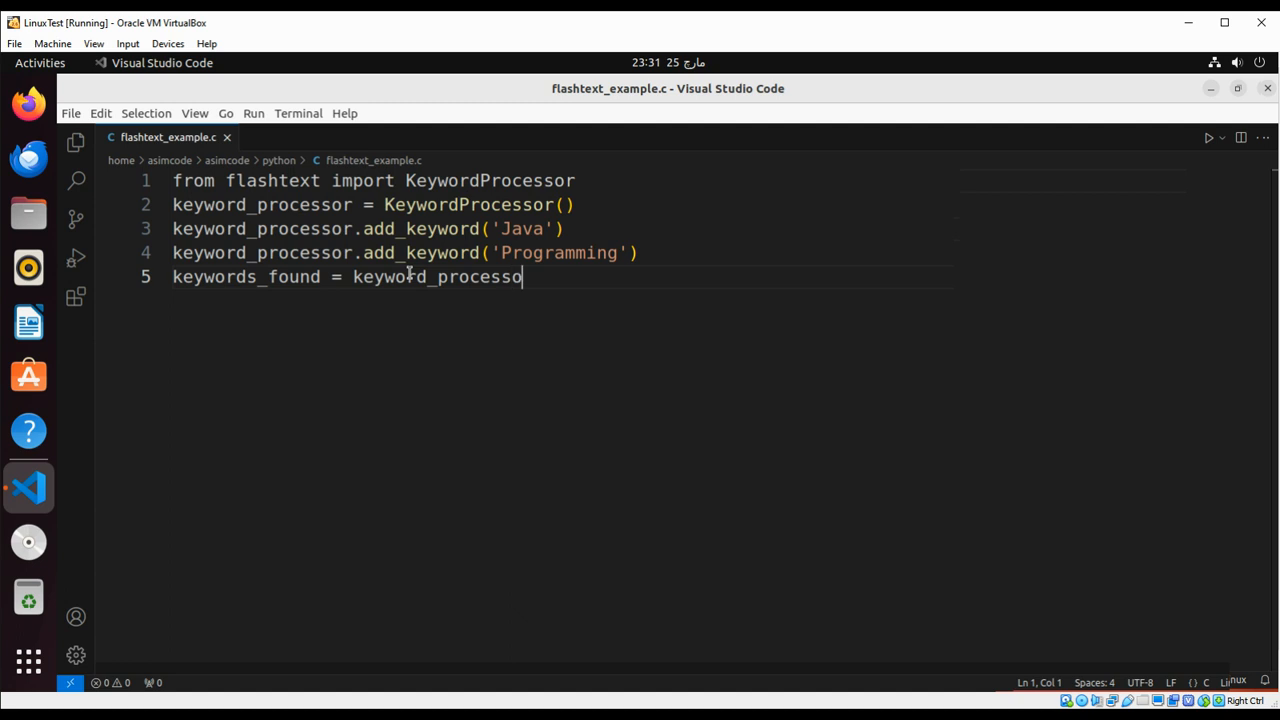
{"action": "type", "text": "r."}
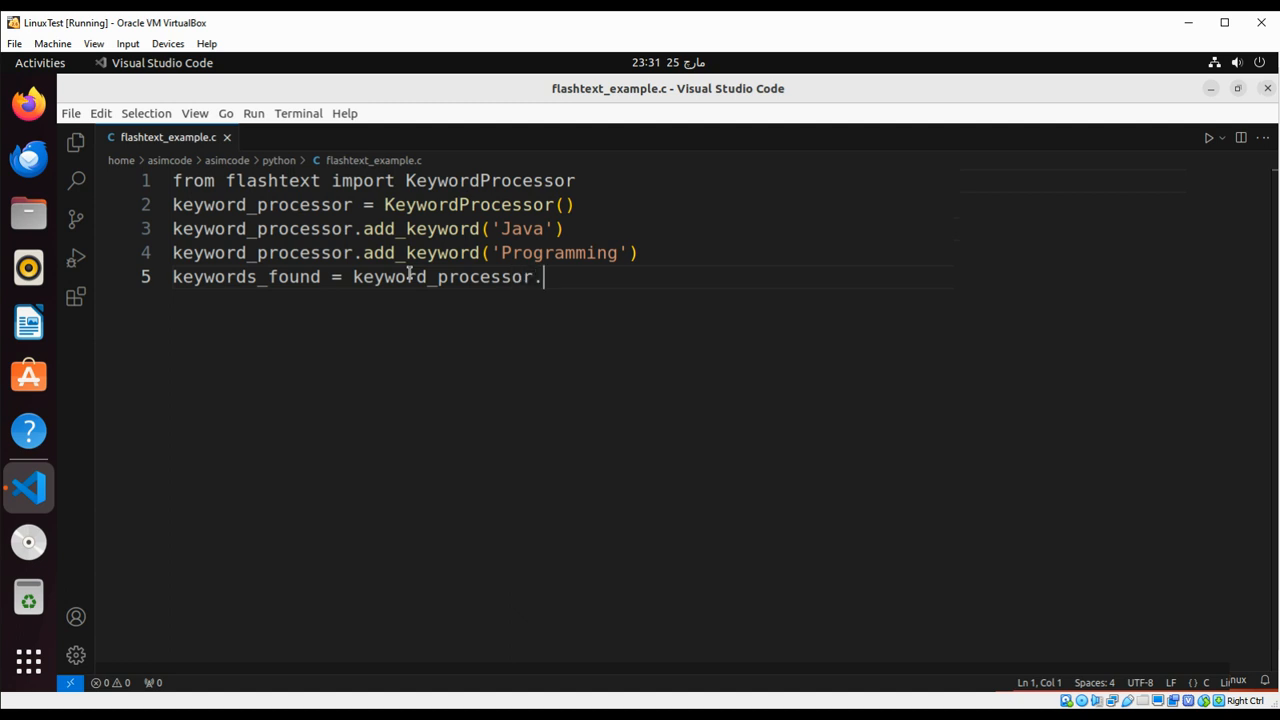
{"action": "type", "text": "extract_"}
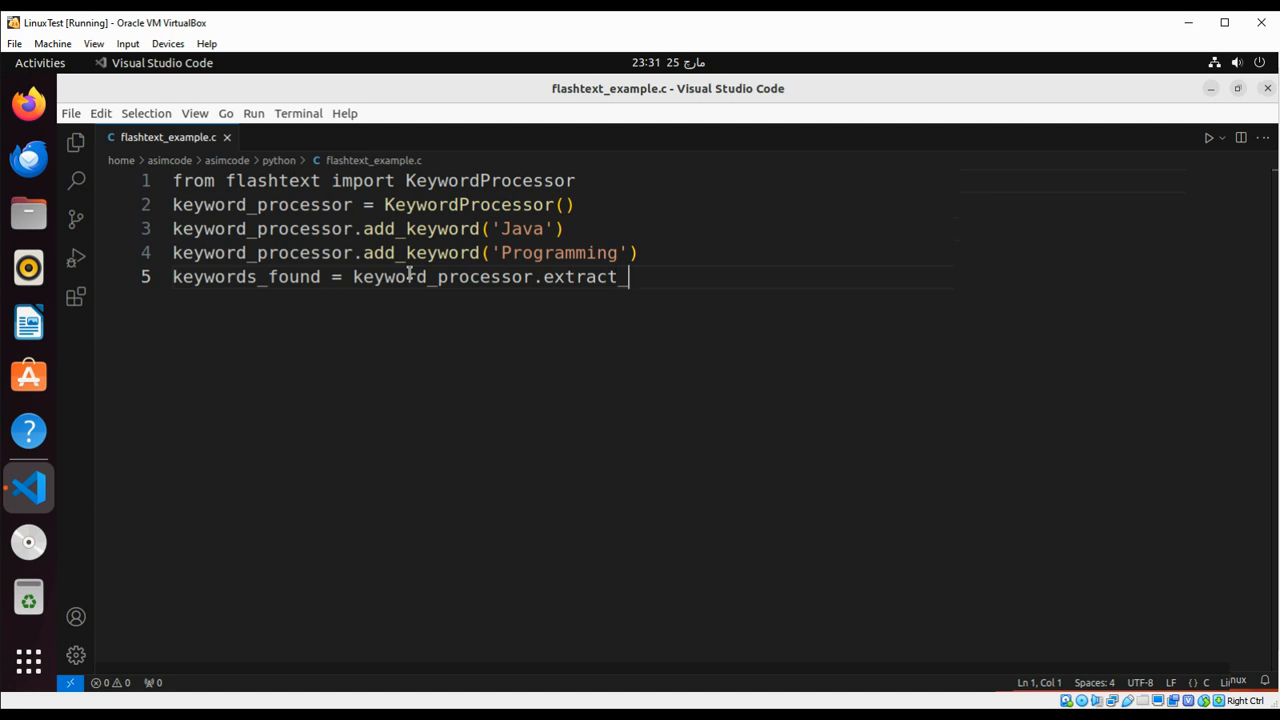
{"action": "type", "text": "keyword"}
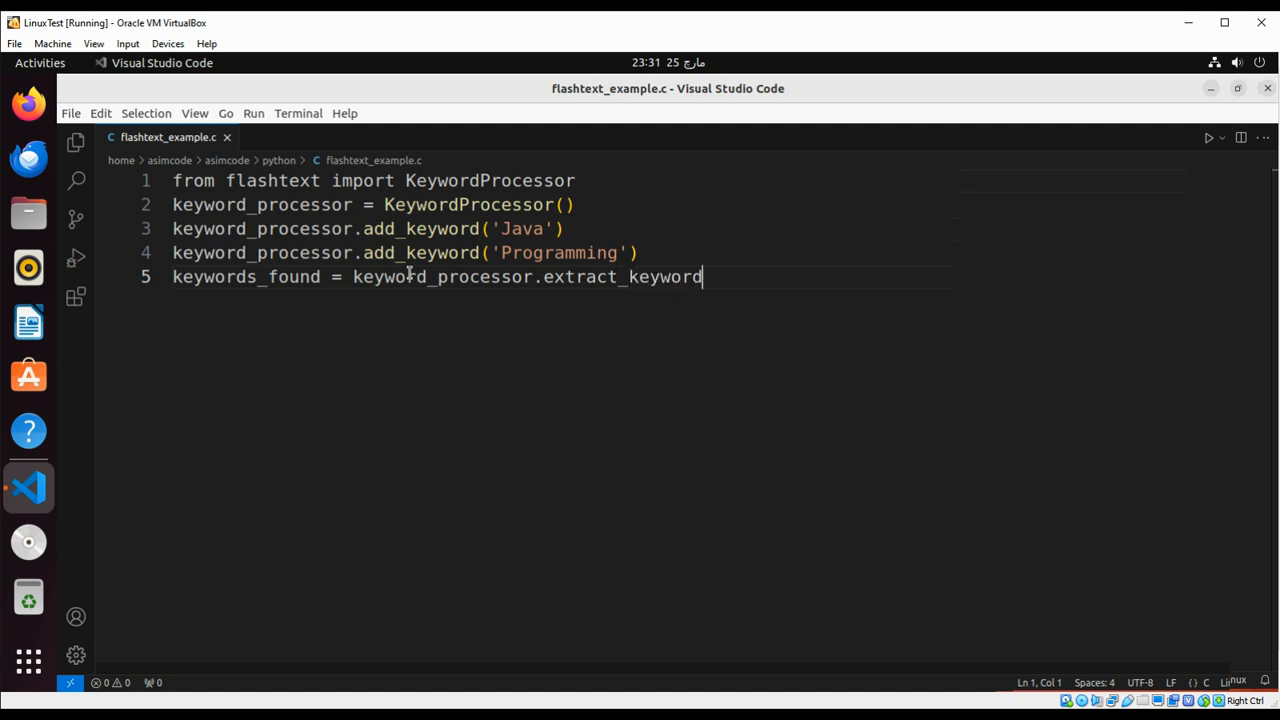
{"action": "type", "text": "s()"}
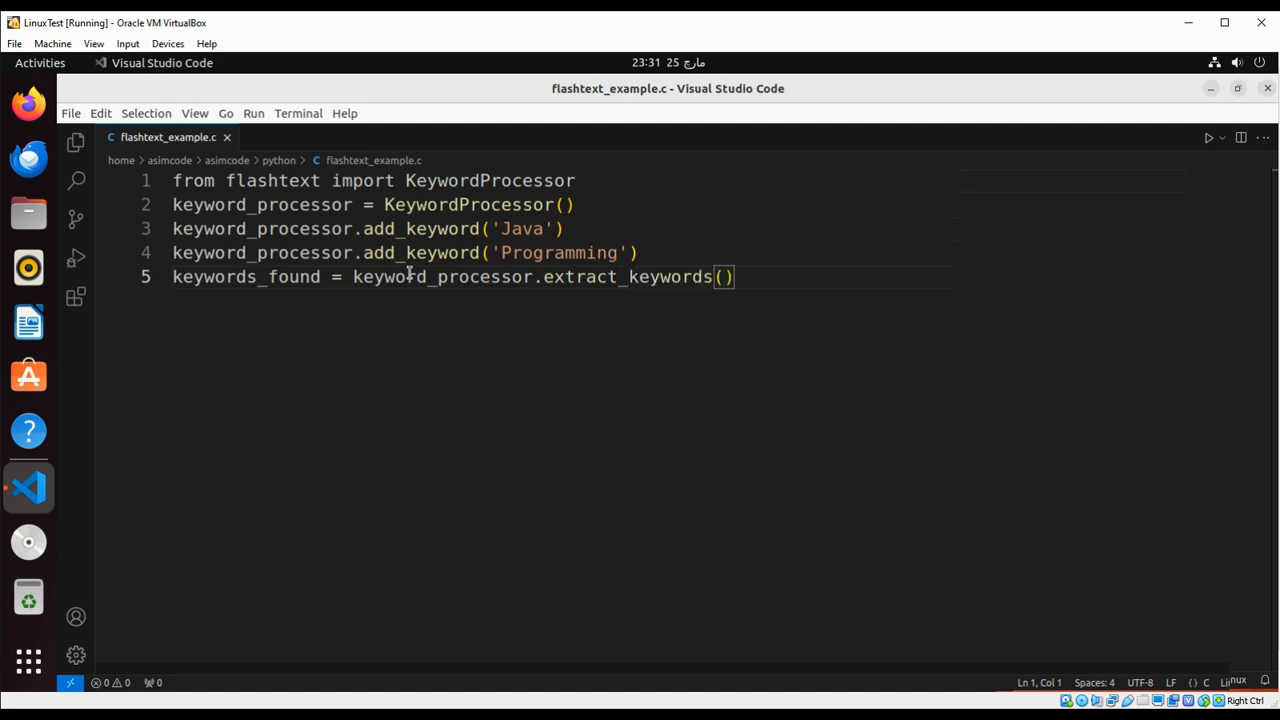
- Pass the sentence 'I love Java Programming.' and begin a print call on line 6
{"action": "type", "text": "''"}
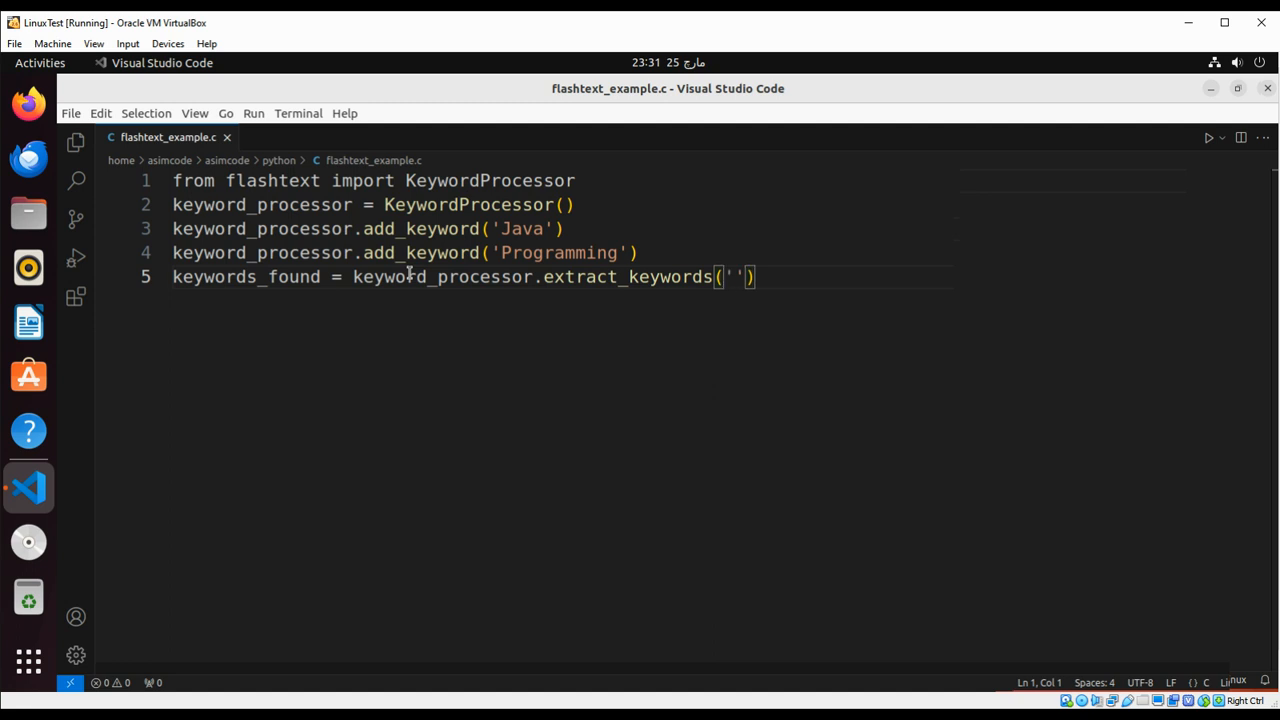
{"action": "type", "text": "I"}
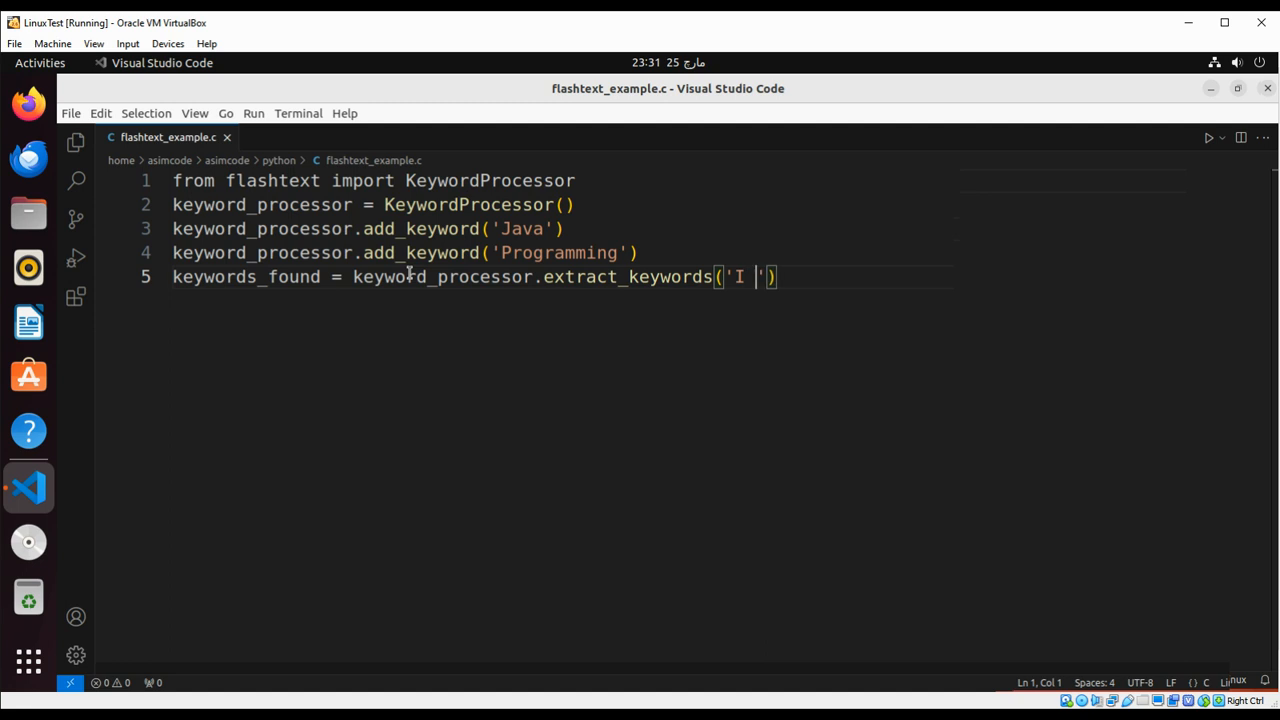
{"action": "type", "text": "love"}
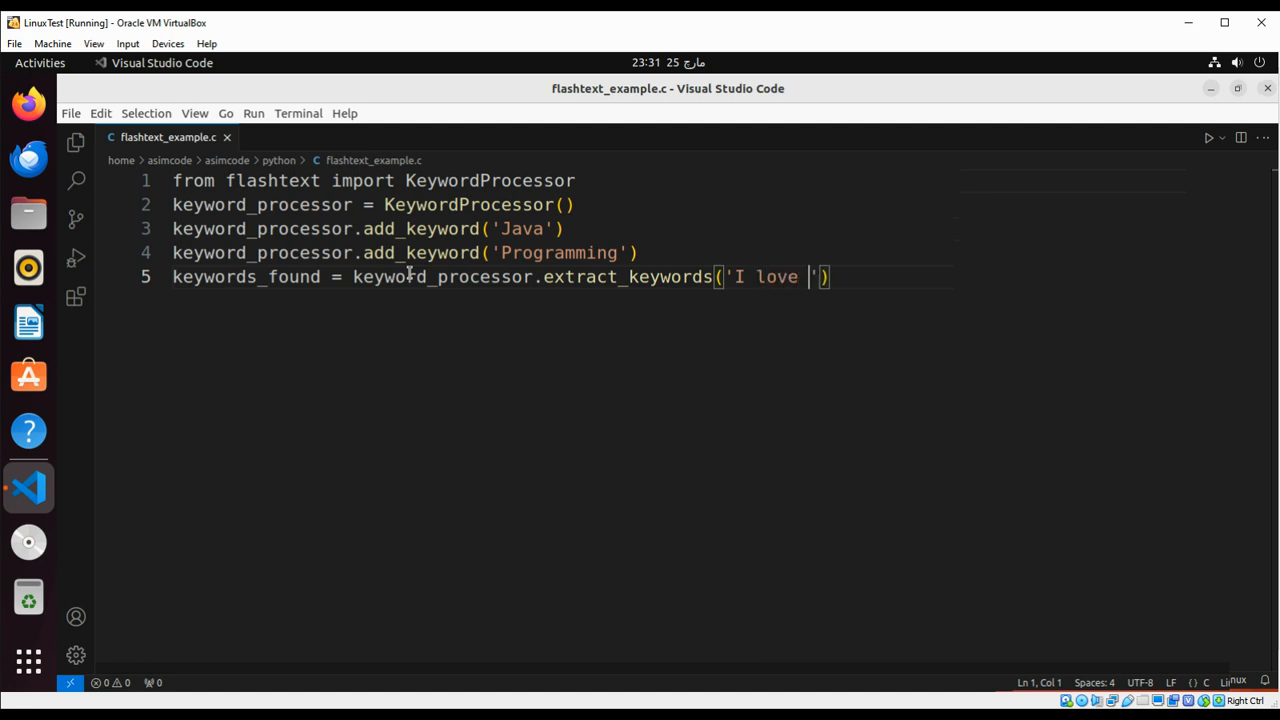
{"action": "type", "text": "Java"}
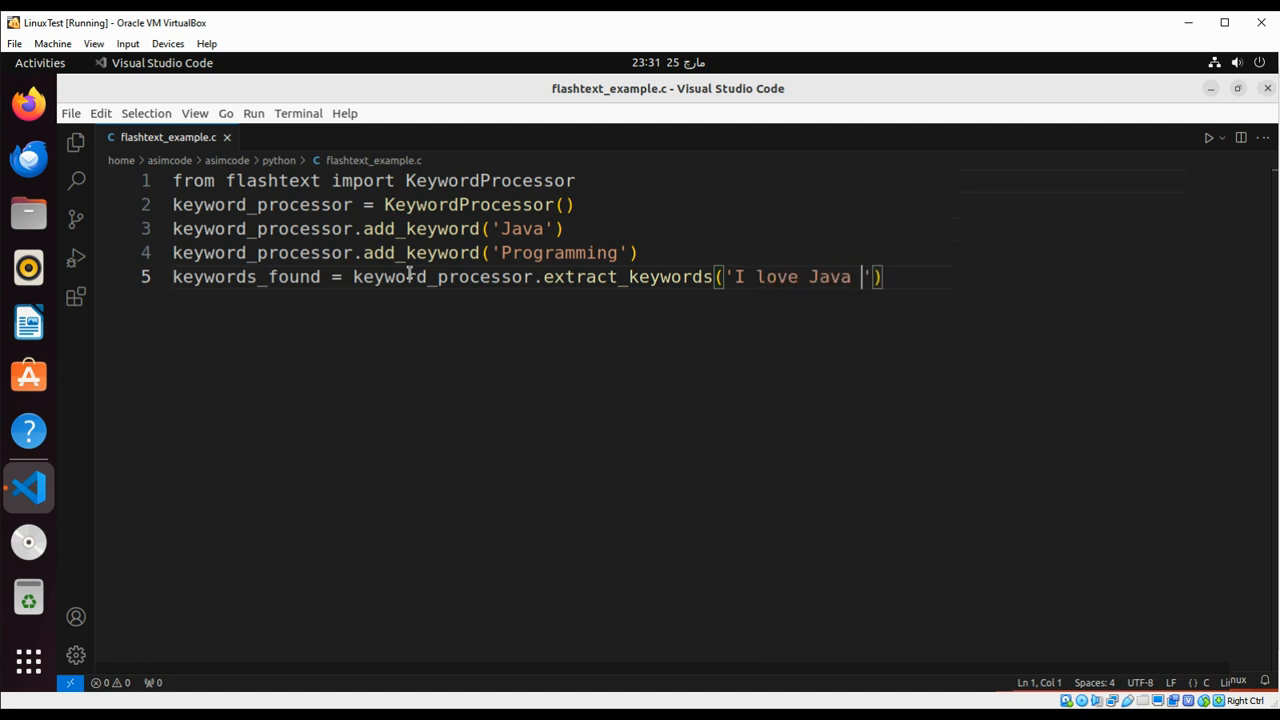
{"action": "type", "text": "Prog"}
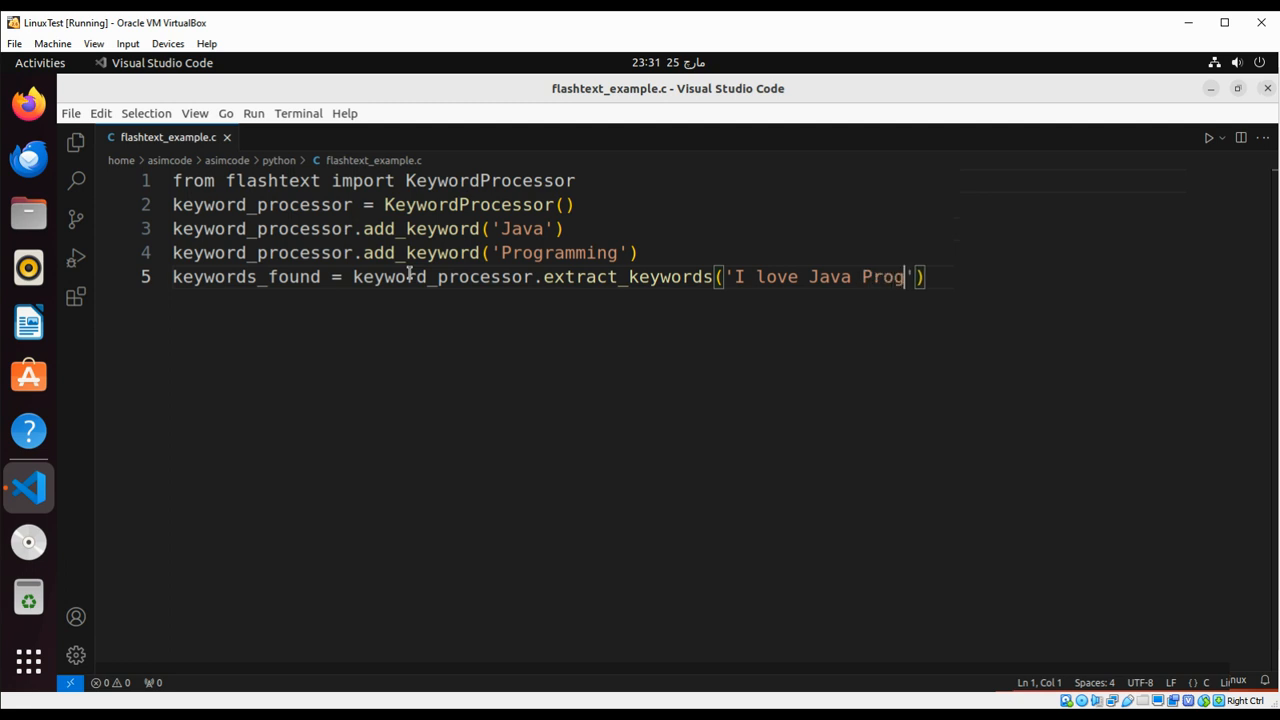
{"action": "type", "text": "rammi"}
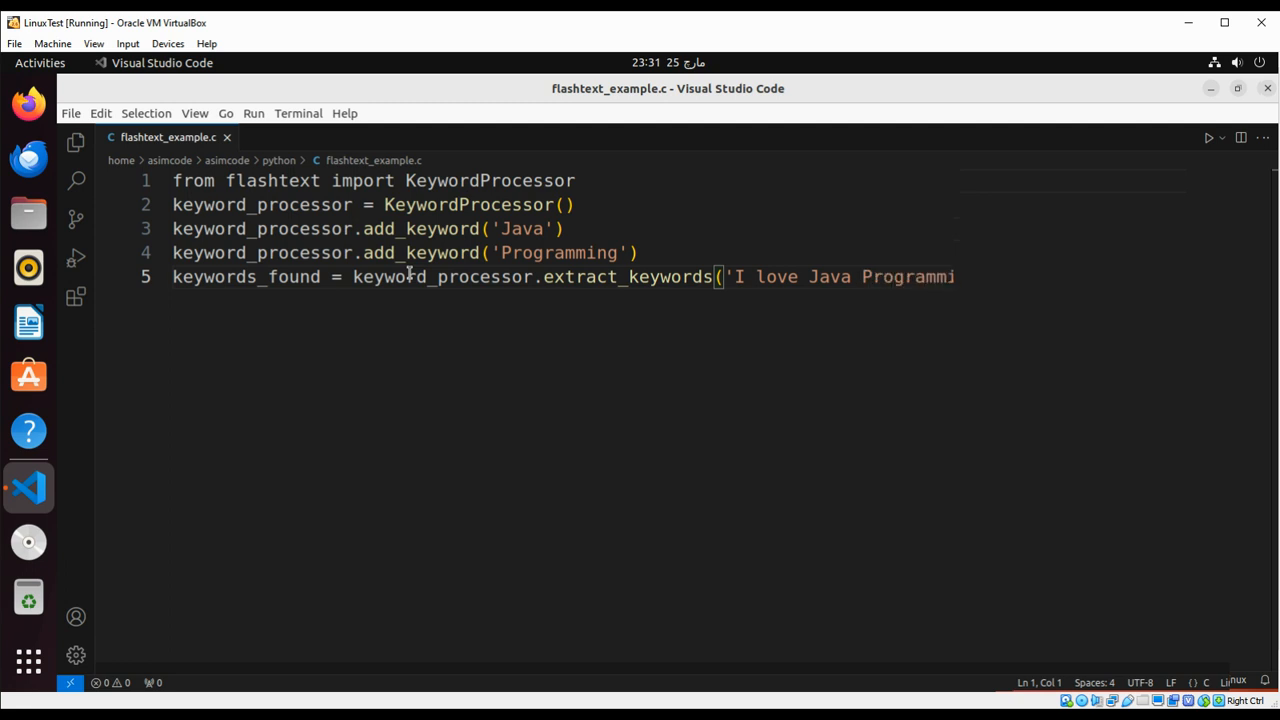
{"action": "type", "text": "ng')"}
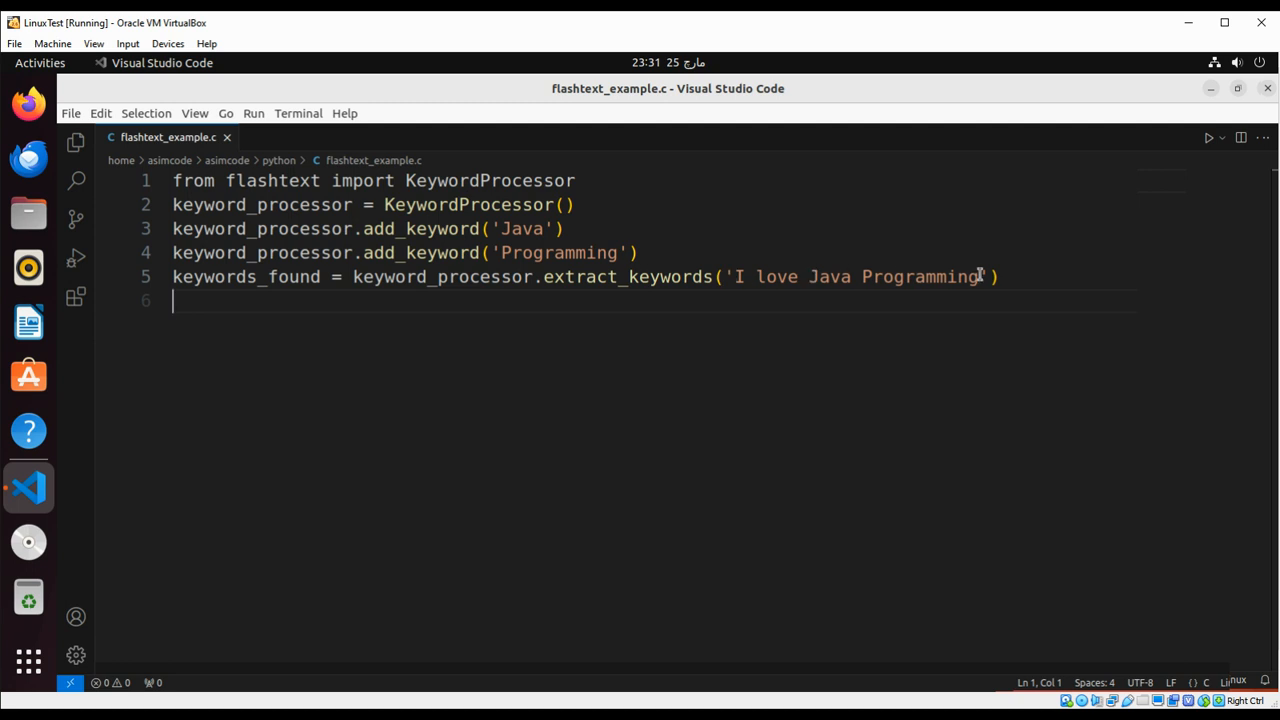
{"action": "type", "text": "."}
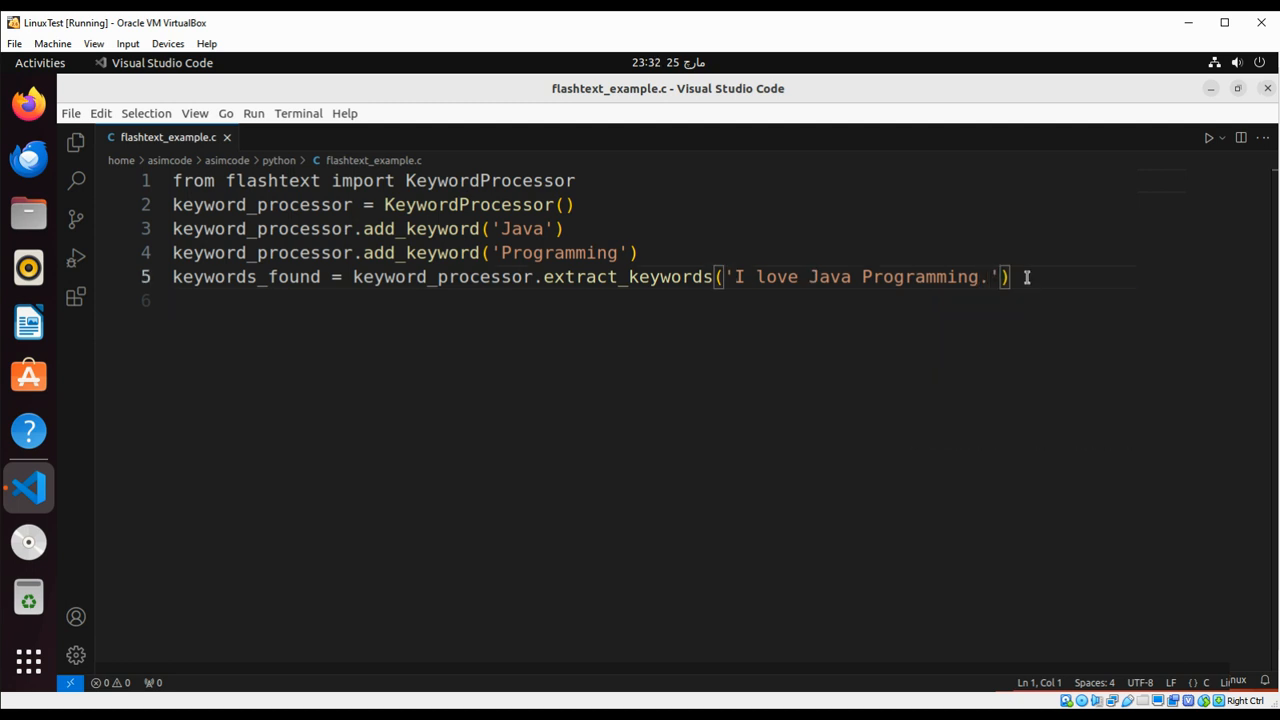
{"action": "type", "text": "print()"}
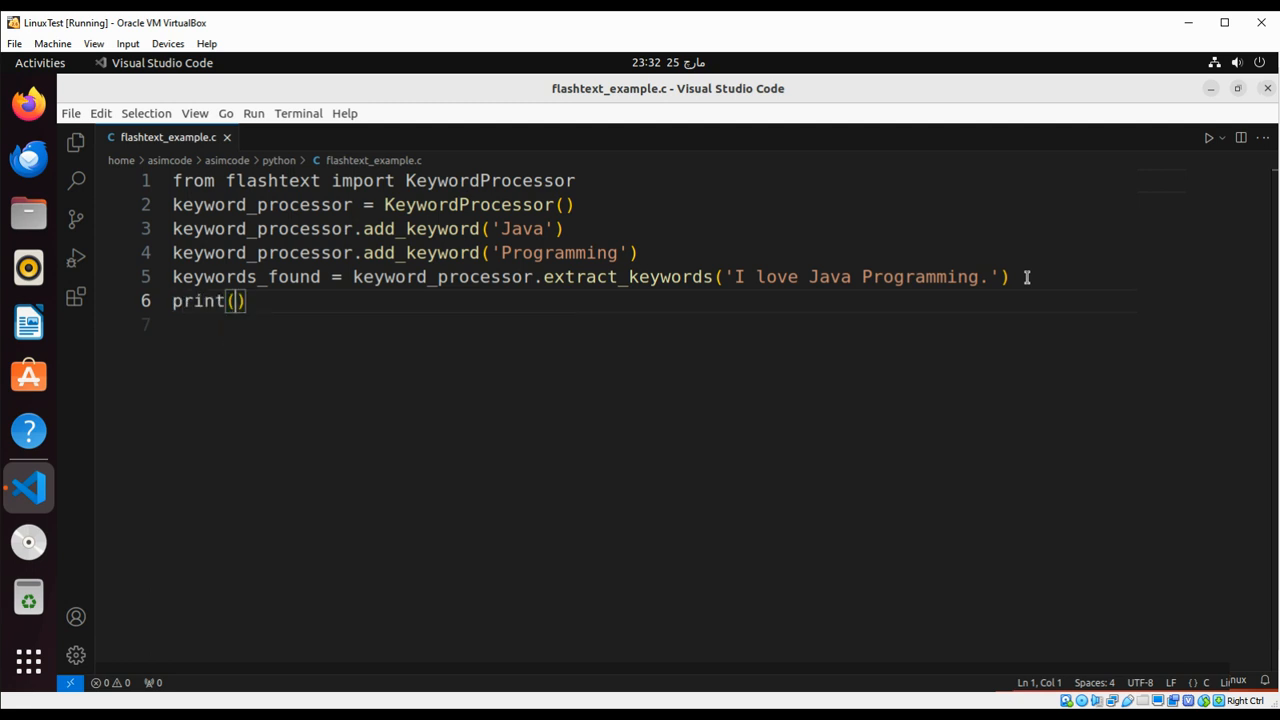
- Complete line 6 as print(keywords_found), with the file saved as flashtext_example.py
{"action": "type", "text": "k"}
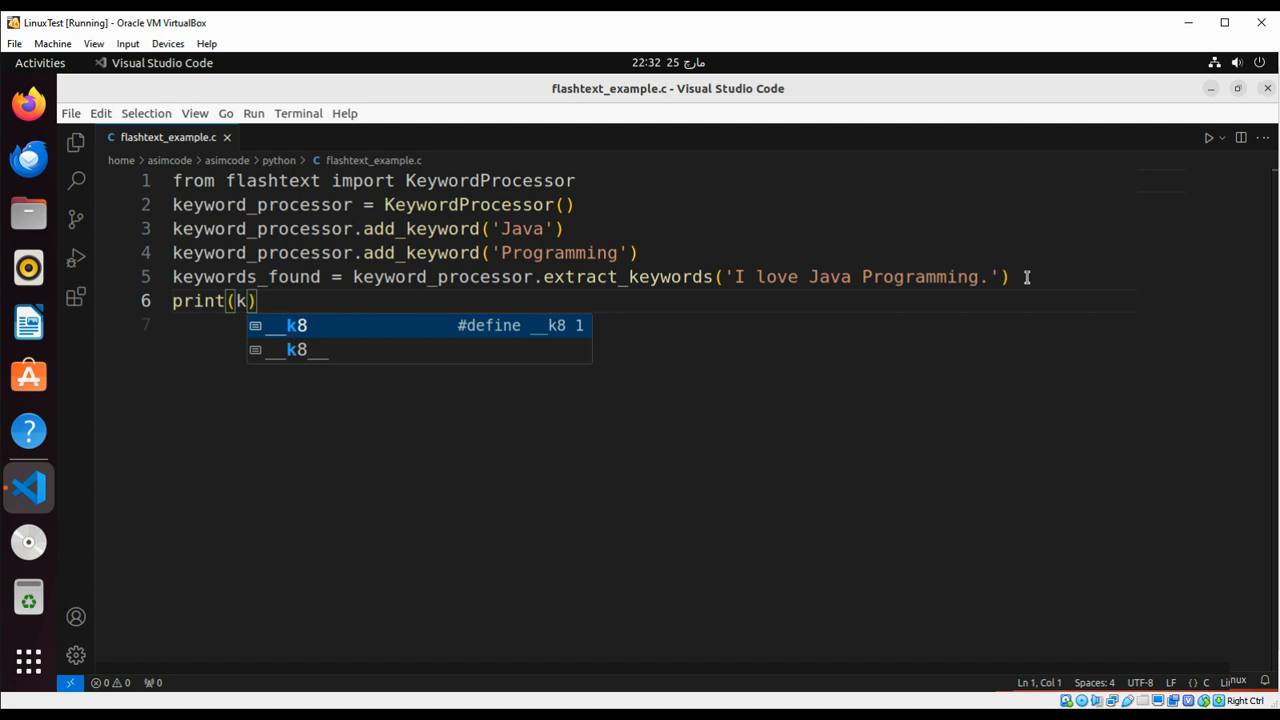
{"action": "type", "text": "eywords"}
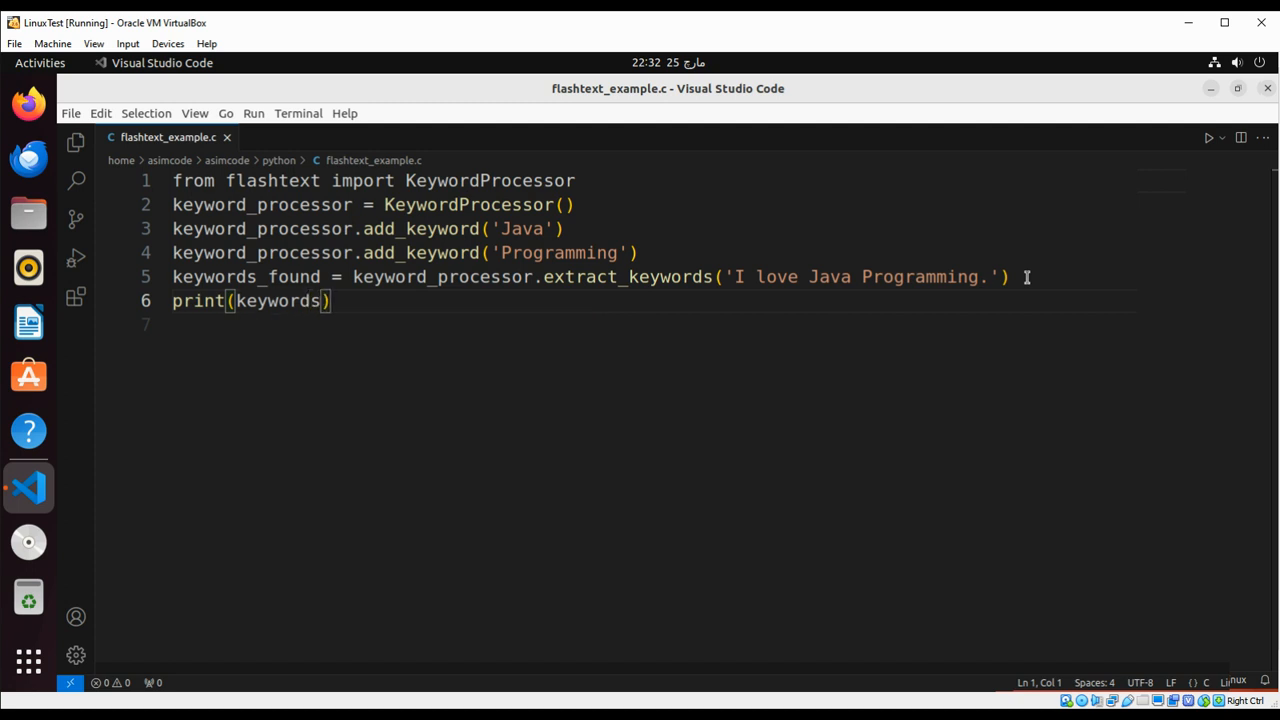
{"action": "type", "text": "_found"}
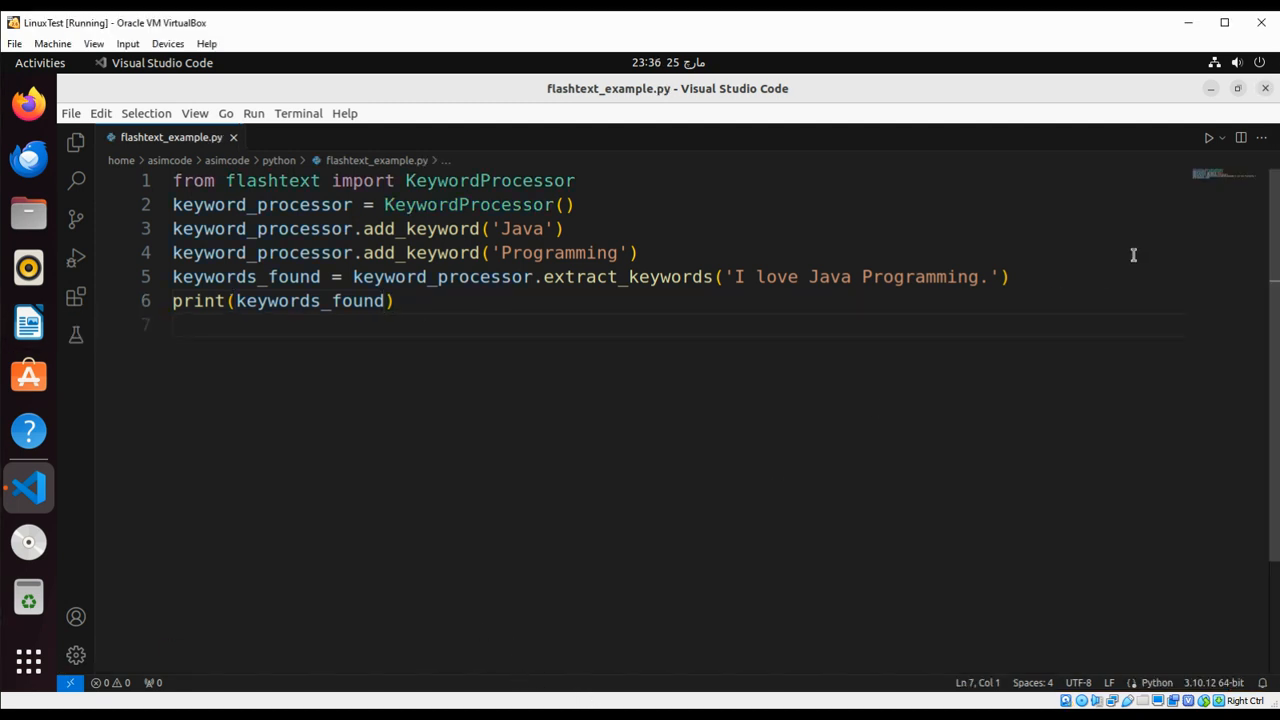
- Show the terminal panel and select 'Java' in the line 5 sentence
{"action": "left_click", "coordinate": [1221, 137]}
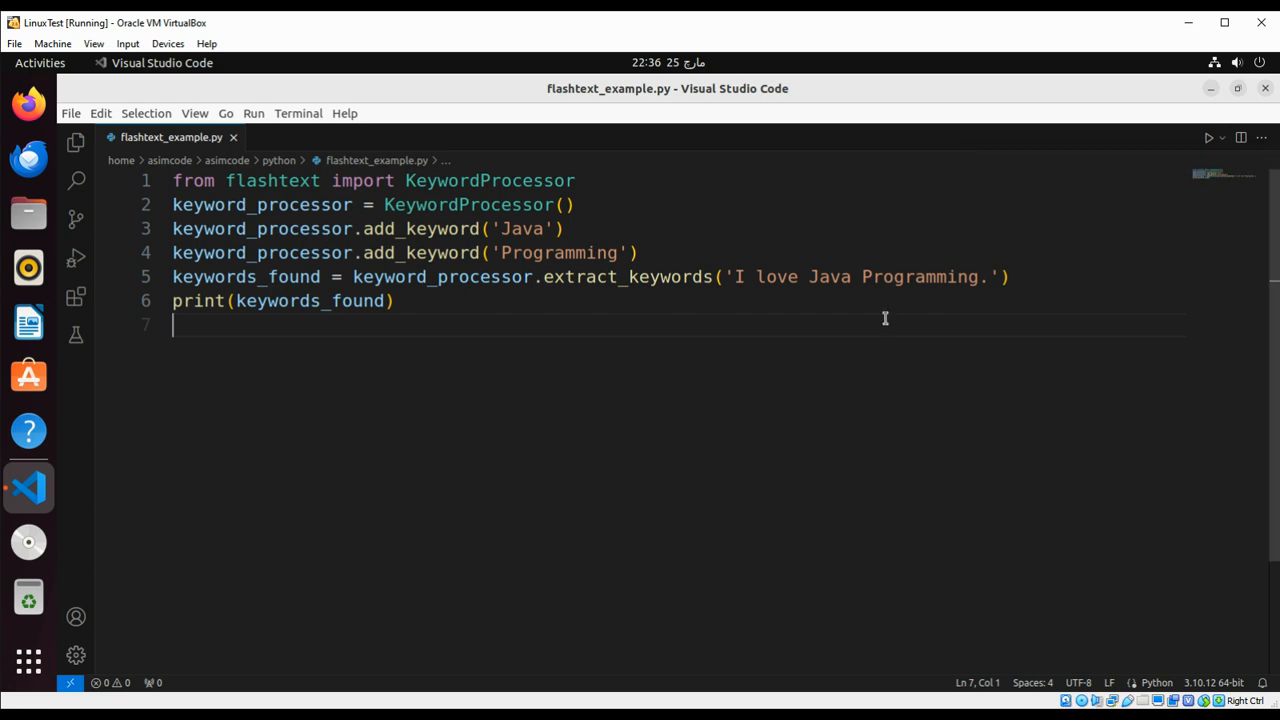
{"action": "left_click", "coordinate": [1208, 137]}
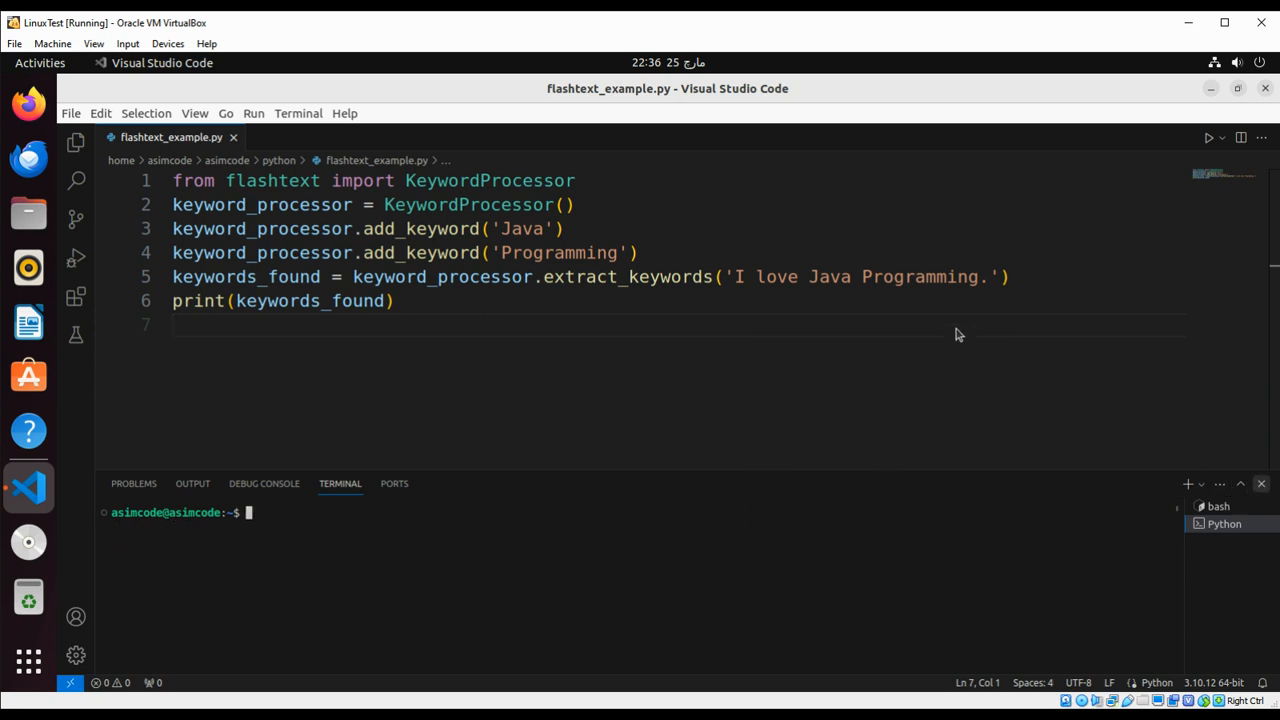
{"action": "left_click", "coordinate": [835, 277]}
{"action": "type", "text": "P"}
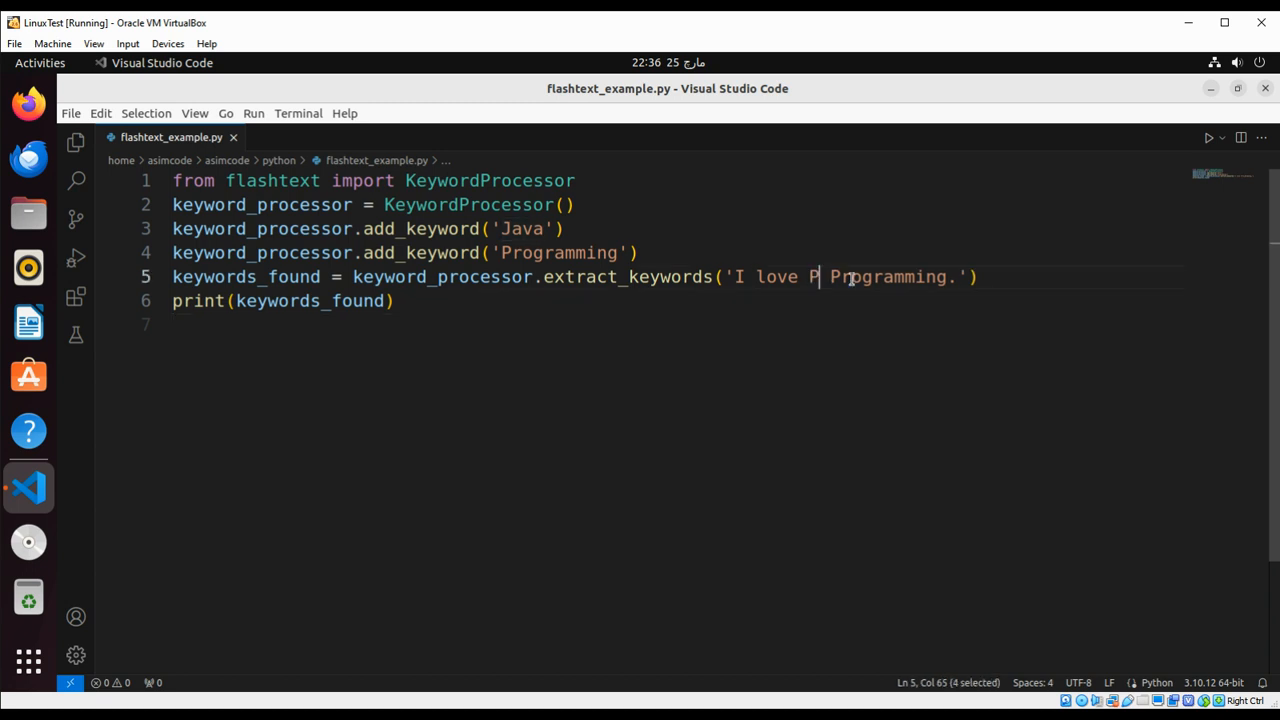
- Briefly change 'Java' to 'Python', then restore 'I love Java Programming.'
{"action": "type", "text": "ython"}
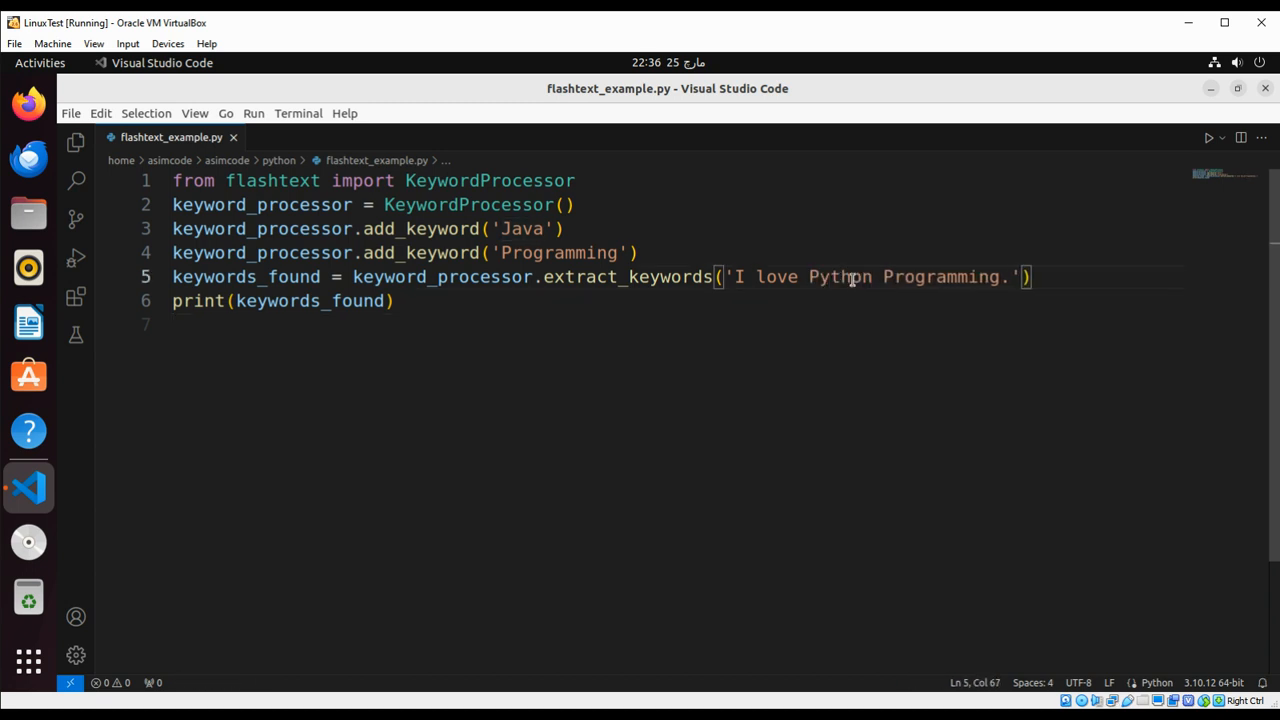
{"action": "mouse_move", "coordinate": [580, 238]}
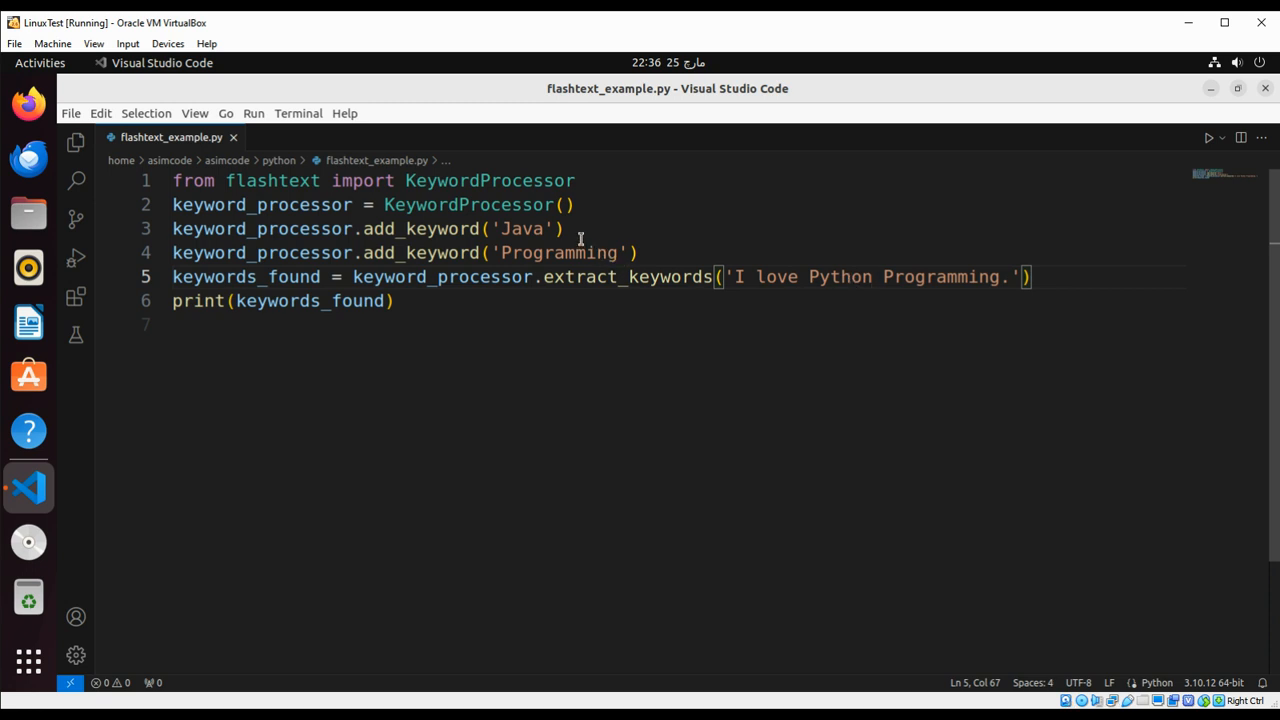
{"action": "mouse_move", "coordinate": [908, 283]}
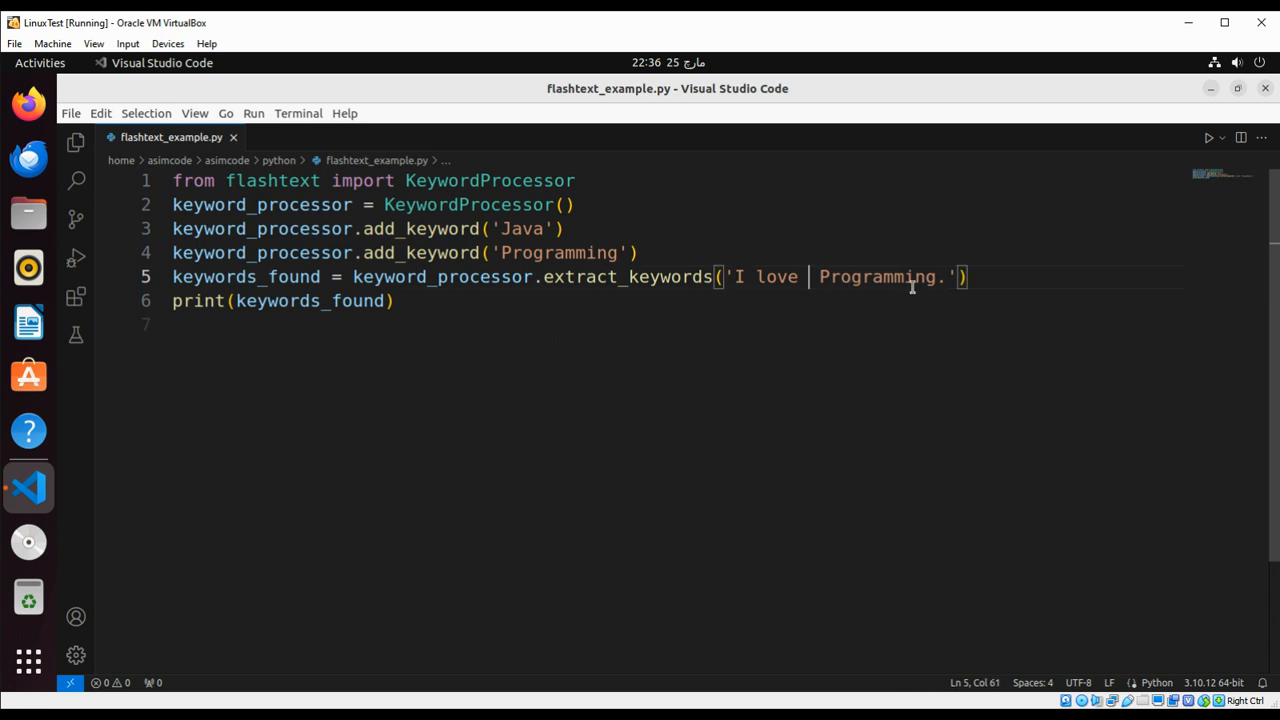
{"action": "type", "text": "Java"}
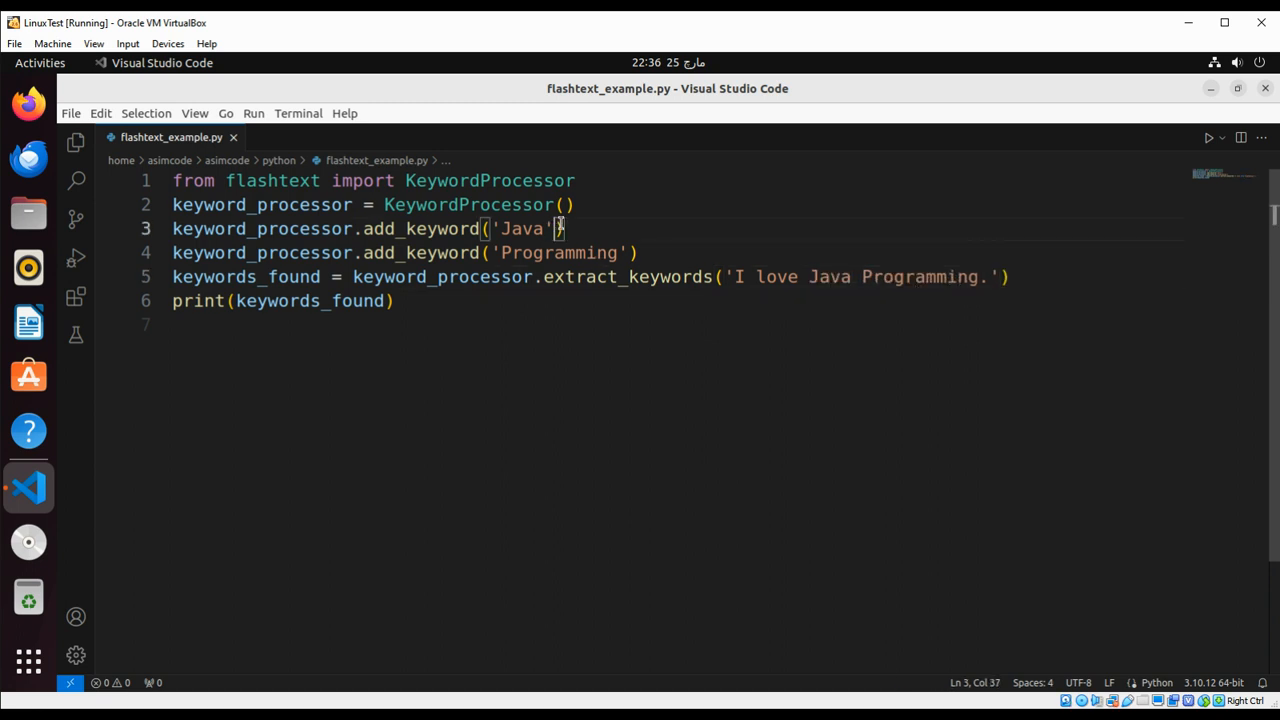
- Change line 3 to add_keyword('Java', 'Python') and run the script
{"action": "type", "text": ","}
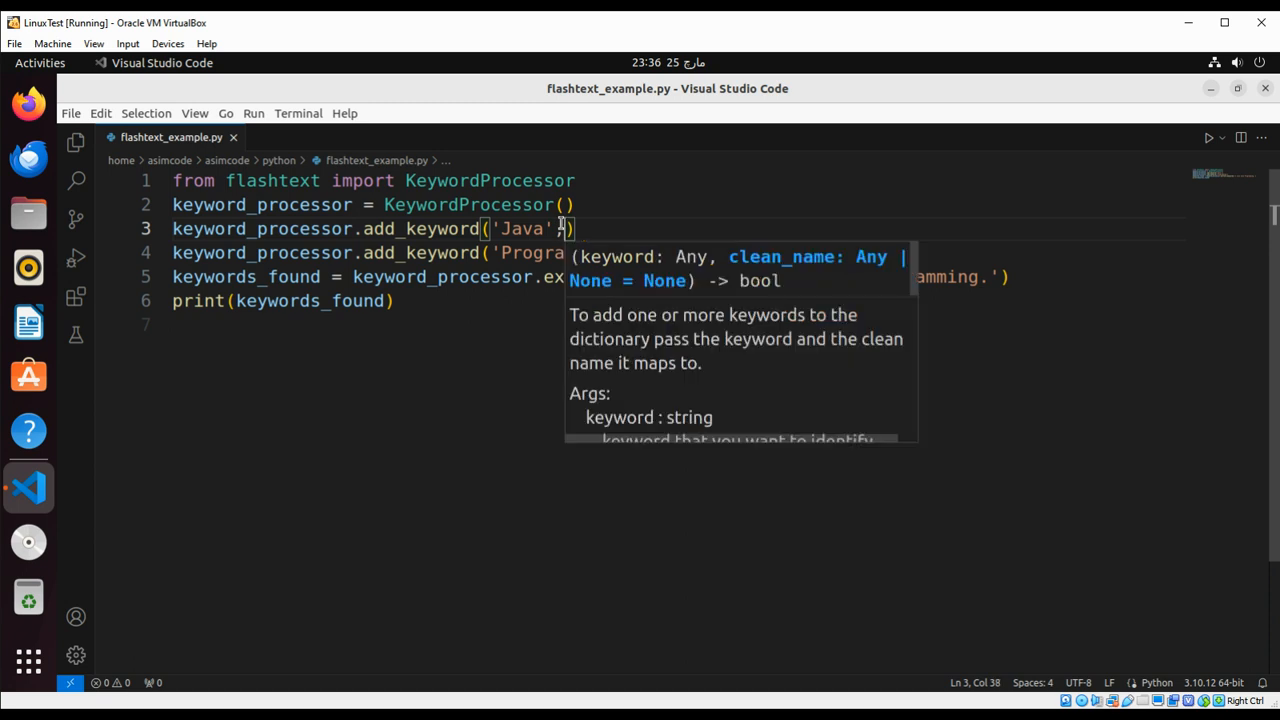
{"action": "type", "text": ", ''"}
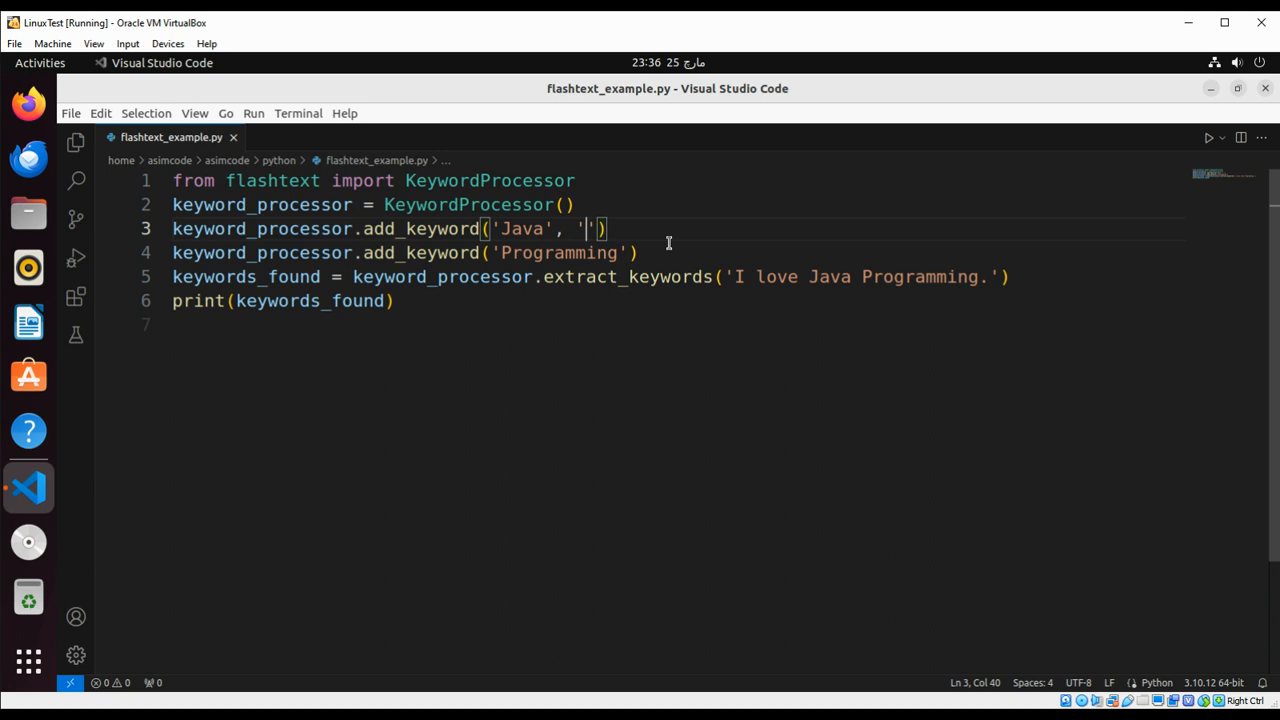
{"action": "type", "text": "Python"}
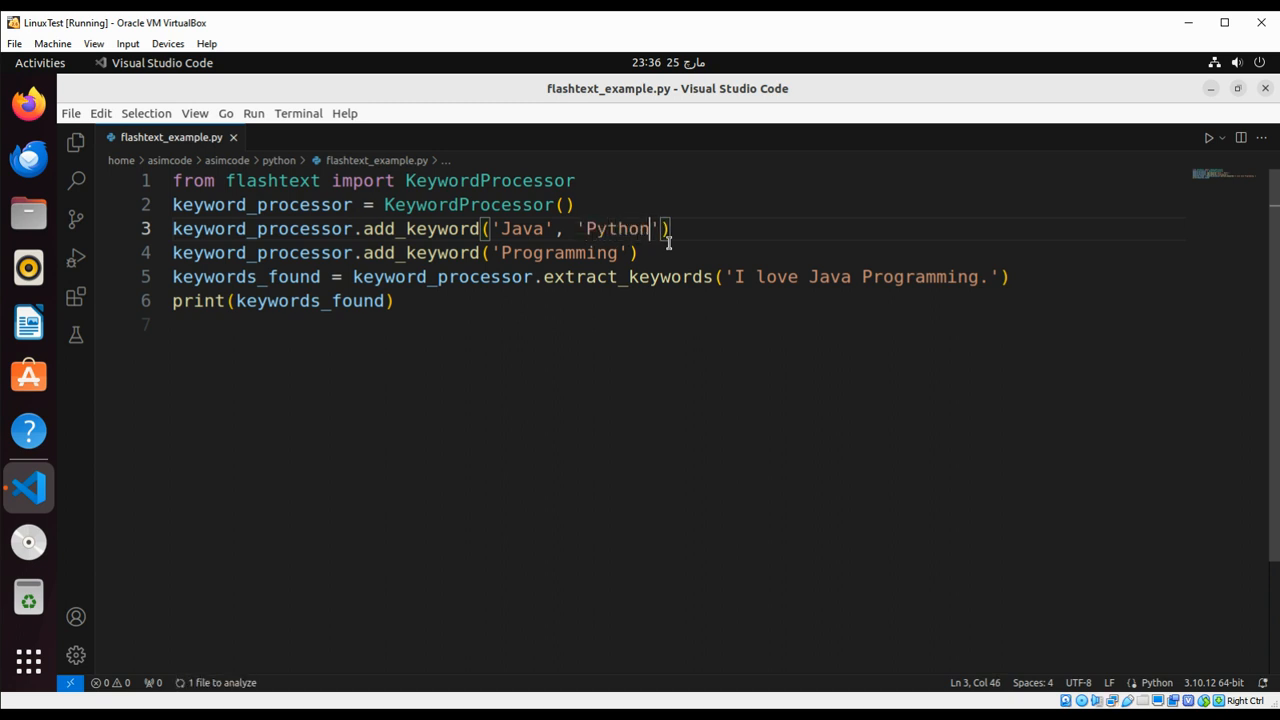
{"action": "left_click", "coordinate": [200, 324]}
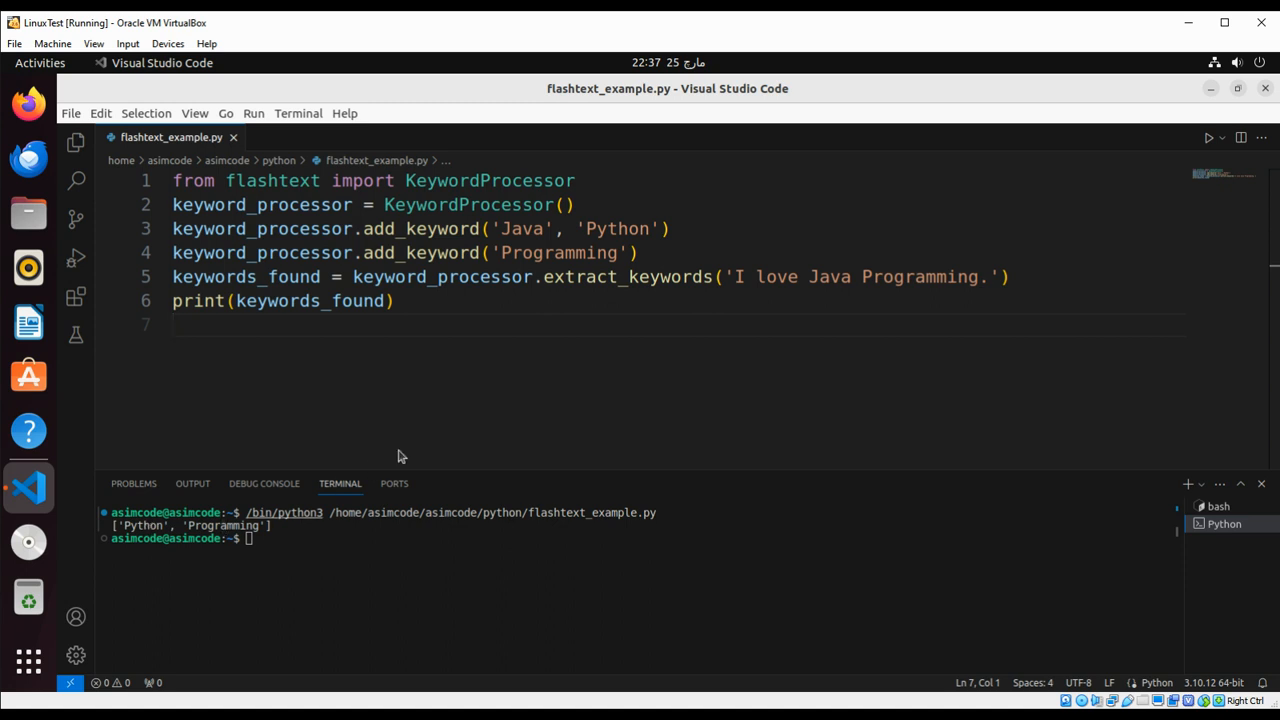
{"action": "mouse_move", "coordinate": [576, 237]}
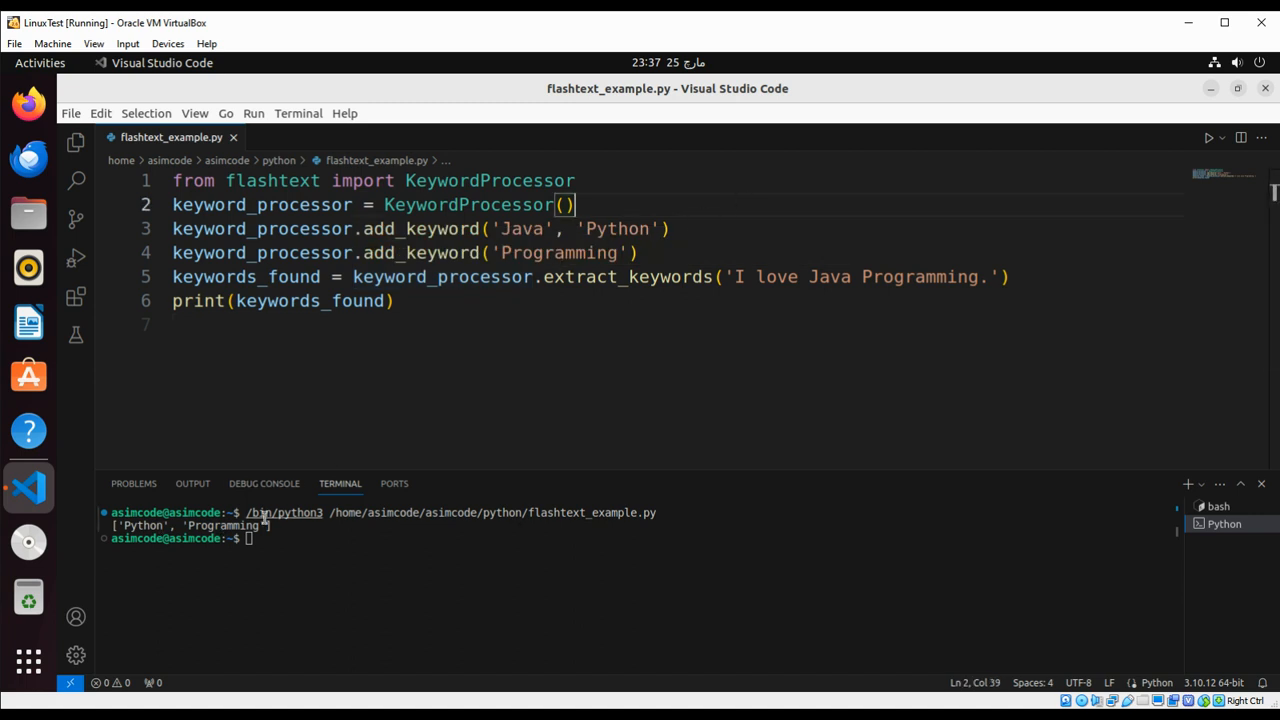
{"action": "mouse_move", "coordinate": [1261, 488]}
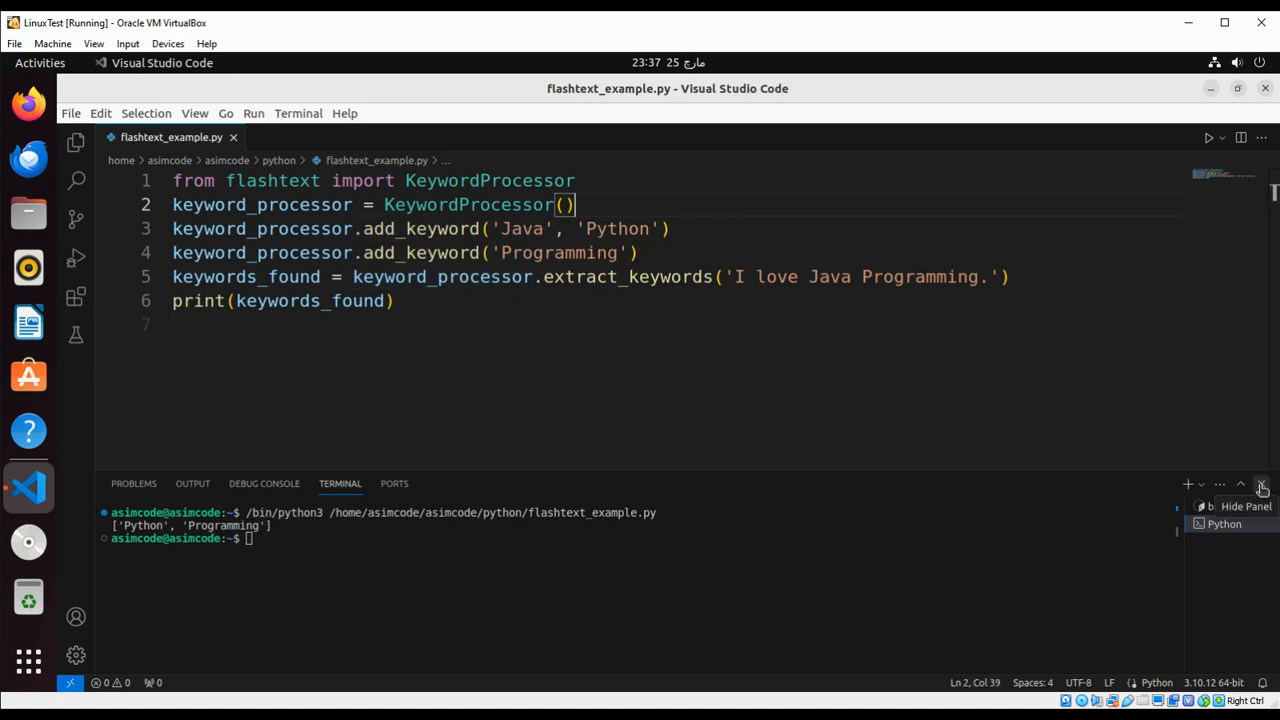
- Clear the terminal output after seeing ['Python', 'Programming'] printed
{"action": "right_click", "coordinate": [795, 520]}
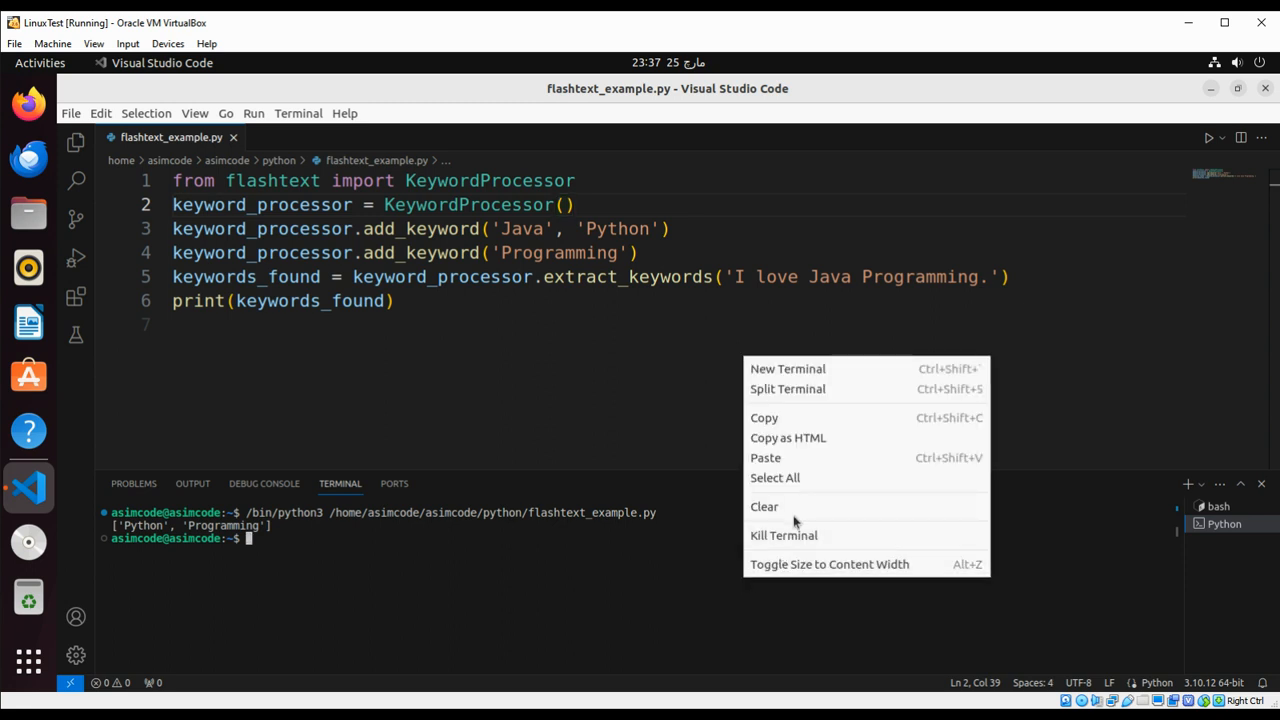
{"action": "left_click", "coordinate": [764, 506]}
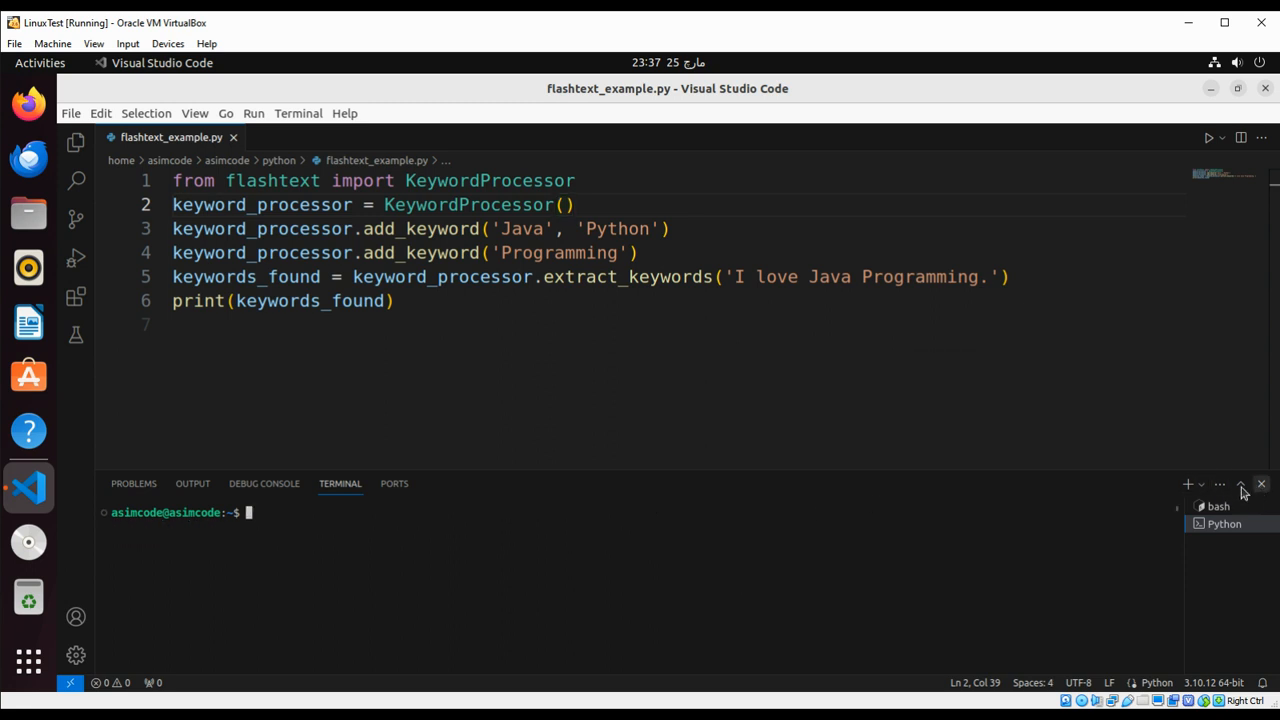